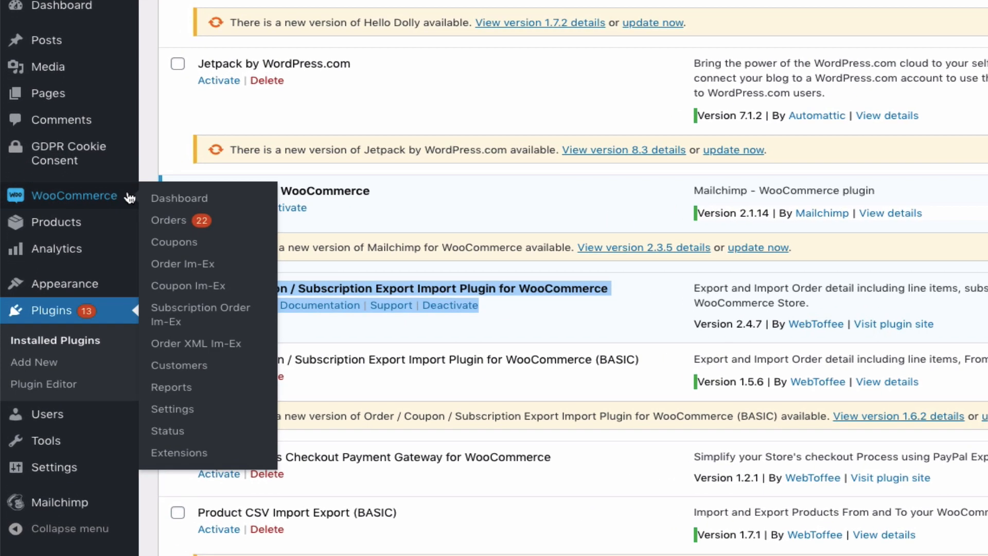
{"action": "mouse_move", "coordinate": [202, 268]}
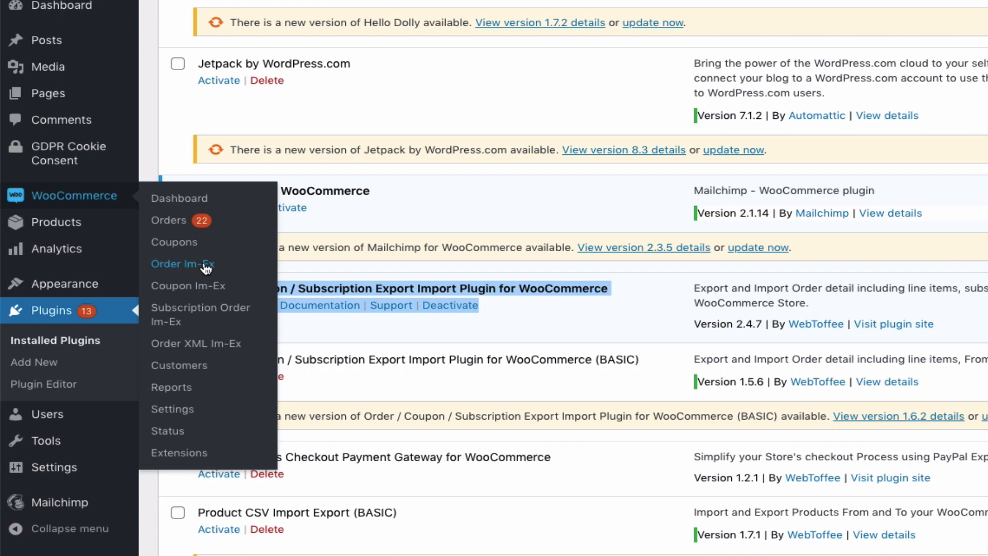
- Open WooCommerce's Order Im-Ex export page and scroll through its export filter options
{"action": "left_click", "coordinate": [182, 264]}
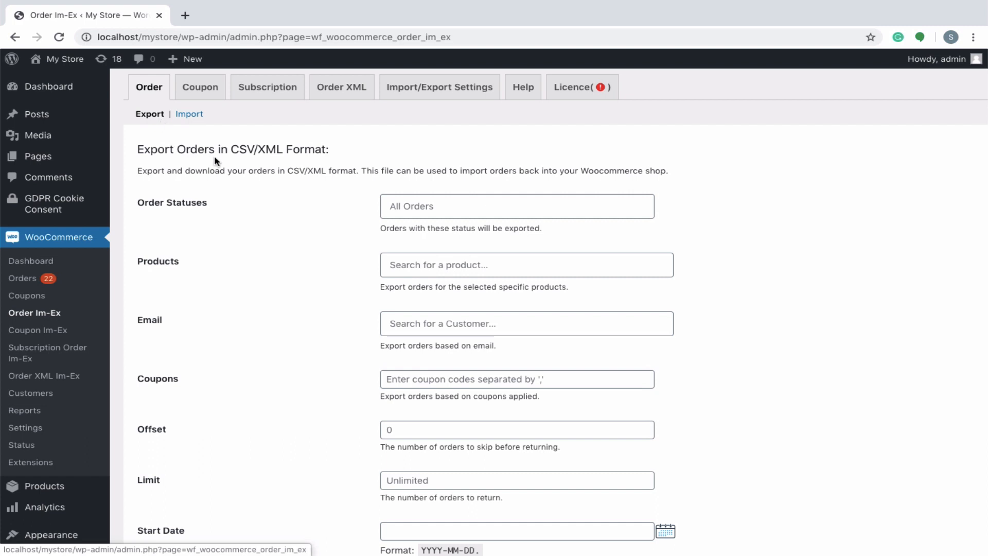
{"action": "mouse_move", "coordinate": [274, 162]}
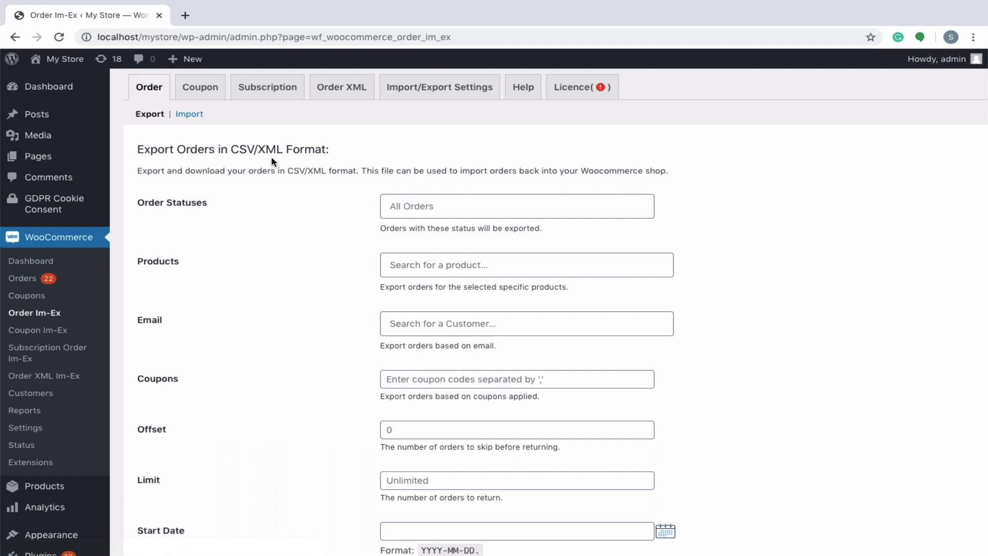
{"action": "mouse_move", "coordinate": [224, 168]}
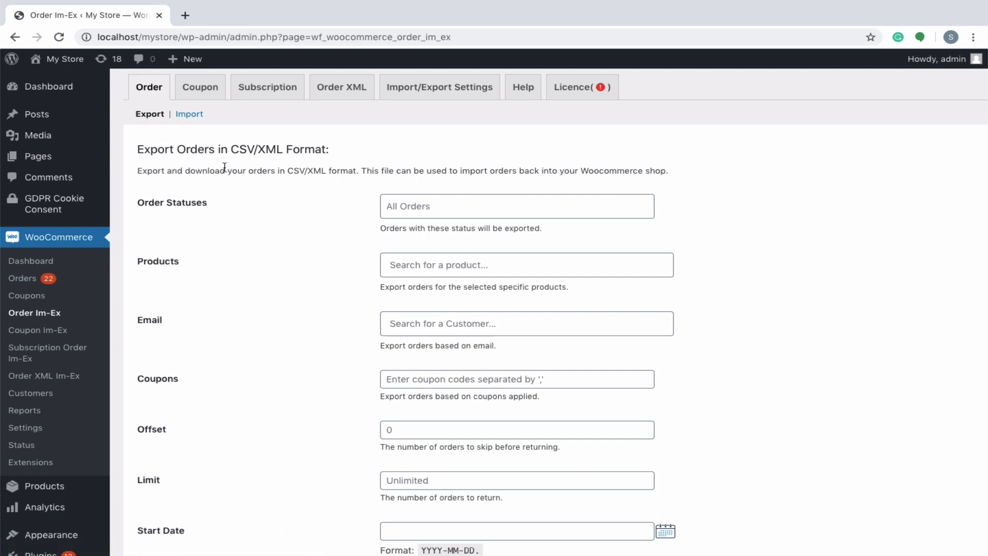
{"action": "scroll", "scroll_direction": "down", "scroll_amount": 3}
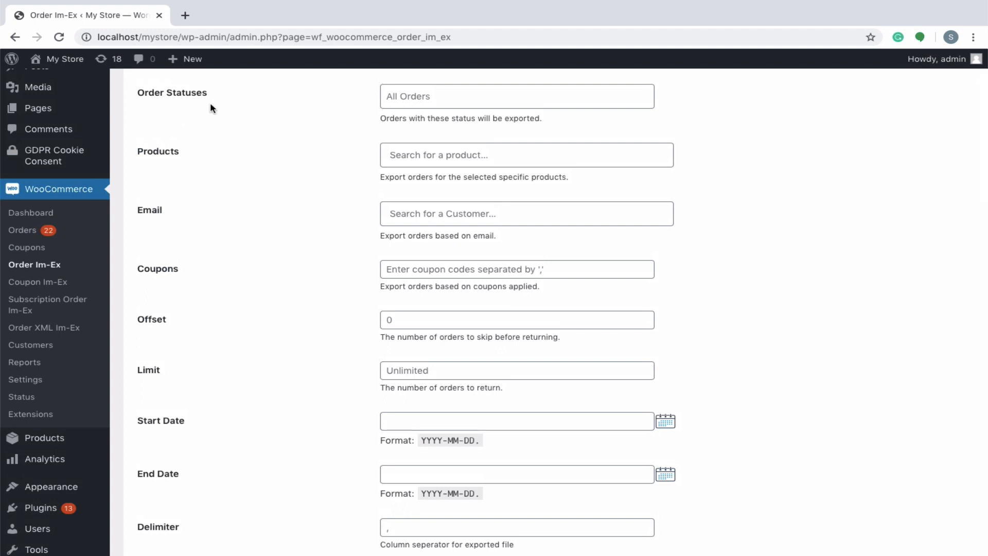
{"action": "left_click", "coordinate": [517, 96]}
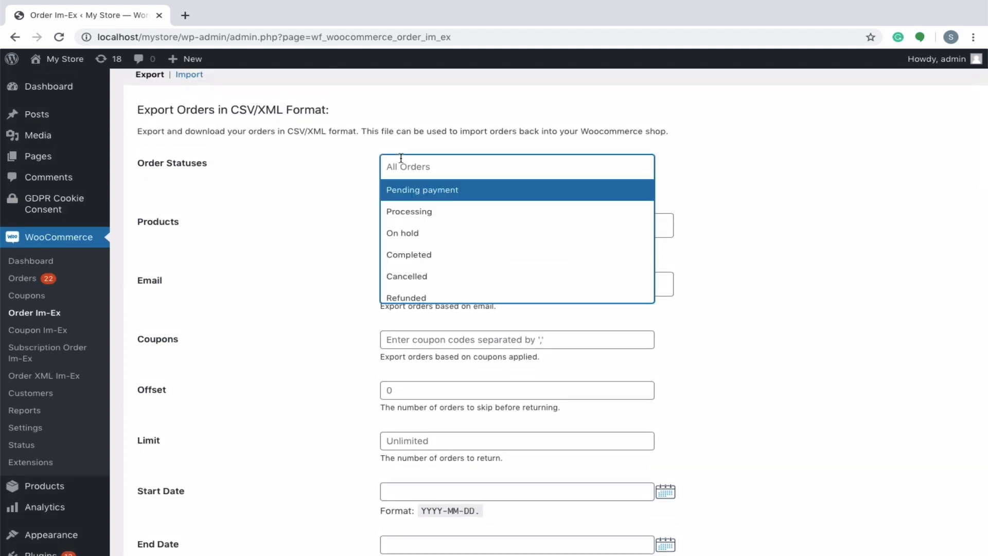
{"action": "left_click", "coordinate": [409, 255]}
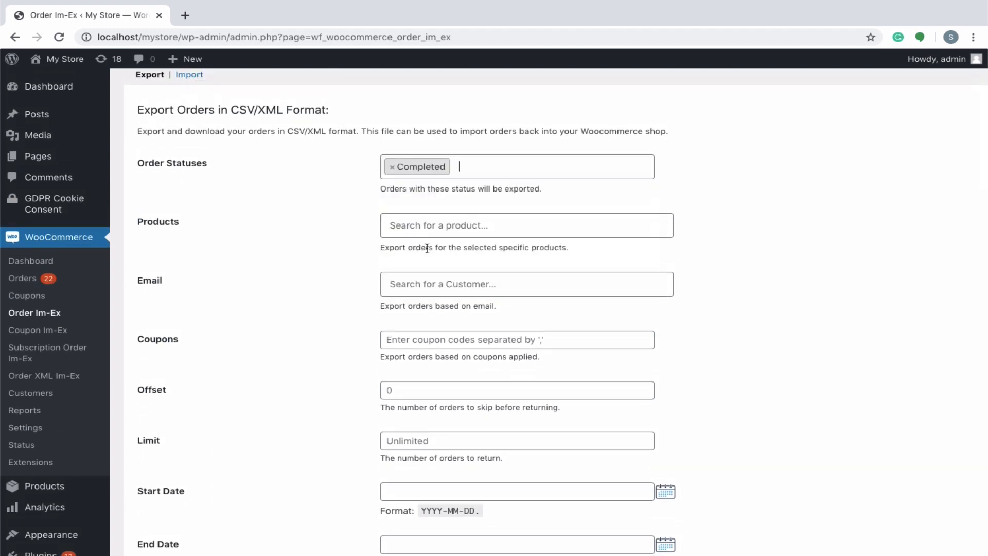
{"action": "left_click", "coordinate": [522, 166]}
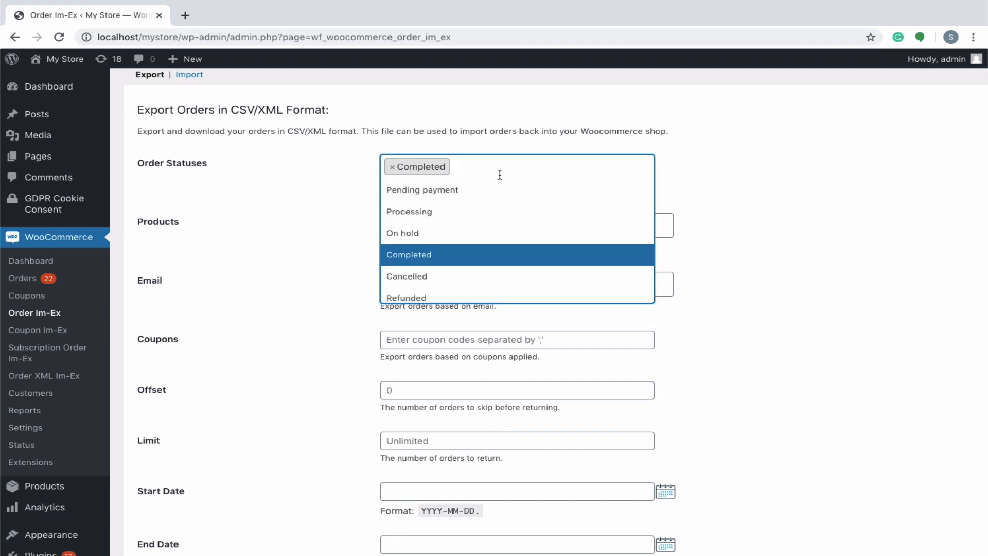
{"action": "mouse_move", "coordinate": [468, 241]}
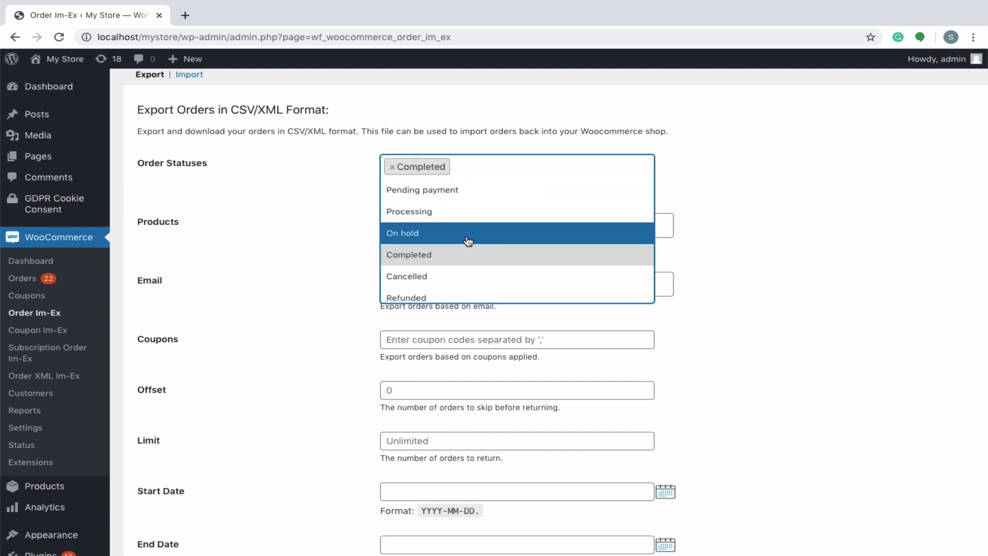
{"action": "mouse_move", "coordinate": [462, 306]}
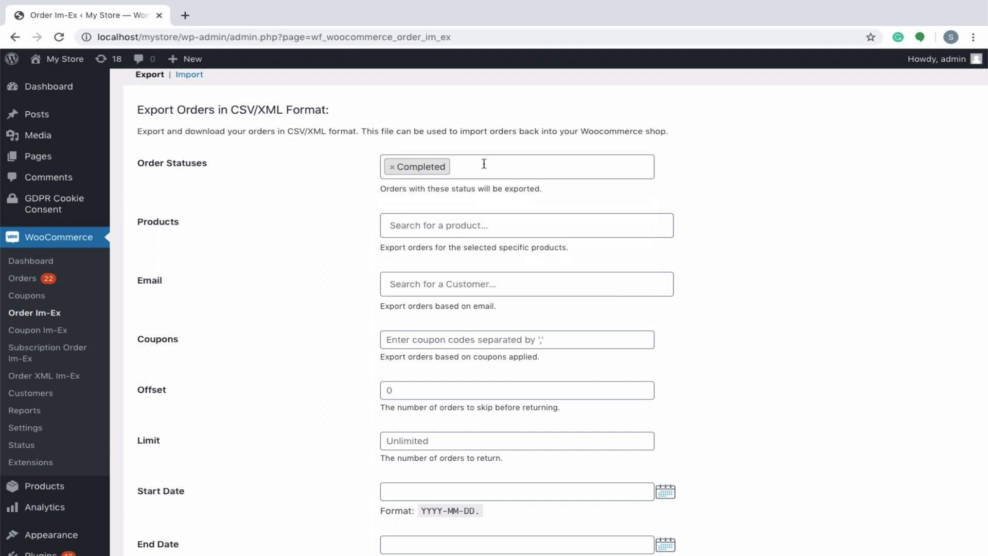
{"action": "left_click", "coordinate": [517, 166]}
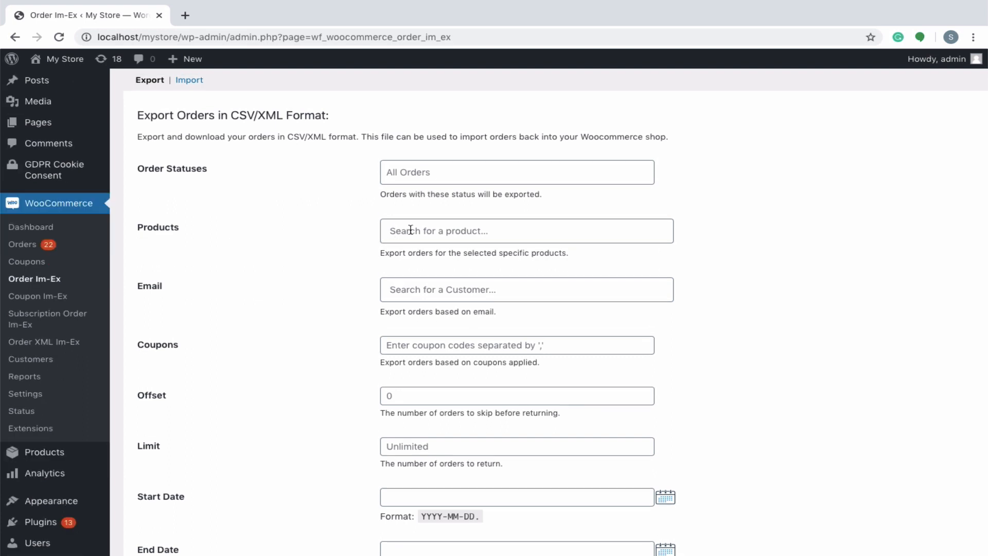
{"action": "type", "text": "hoo"}
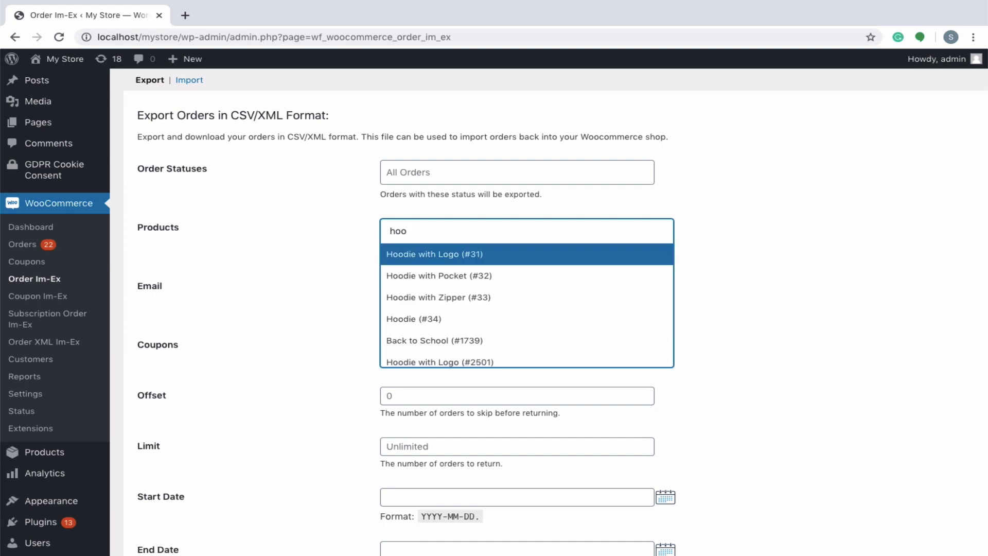
{"action": "mouse_move", "coordinate": [428, 318]}
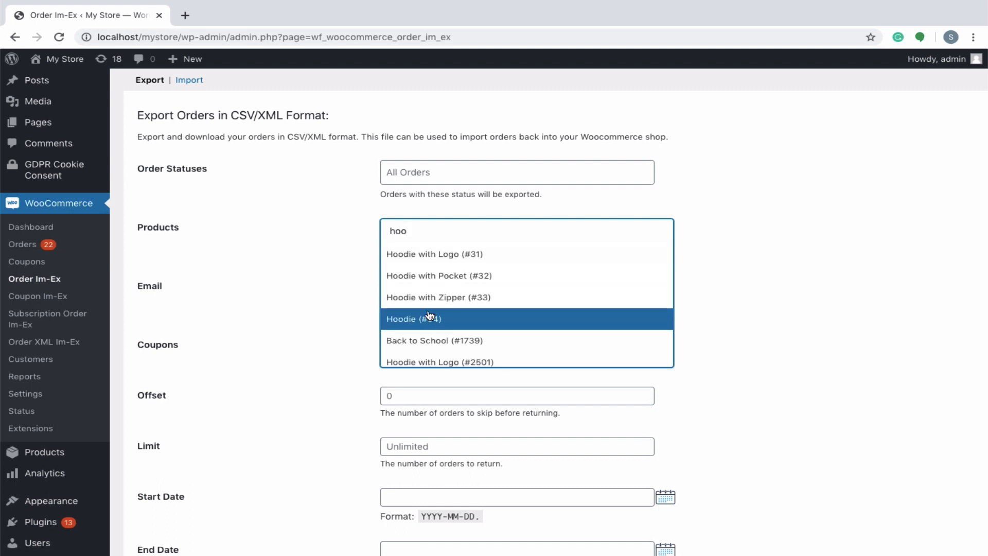
{"action": "left_click", "coordinate": [428, 318]}
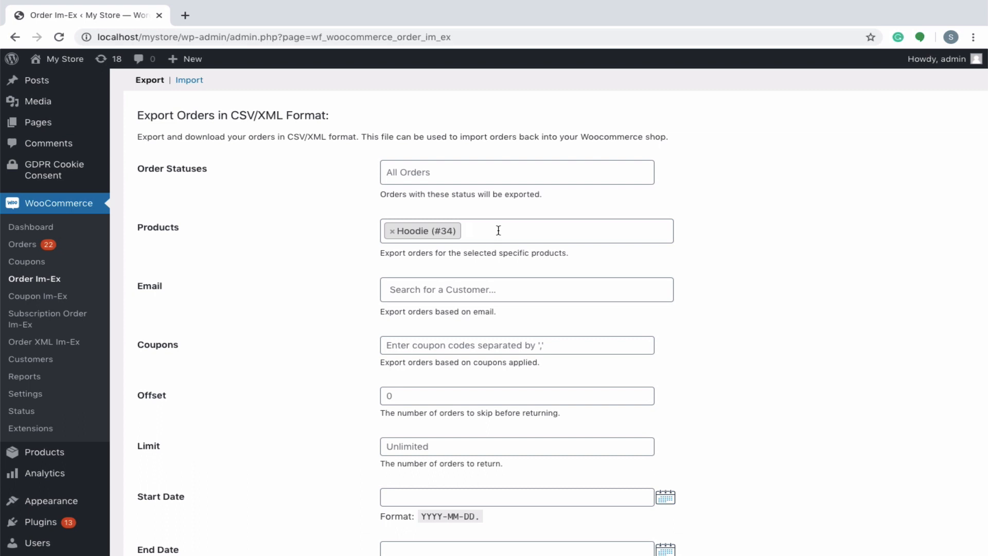
{"action": "left_click", "coordinate": [498, 231]}
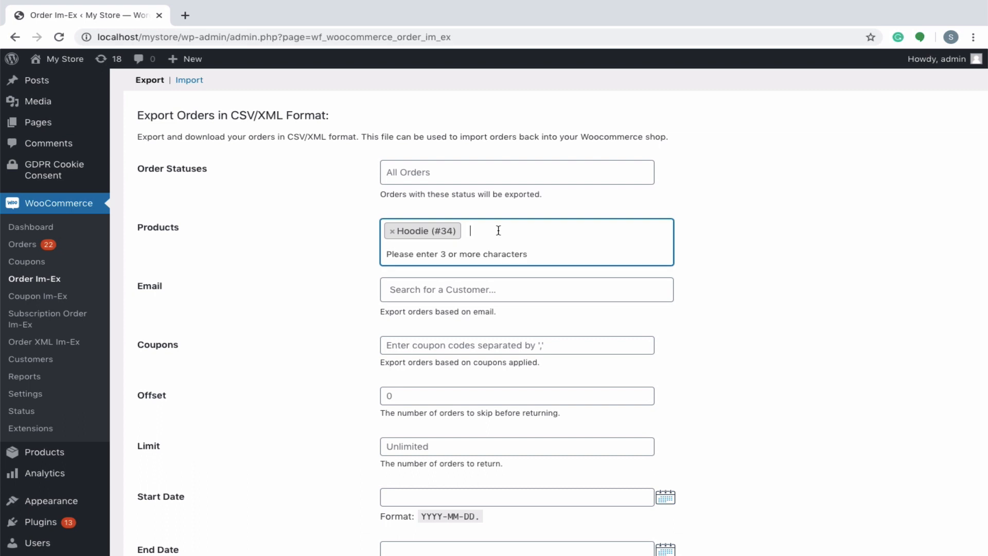
{"action": "left_click", "coordinate": [527, 289]}
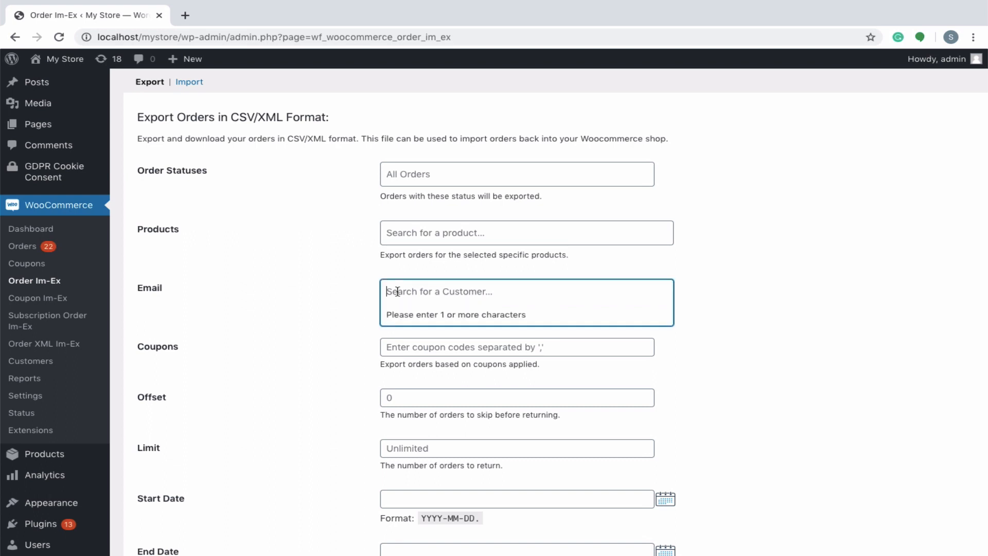
{"action": "mouse_move", "coordinate": [435, 303]}
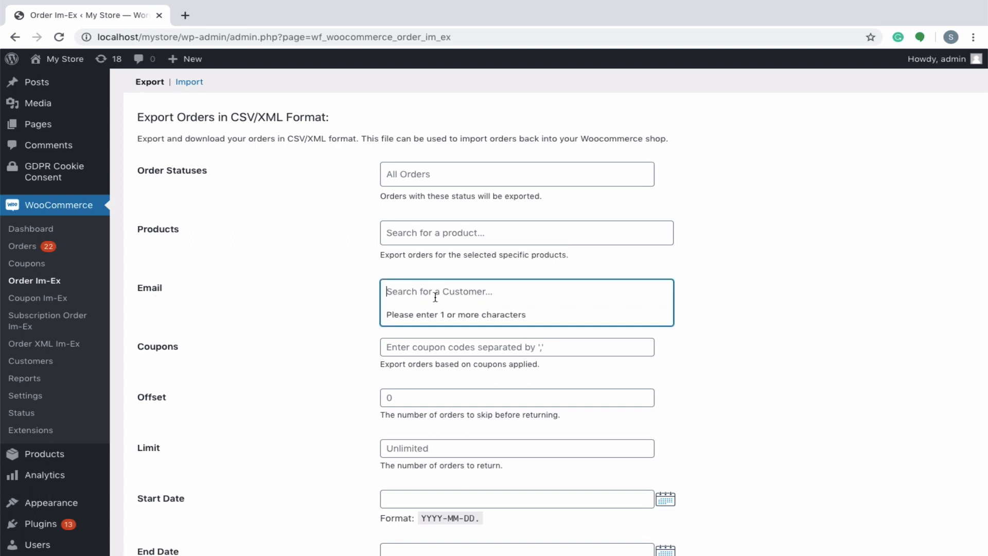
{"action": "type", "text": "mar"}
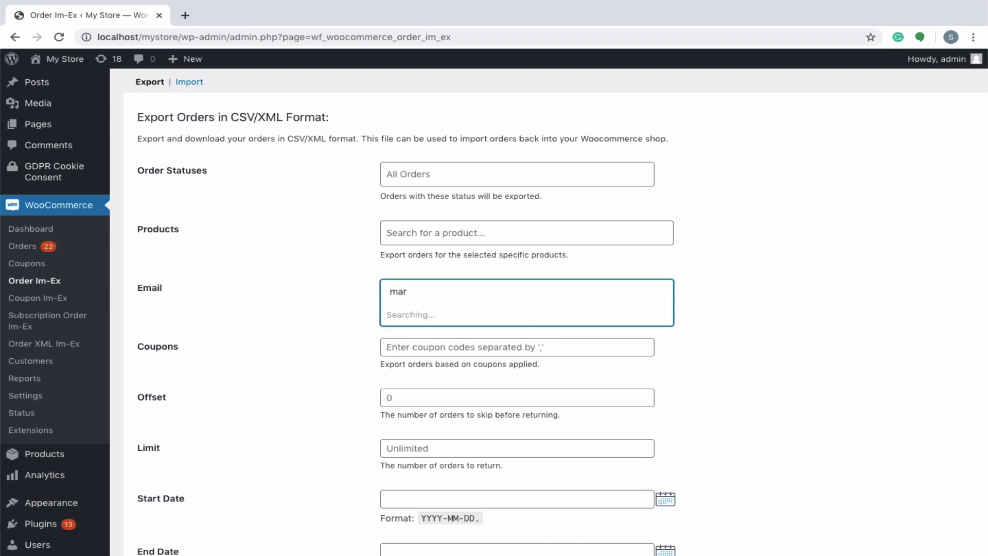
{"action": "type", "text": "k@example.com)"}
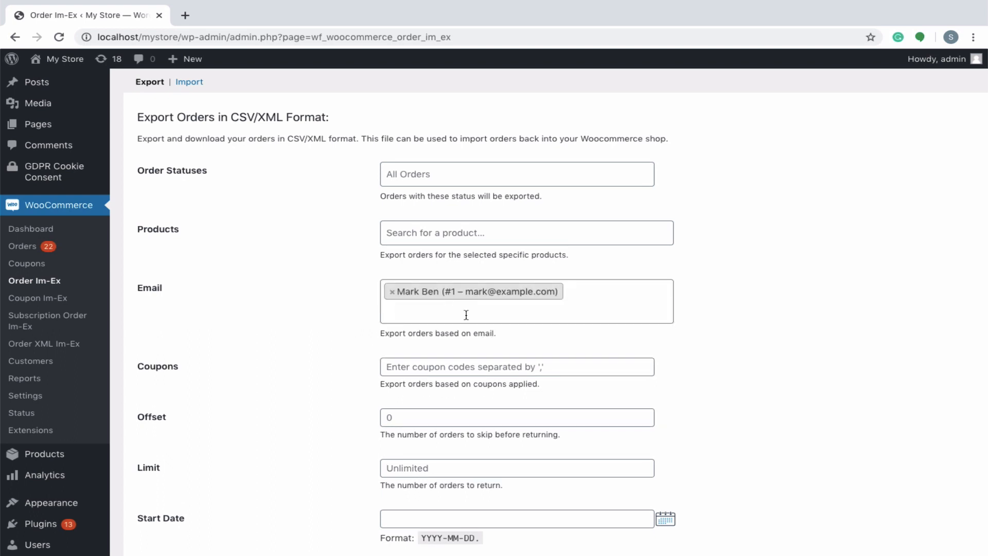
{"action": "left_click", "coordinate": [391, 291]}
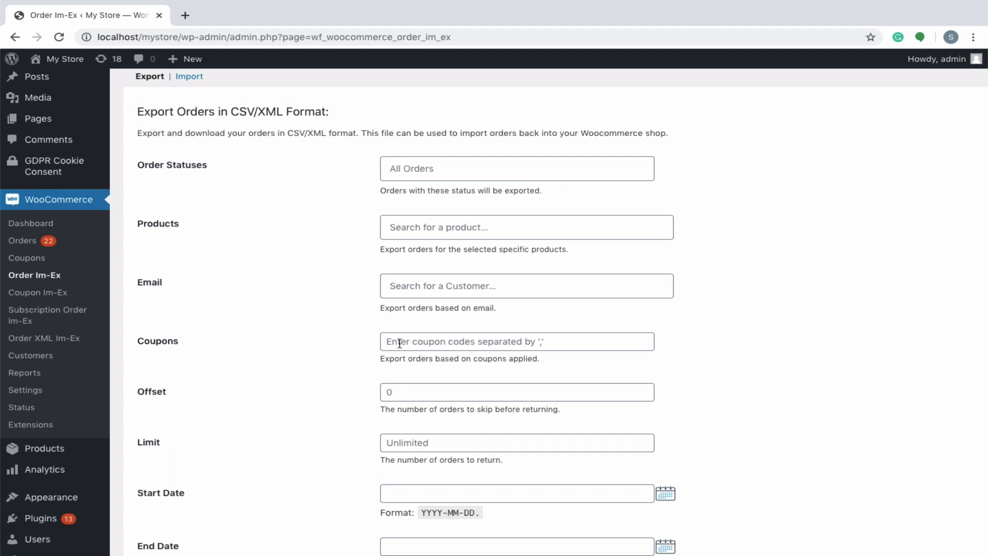
{"action": "type", "text": "FLAT2"}
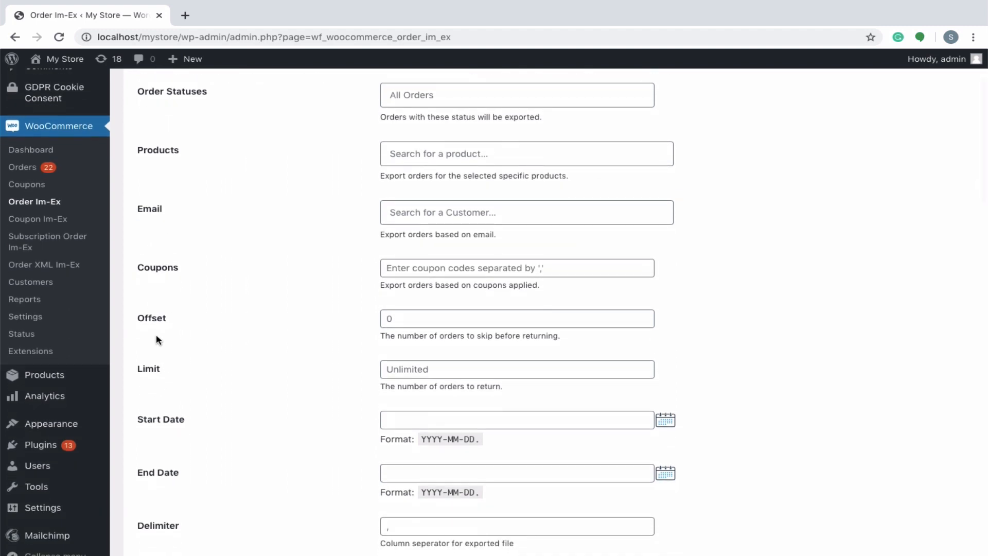
{"action": "mouse_move", "coordinate": [338, 366]}
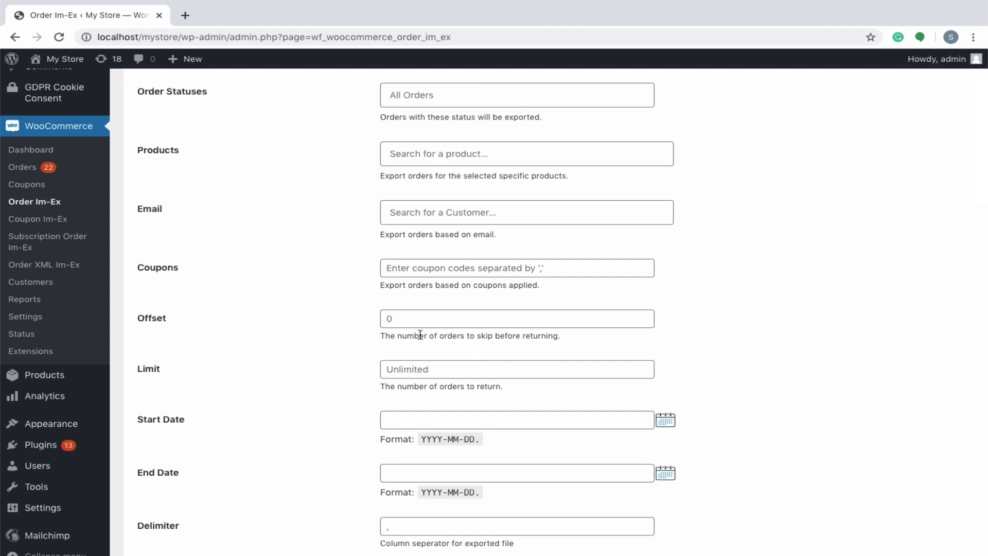
{"action": "mouse_move", "coordinate": [404, 344]}
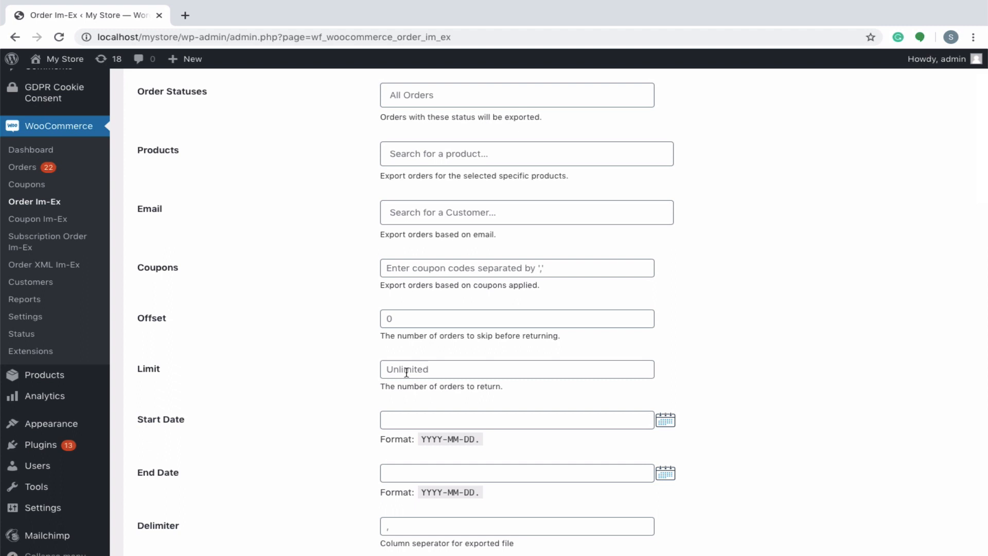
{"action": "mouse_move", "coordinate": [407, 324]}
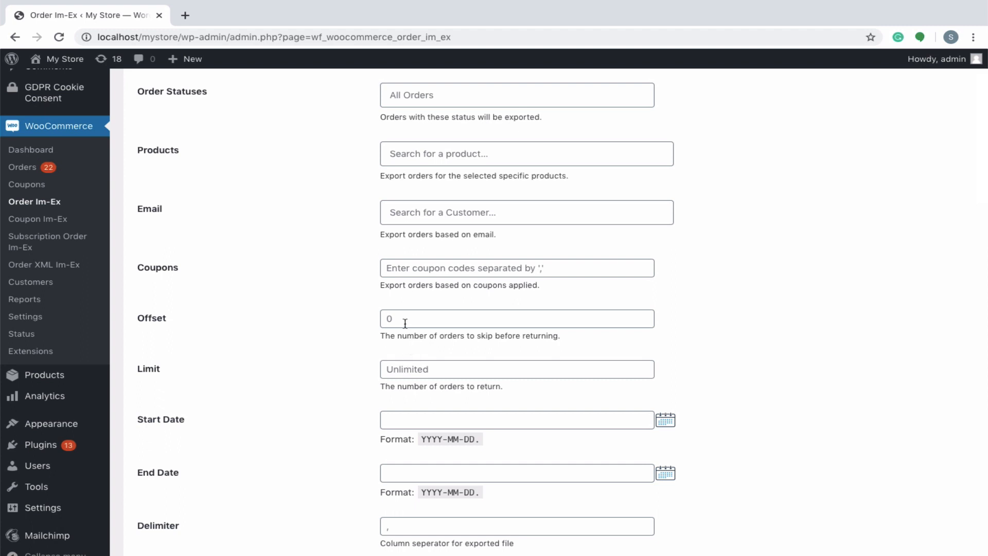
{"action": "type", "text": "10"}
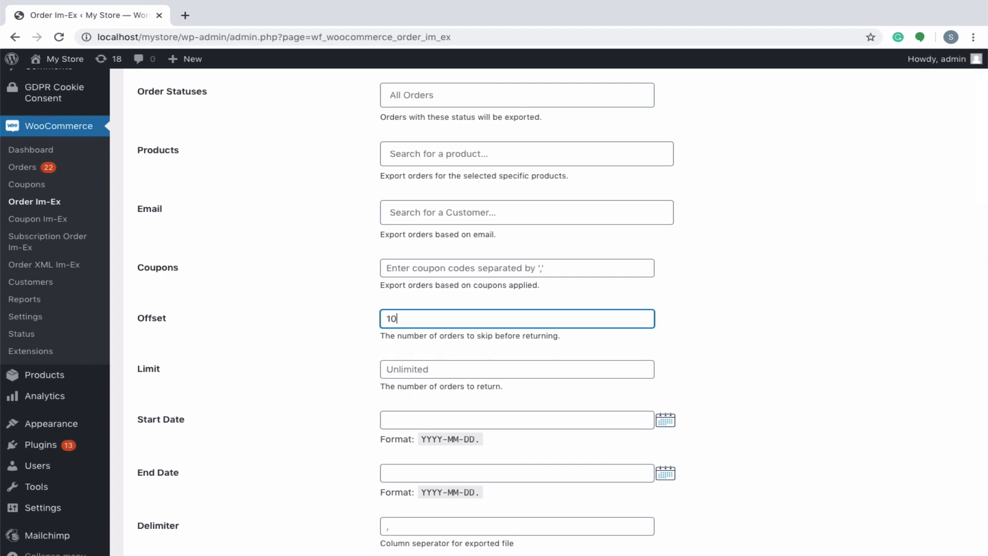
{"action": "left_click", "coordinate": [517, 370]}
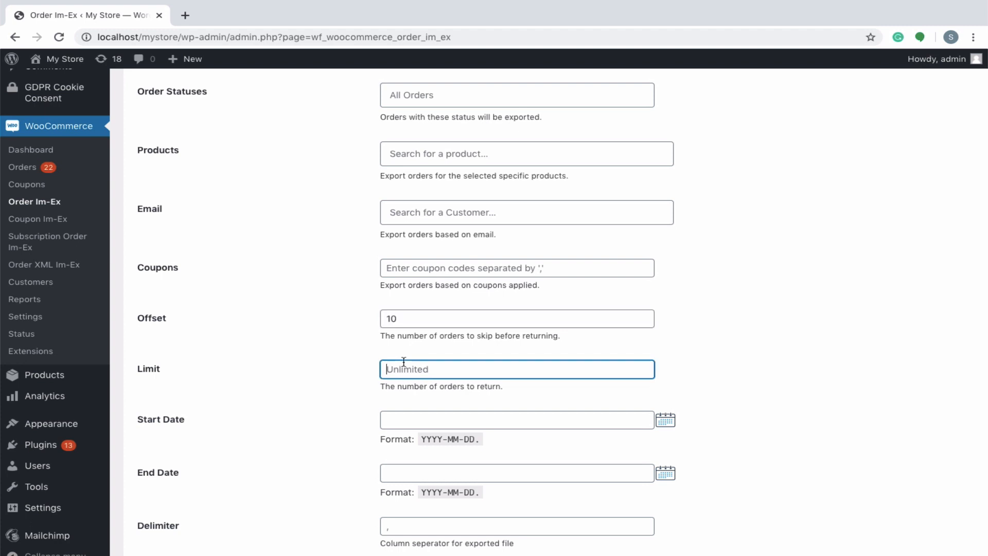
{"action": "type", "text": "100"}
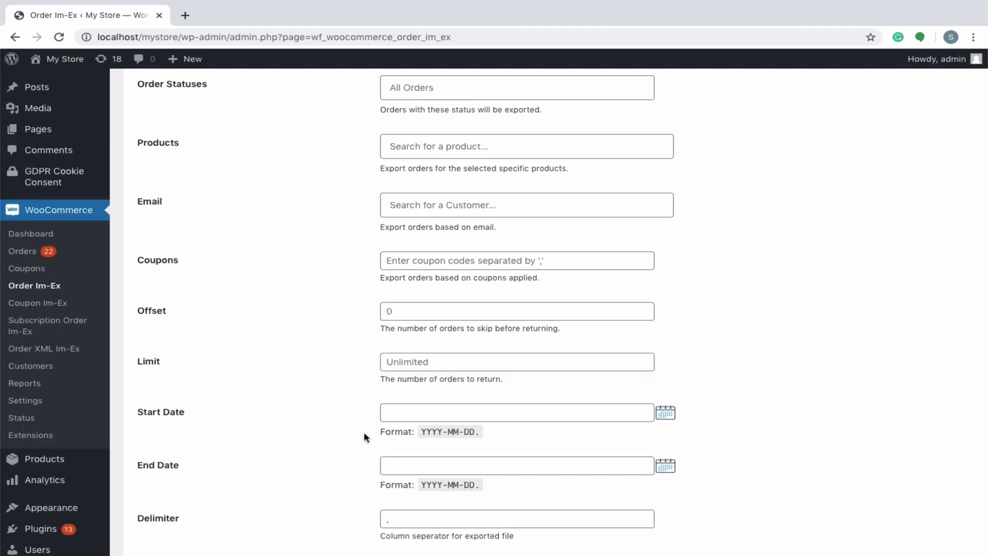
- Set the export date range from 2020-03-12 to 2020-03-22
{"action": "scroll", "scroll_direction": "down", "scroll_amount": 3}
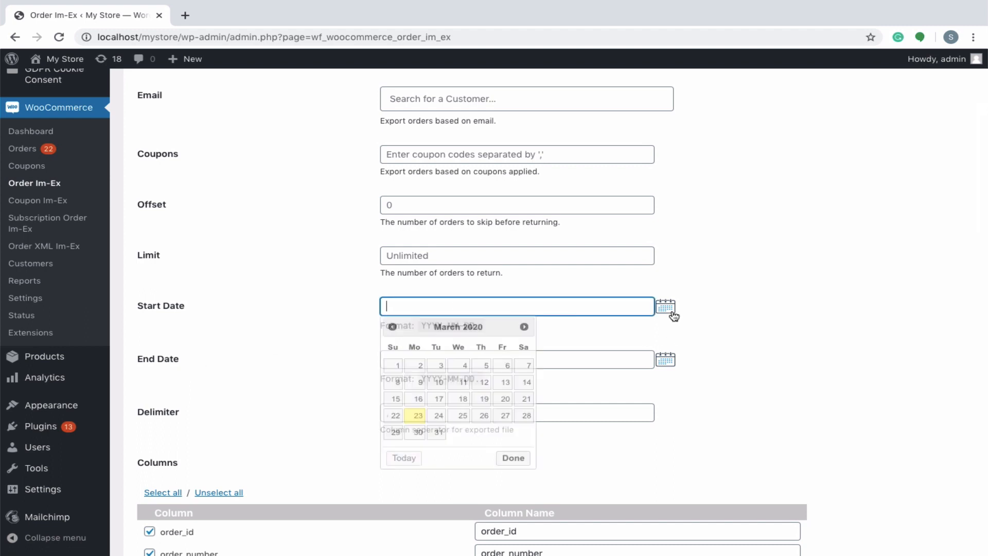
{"action": "left_click", "coordinate": [481, 381]}
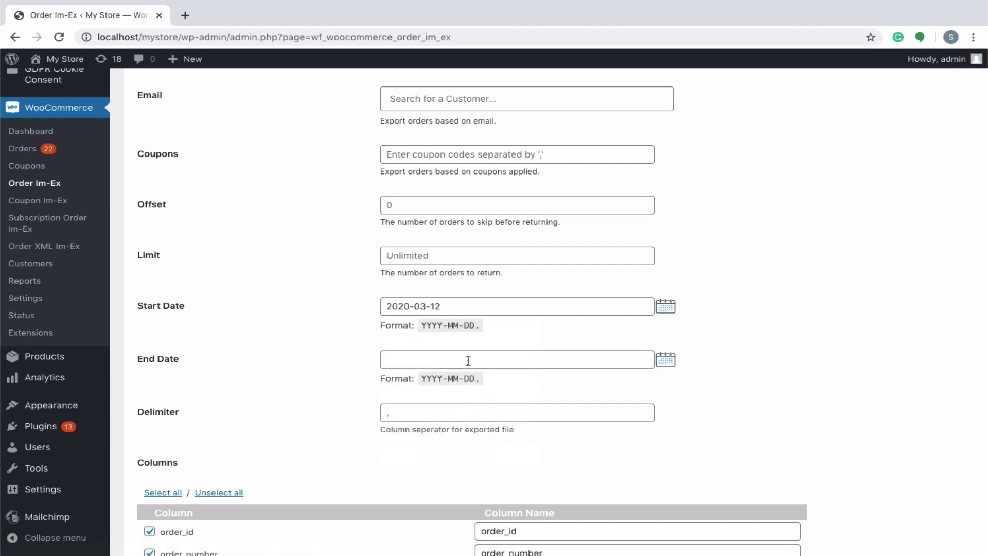
{"action": "left_click", "coordinate": [517, 359]}
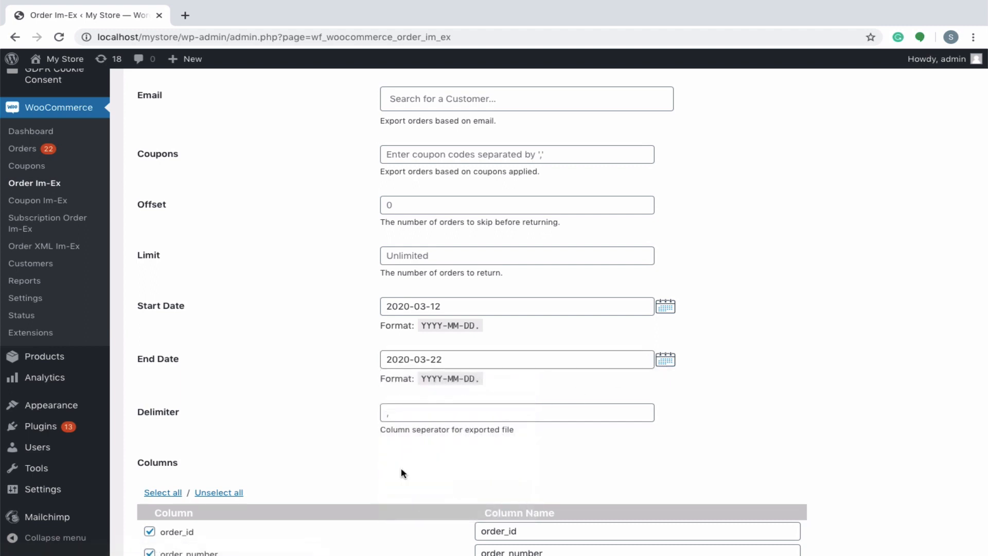
{"action": "mouse_move", "coordinate": [183, 426]}
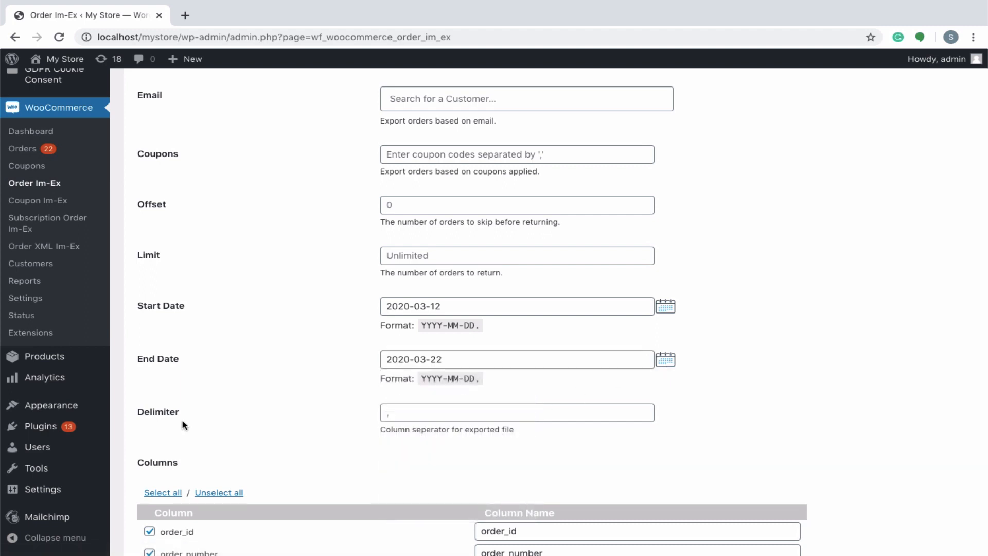
- Replace the Delimiter field's value with a comma
{"action": "left_click", "coordinate": [515, 413]}
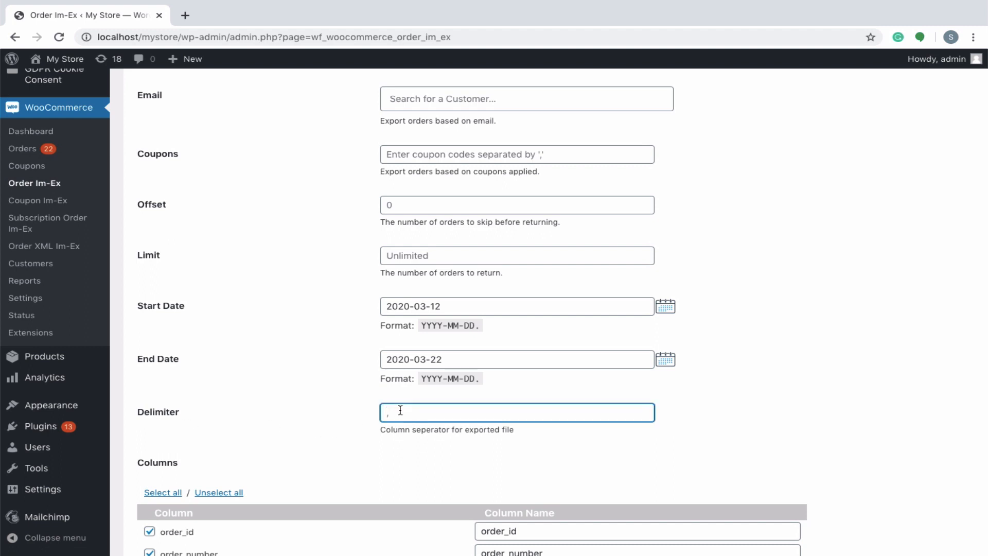
{"action": "key", "text": "Backspace"}
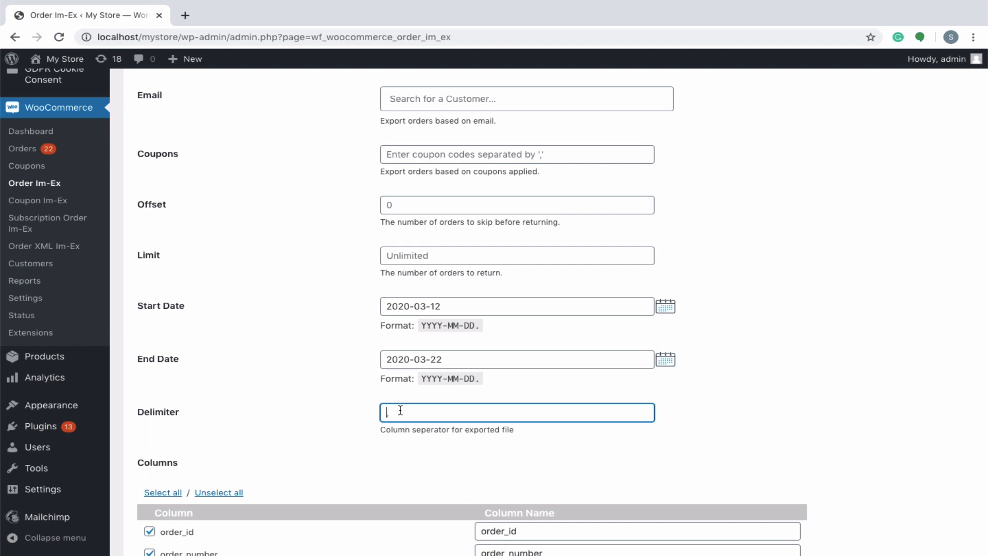
{"action": "type", "text": ","}
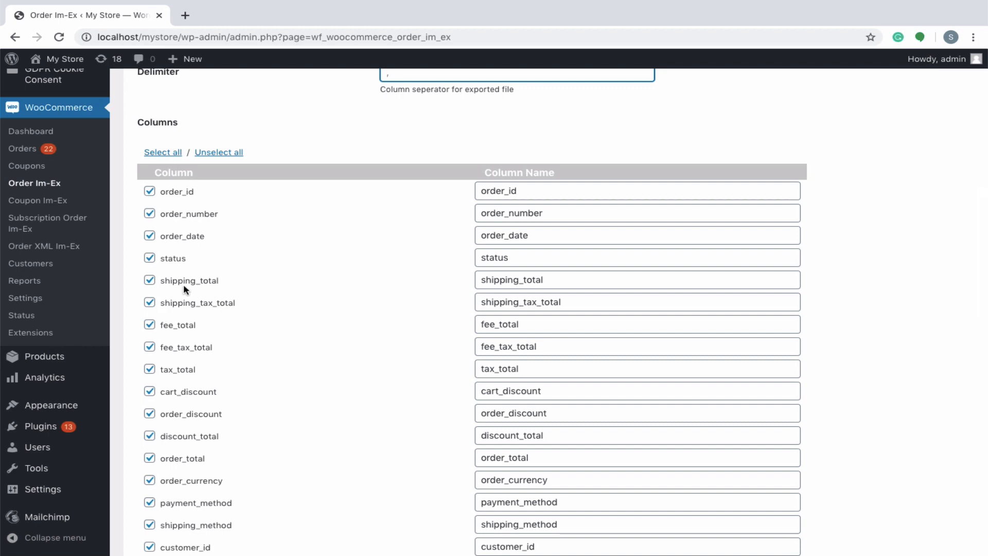
- Enter 'Order Export' as the name for saving the export mapping
{"action": "scroll", "scroll_direction": "down", "scroll_amount": 3}
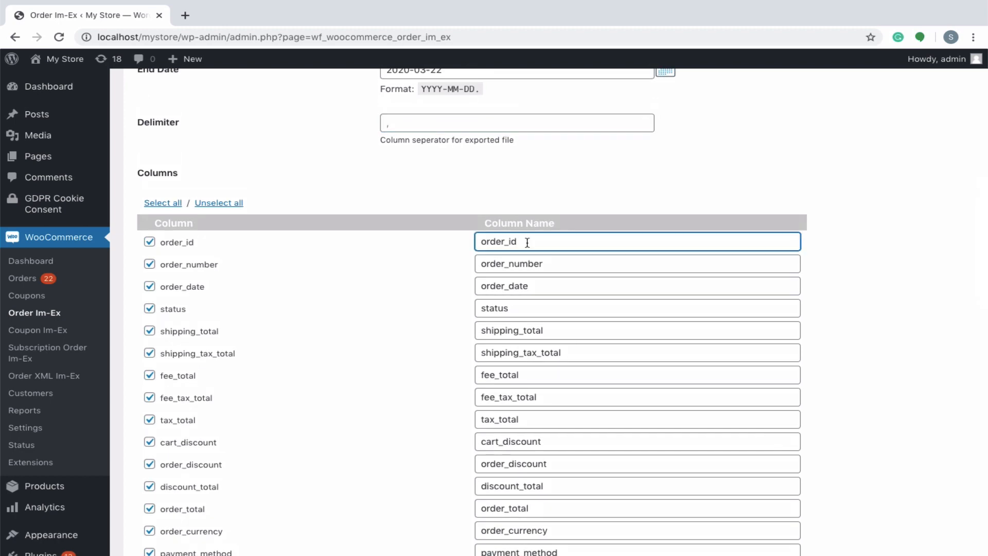
{"action": "scroll", "scroll_direction": "down", "scroll_amount": 3}
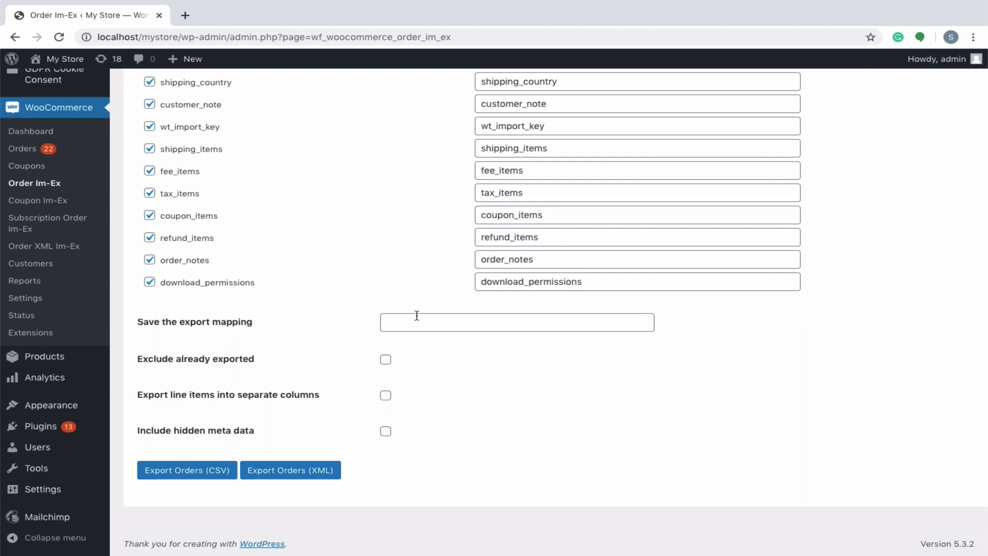
{"action": "type", "text": "Order"}
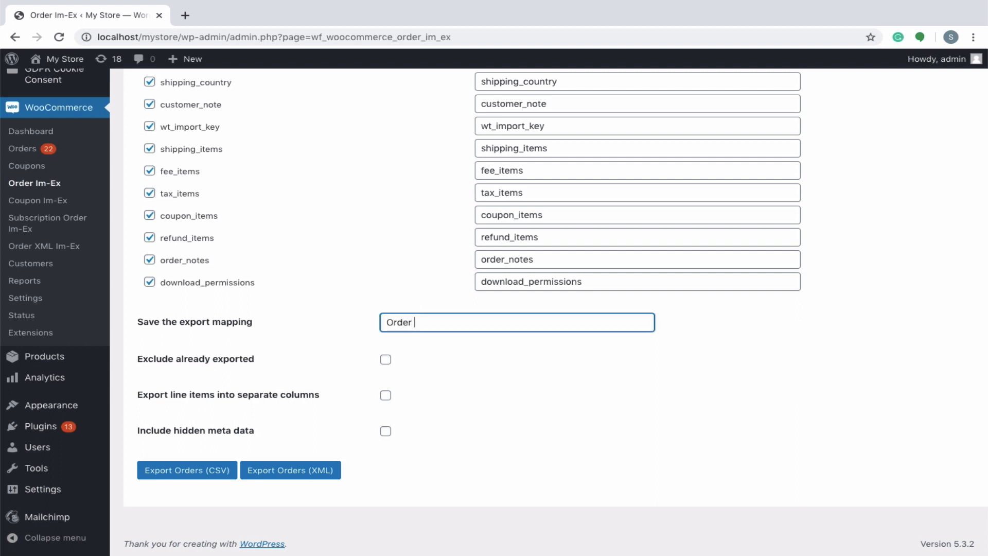
{"action": "type", "text": "Export"}
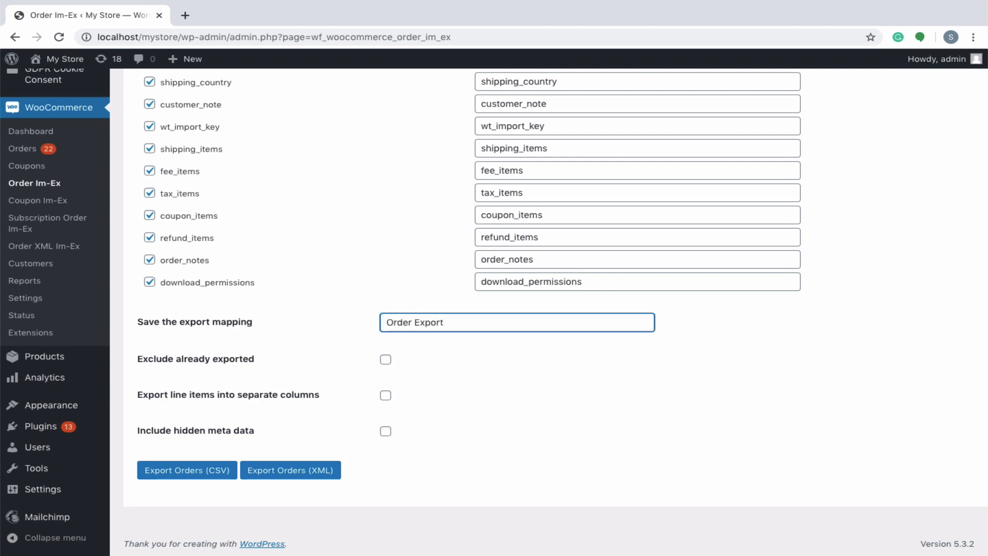
- Leave 'Exclude already exported' and 'Export line items into separate columns' unchecked
{"action": "left_click", "coordinate": [385, 359]}
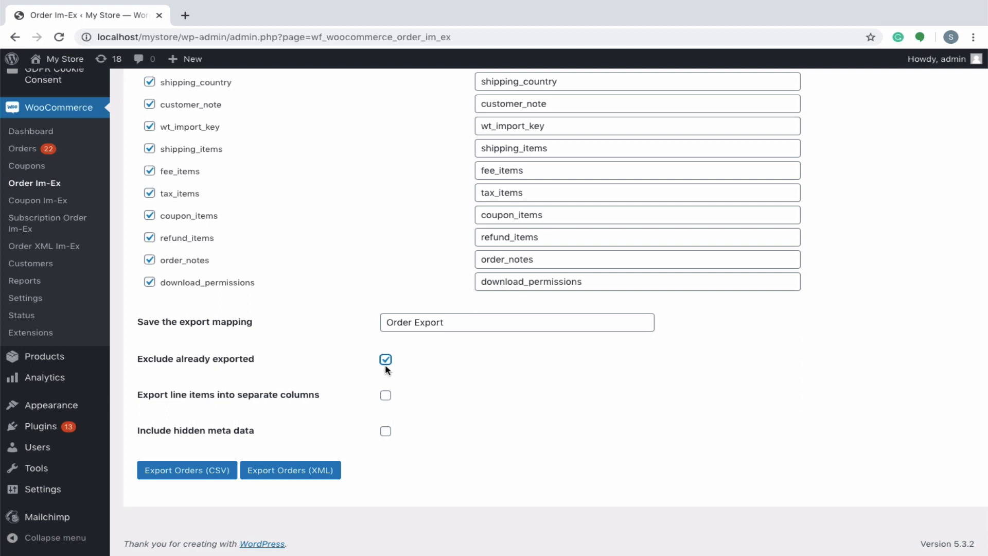
{"action": "left_click", "coordinate": [386, 359]}
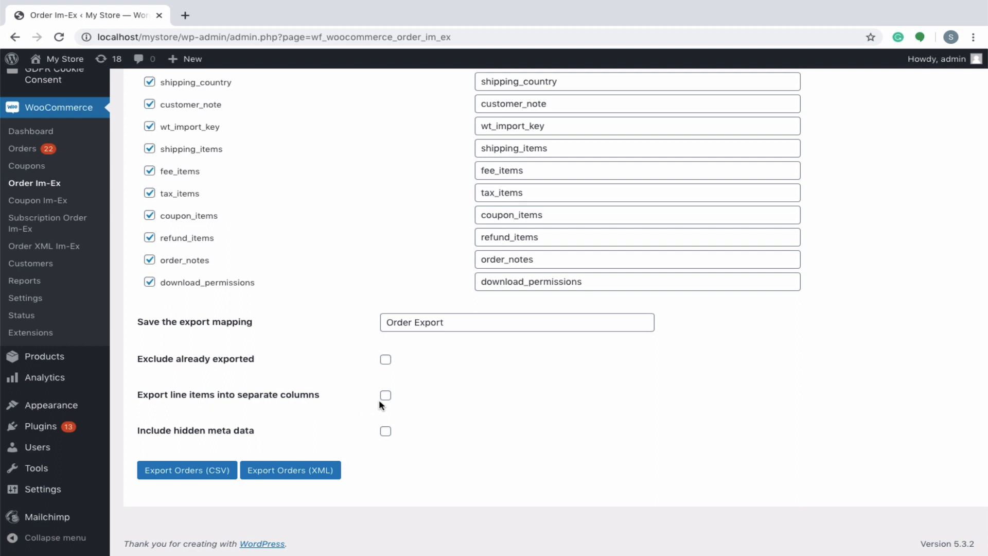
{"action": "left_click", "coordinate": [385, 396]}
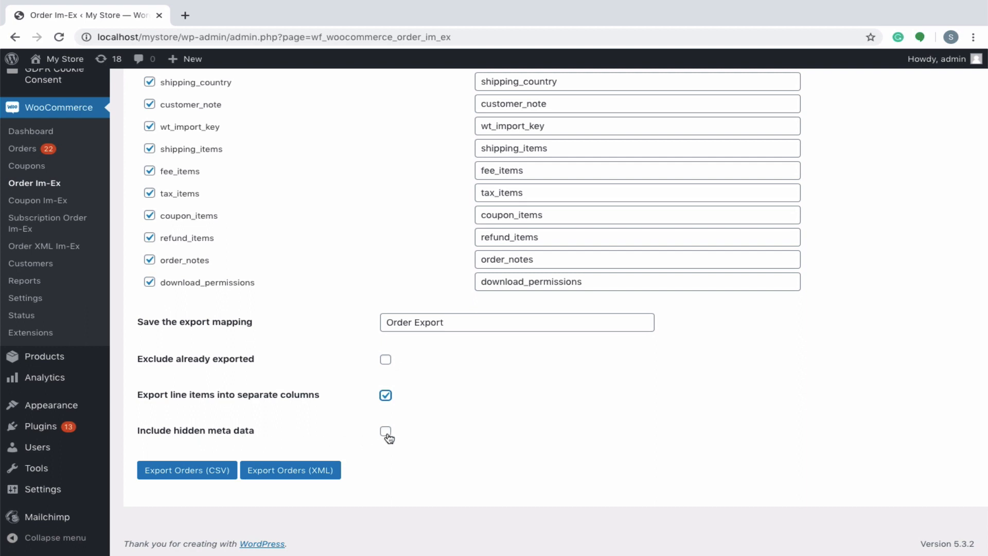
{"action": "left_click", "coordinate": [385, 431]}
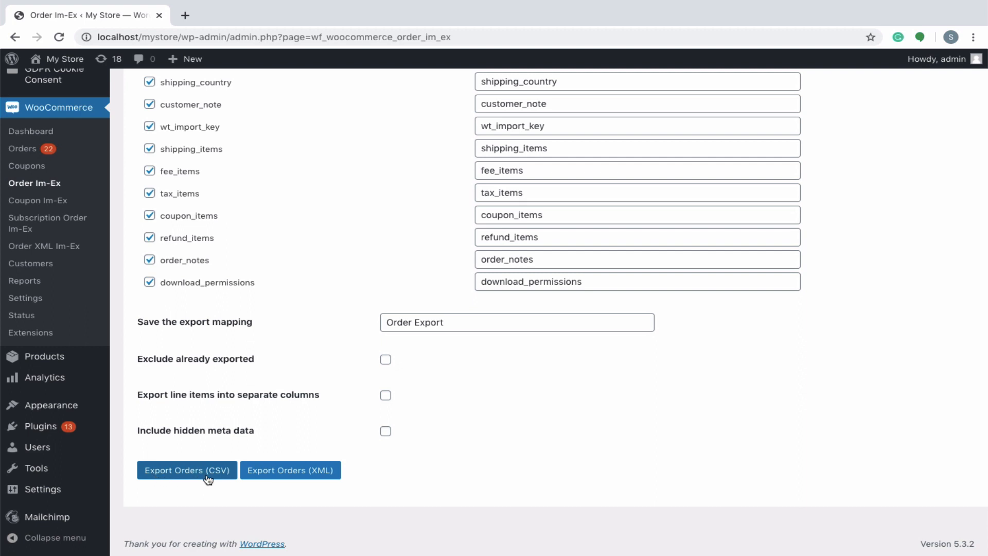
{"action": "mouse_move", "coordinate": [315, 482]}
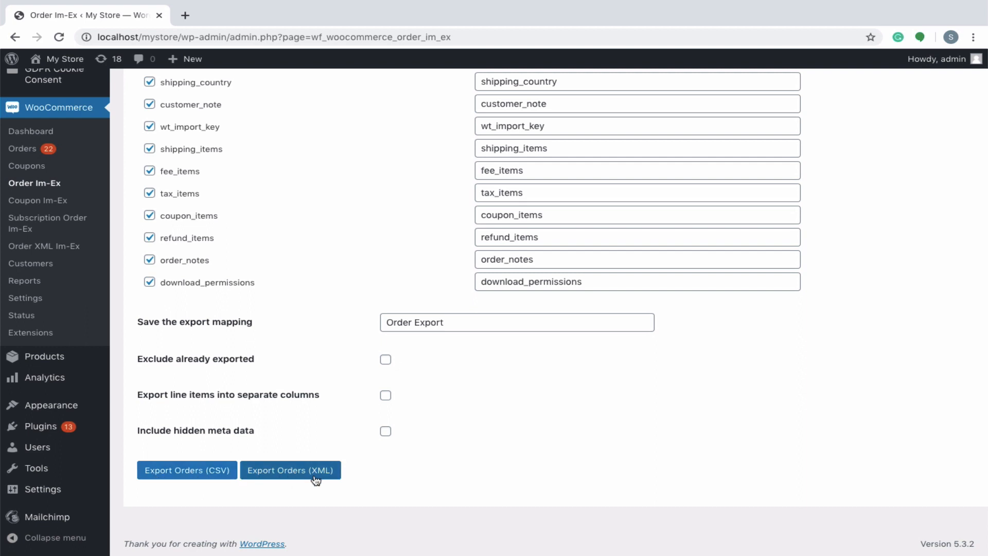
{"action": "mouse_move", "coordinate": [181, 479]}
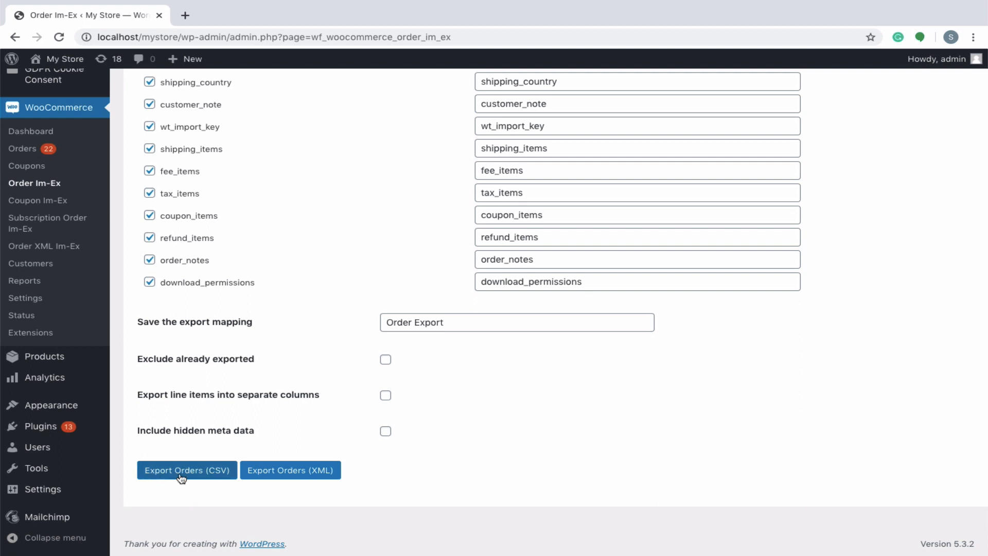
- Export the orders as CSV, save the file and open the download
{"action": "left_click", "coordinate": [187, 470]}
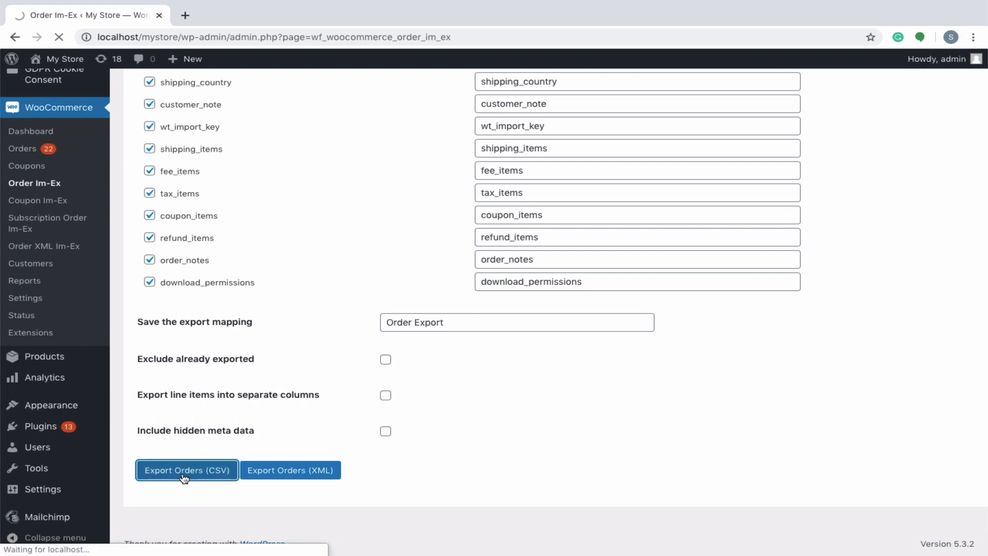
{"action": "left_click", "coordinate": [186, 470]}
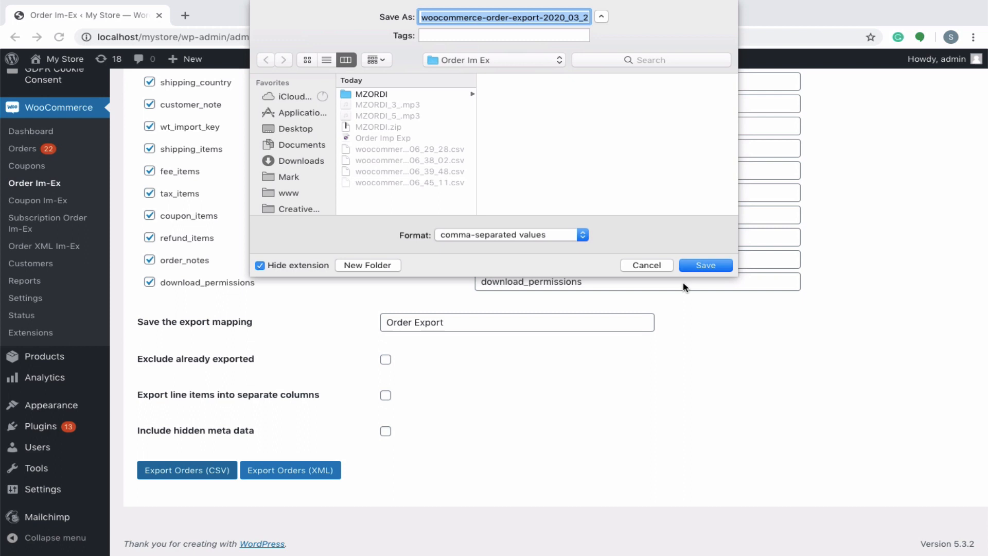
{"action": "left_click", "coordinate": [706, 265]}
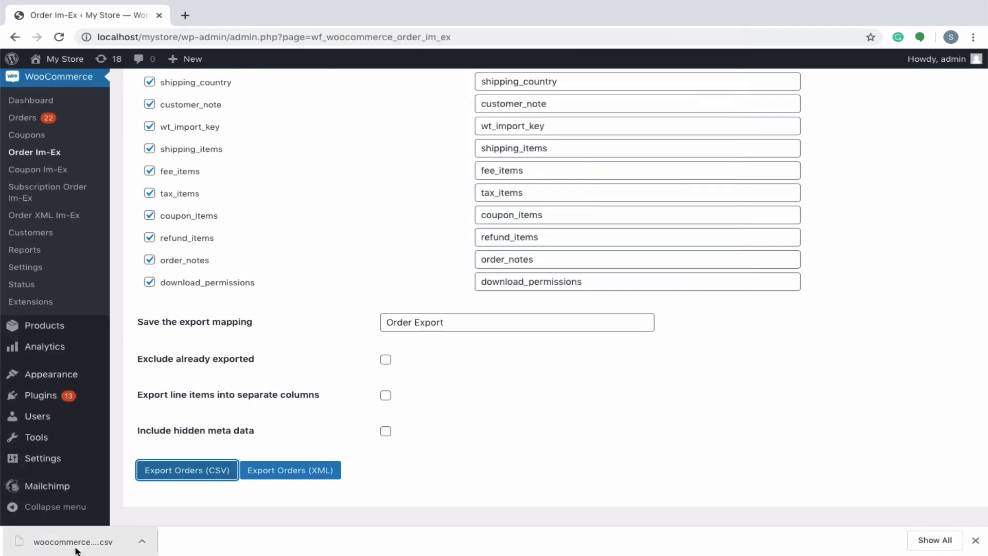
{"action": "left_click", "coordinate": [67, 540]}
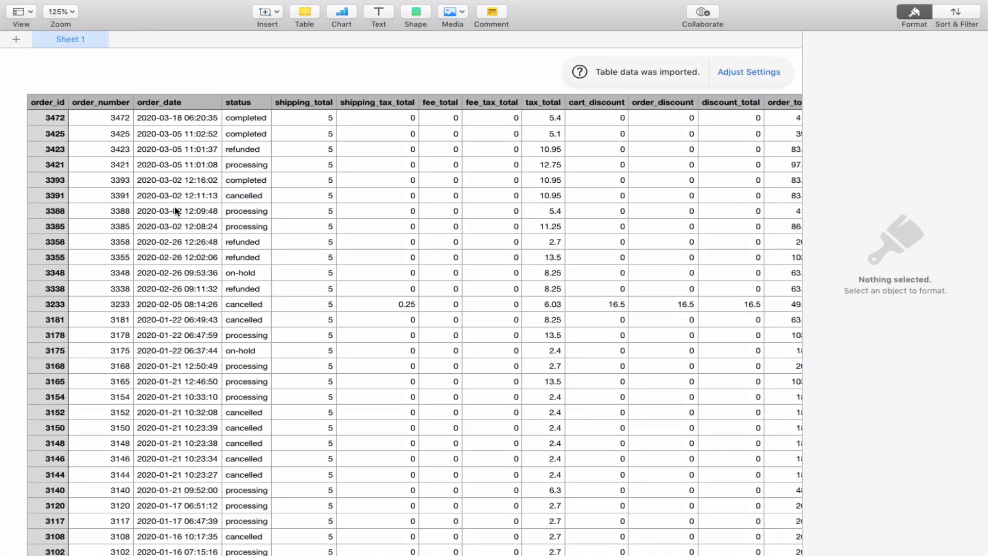
- Scroll through the exported orders table in Numbers
{"action": "scroll", "scroll_direction": "down", "scroll_amount": 3}
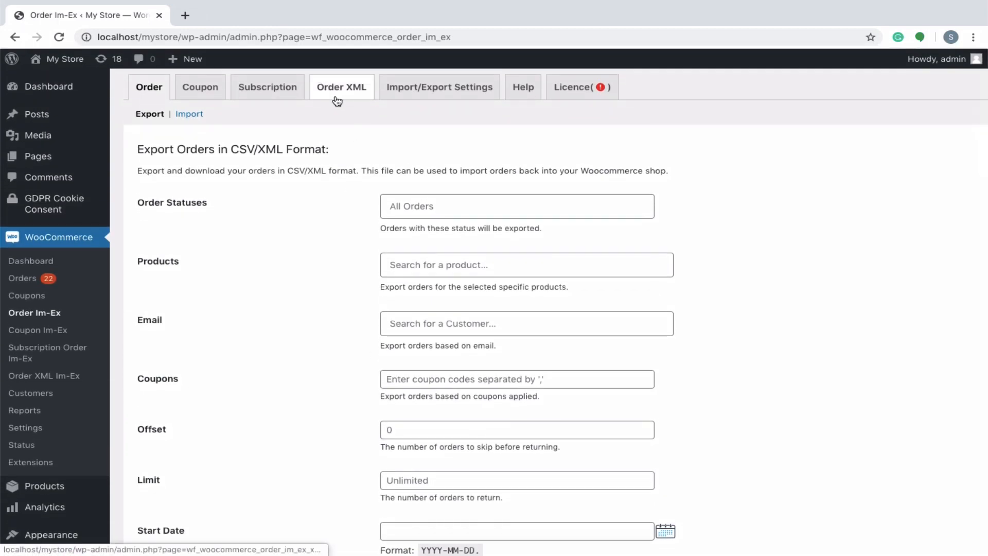
- Switch to the Order XML tab and choose FedEx as the export type
{"action": "left_click", "coordinate": [341, 87]}
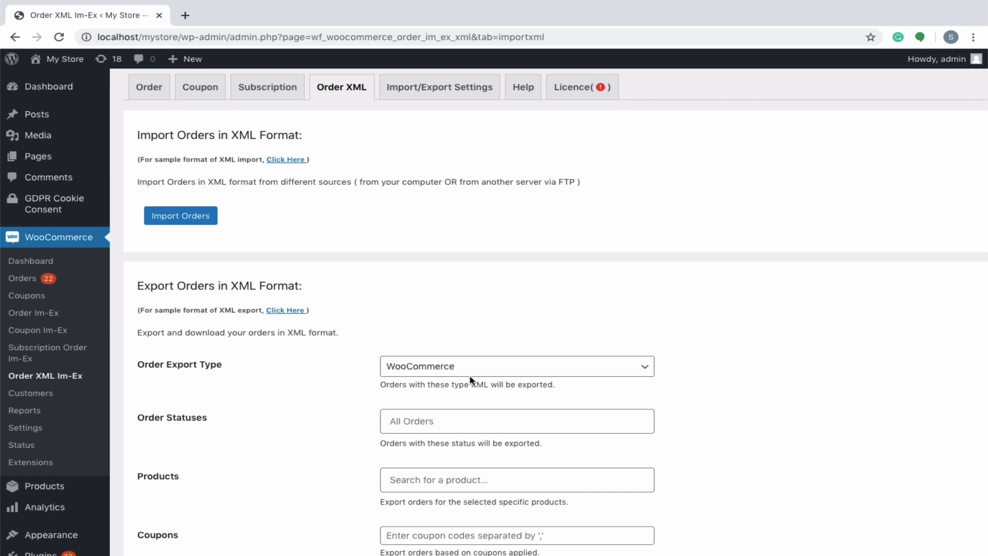
{"action": "left_click", "coordinate": [517, 366]}
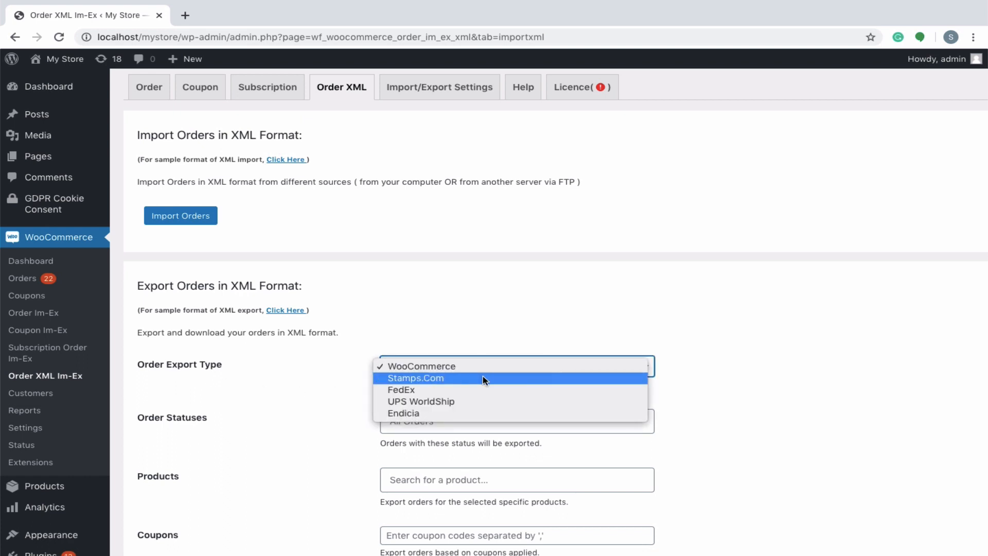
{"action": "mouse_move", "coordinate": [480, 405]}
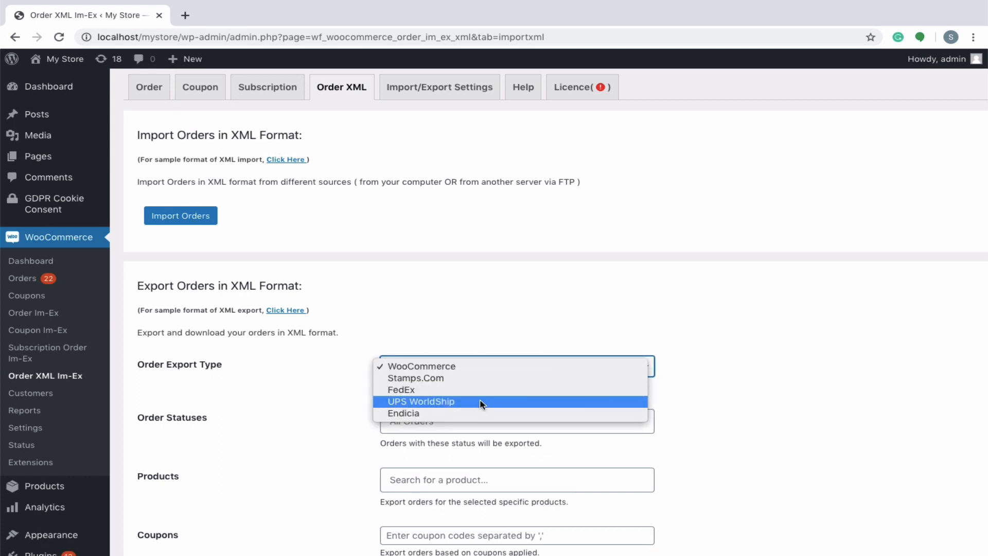
{"action": "mouse_move", "coordinate": [482, 417]}
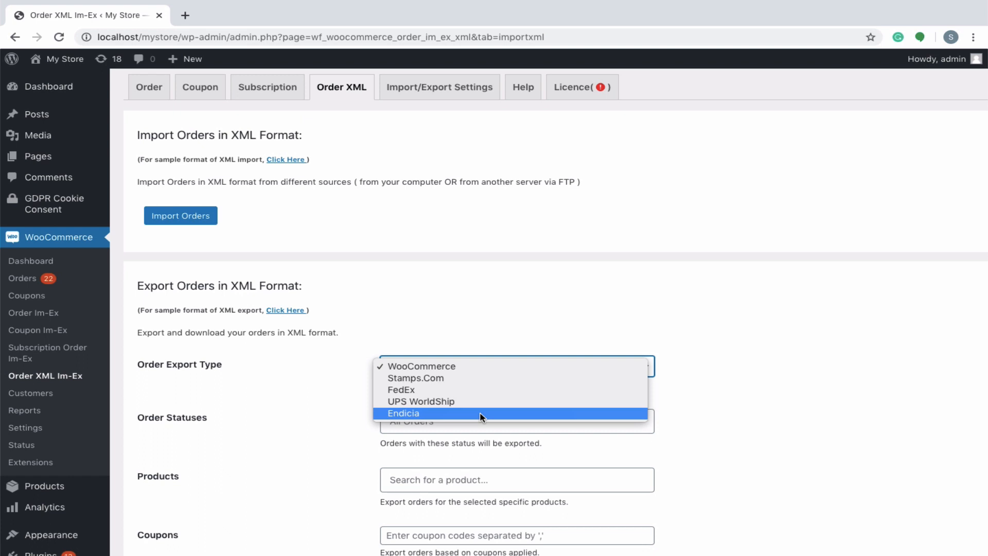
{"action": "mouse_move", "coordinate": [514, 392]}
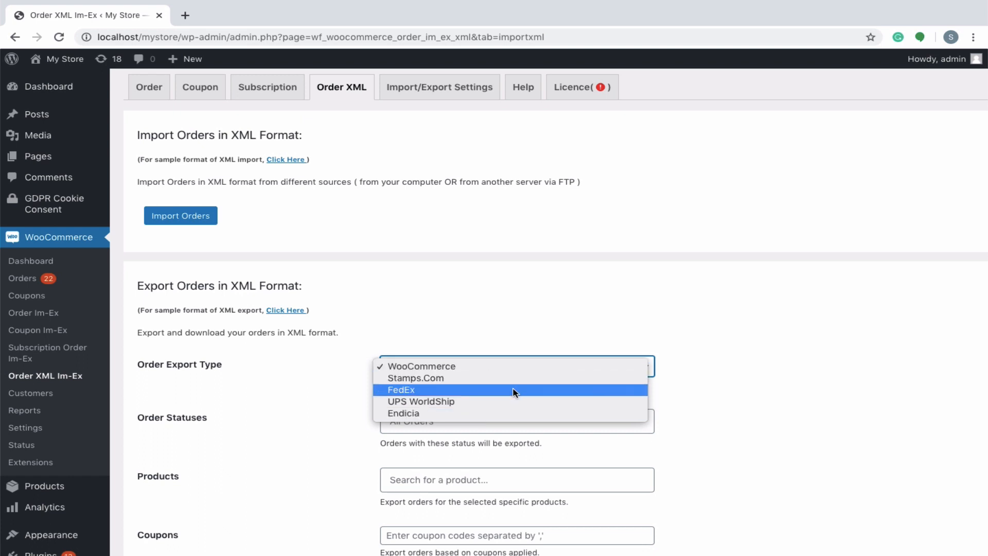
{"action": "left_click", "coordinate": [401, 390]}
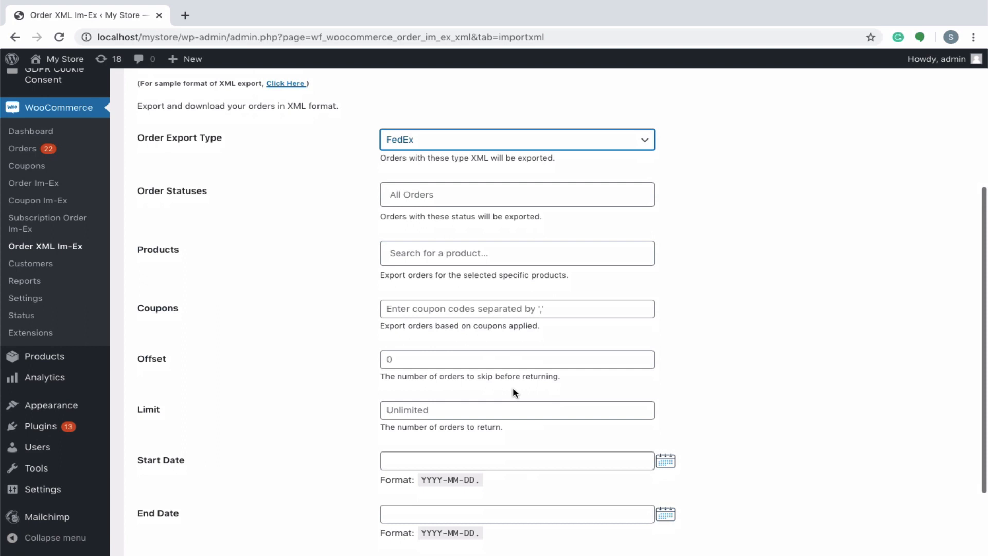
{"action": "scroll", "scroll_direction": "down", "scroll_amount": 3}
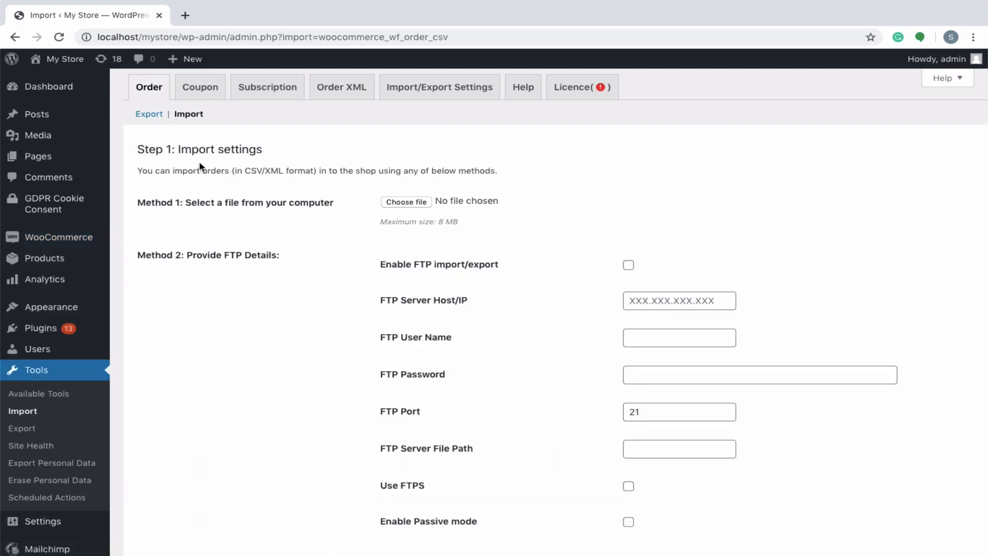
{"action": "mouse_move", "coordinate": [246, 168]}
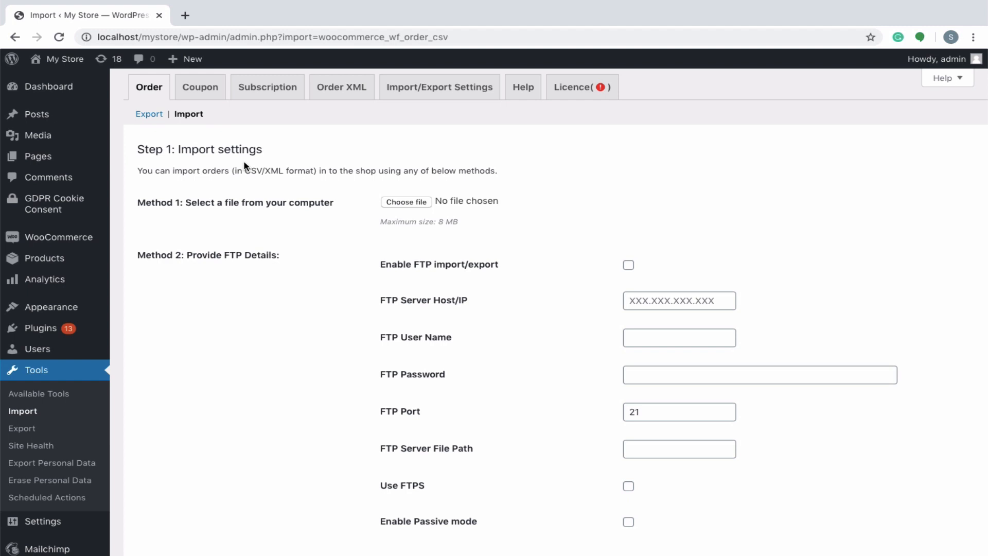
- Show Step 1 import settings with the file chooser and FTP details
{"action": "double_click", "coordinate": [260, 170]}
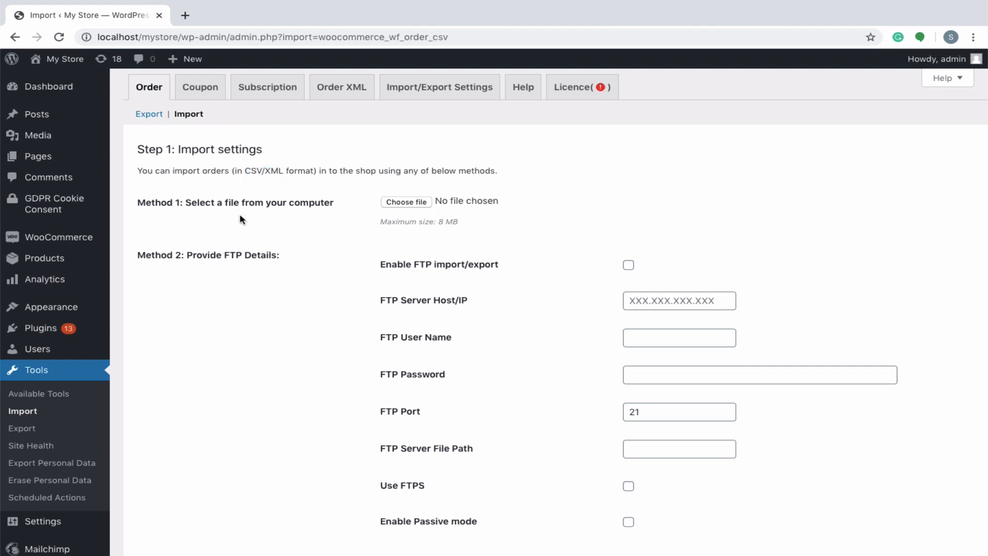
{"action": "scroll", "scroll_direction": "down", "scroll_amount": 3}
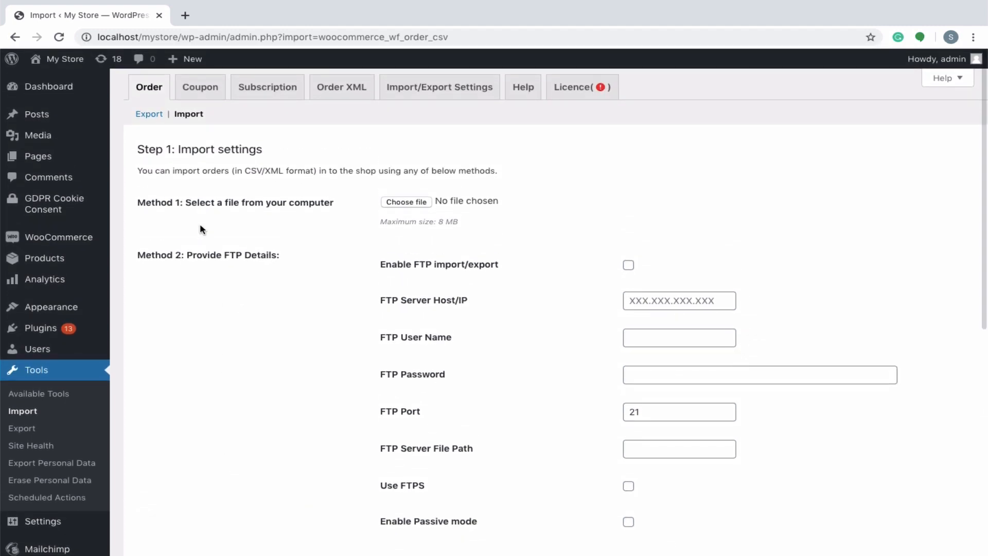
{"action": "mouse_move", "coordinate": [417, 215]}
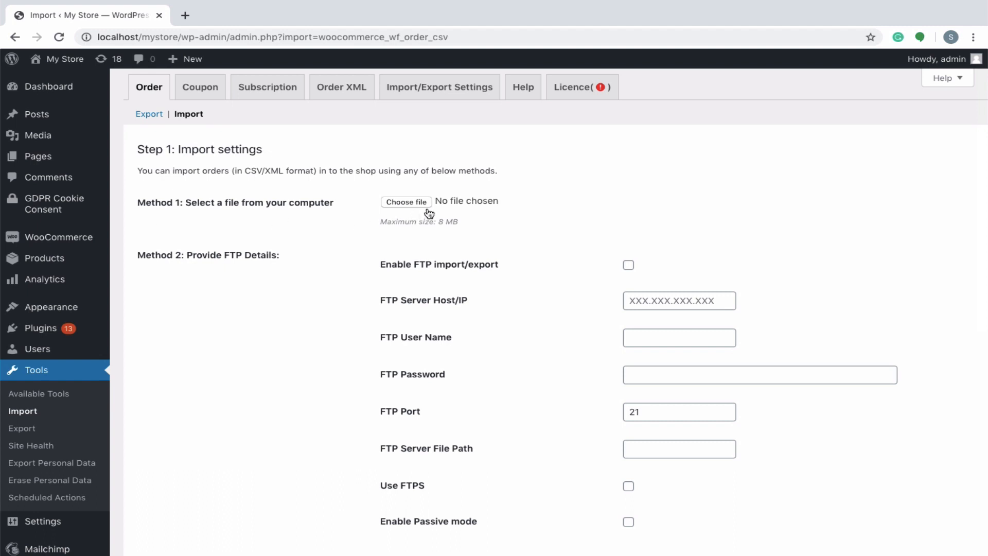
{"action": "mouse_move", "coordinate": [314, 283]}
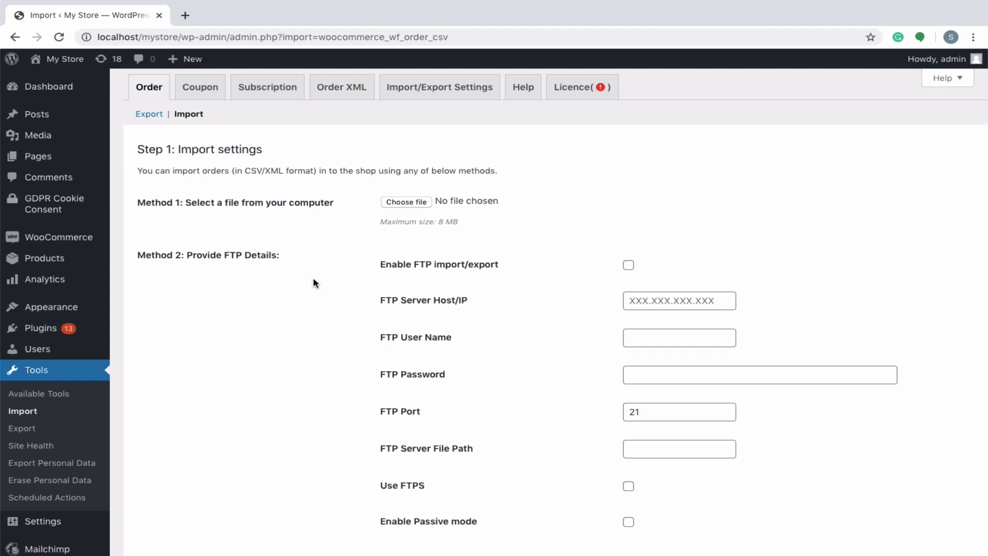
{"action": "mouse_move", "coordinate": [405, 275]}
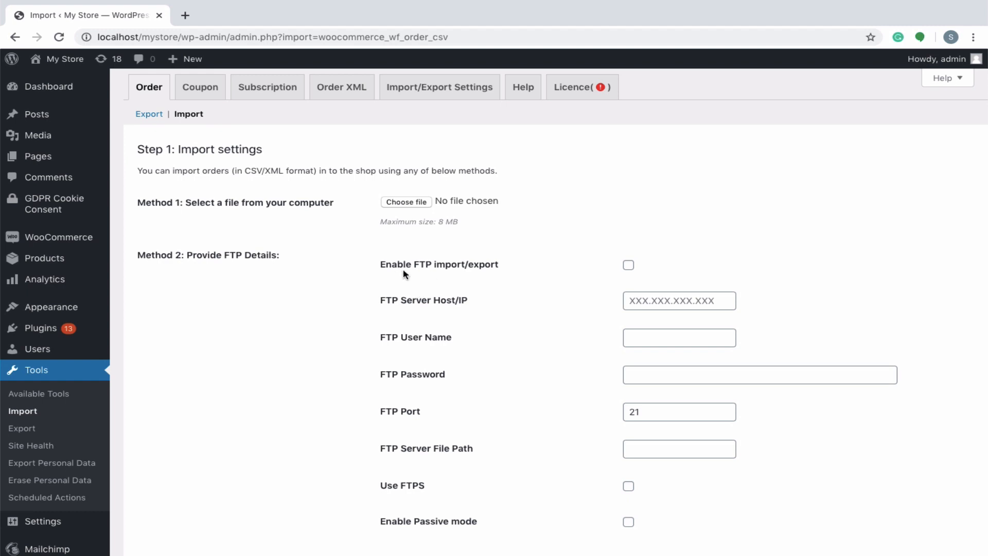
{"action": "mouse_move", "coordinate": [627, 275]}
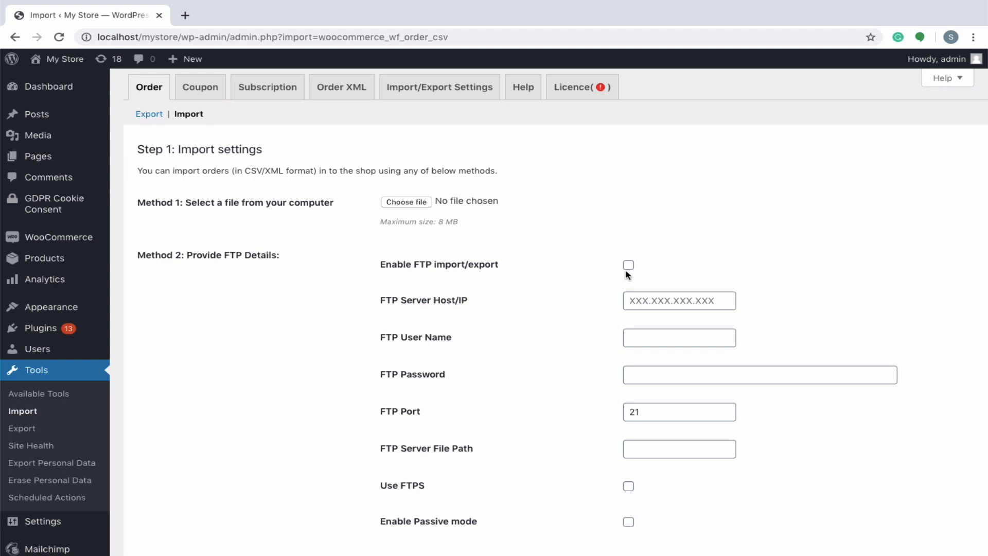
{"action": "left_click", "coordinate": [628, 265]}
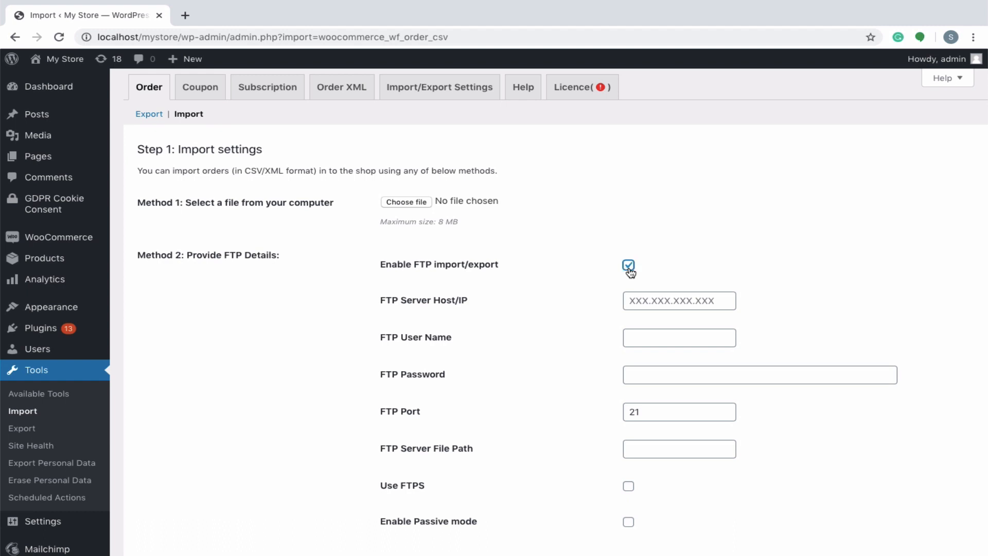
{"action": "scroll", "scroll_direction": "down", "scroll_amount": 3}
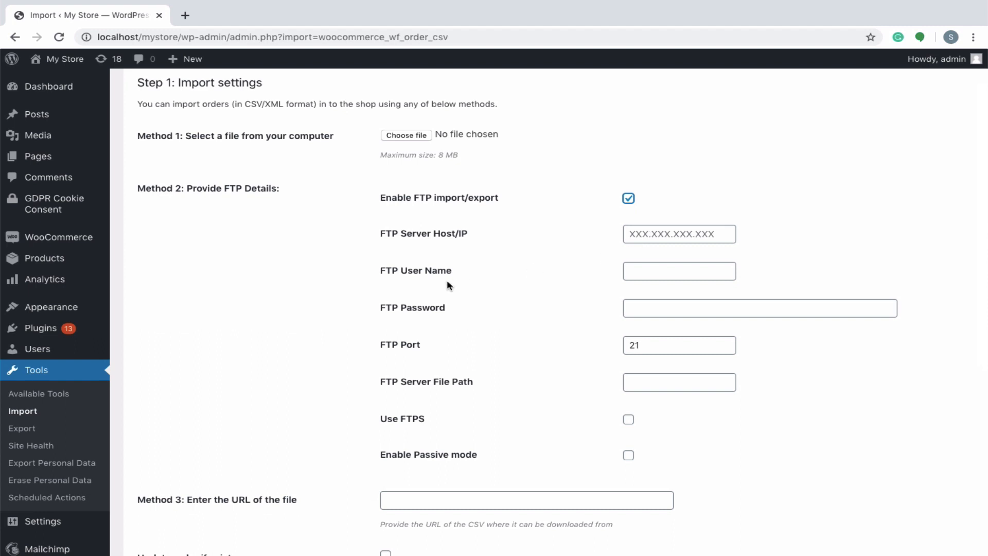
{"action": "mouse_move", "coordinate": [418, 361]}
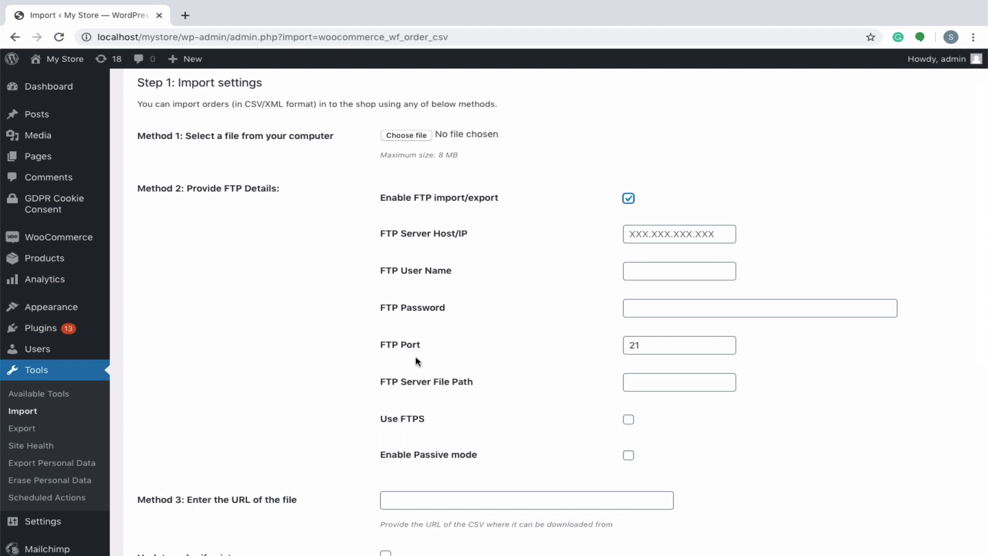
{"action": "mouse_move", "coordinate": [451, 394]}
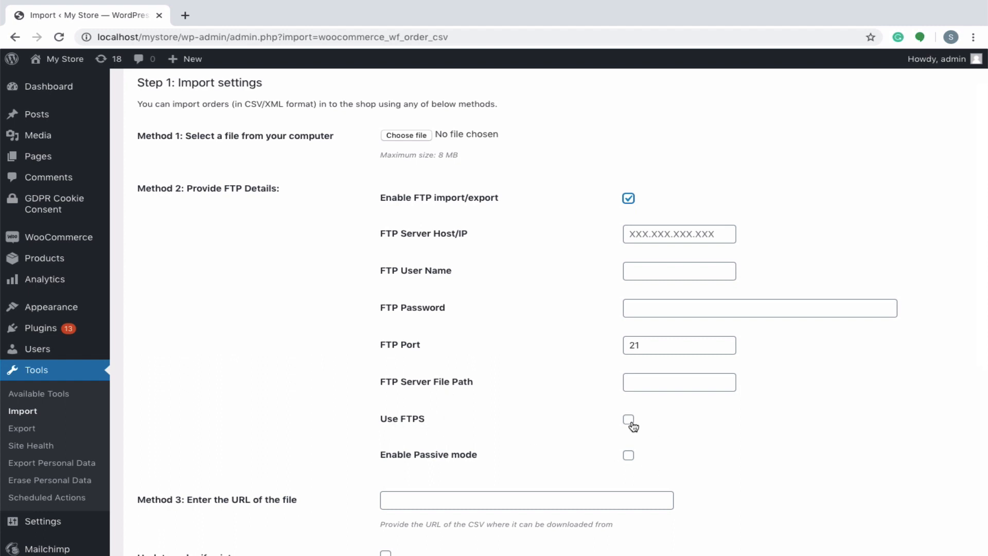
{"action": "mouse_move", "coordinate": [633, 472]}
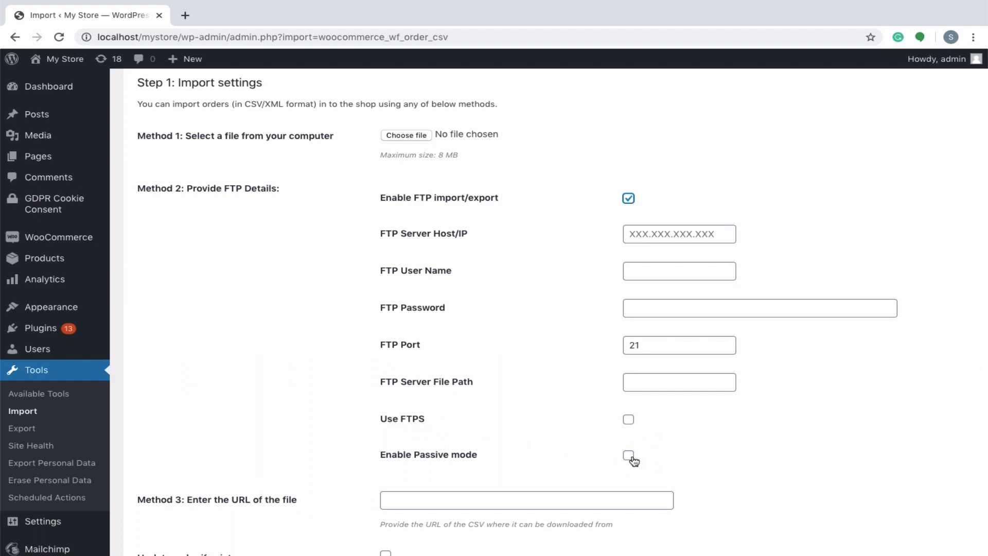
{"action": "scroll", "scroll_direction": "down", "scroll_amount": 3}
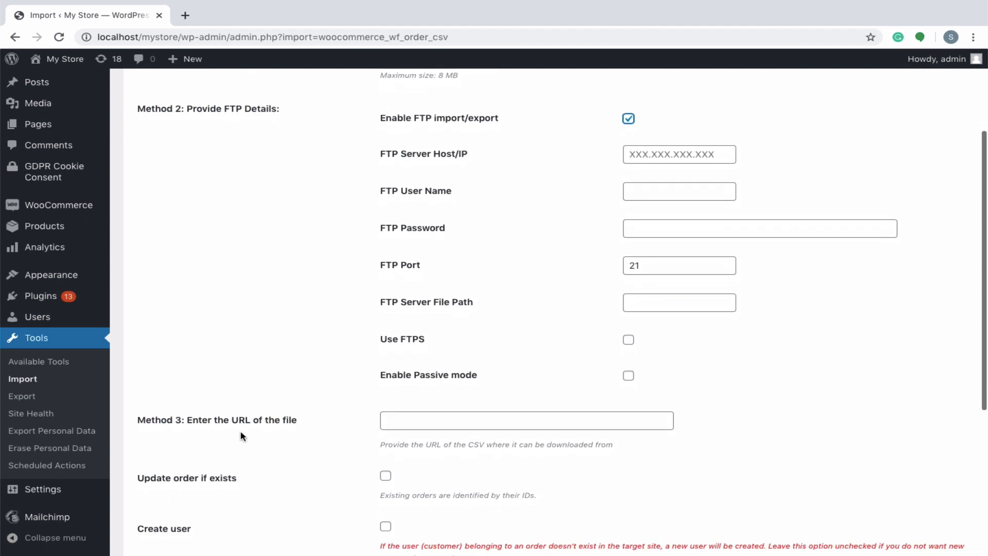
{"action": "mouse_move", "coordinate": [409, 425]}
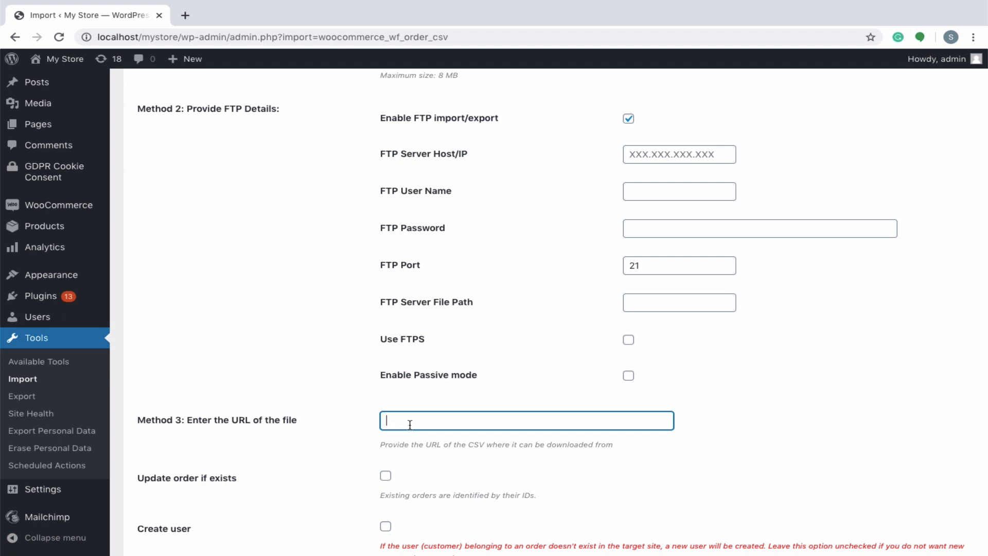
{"action": "left_click", "coordinate": [627, 118]}
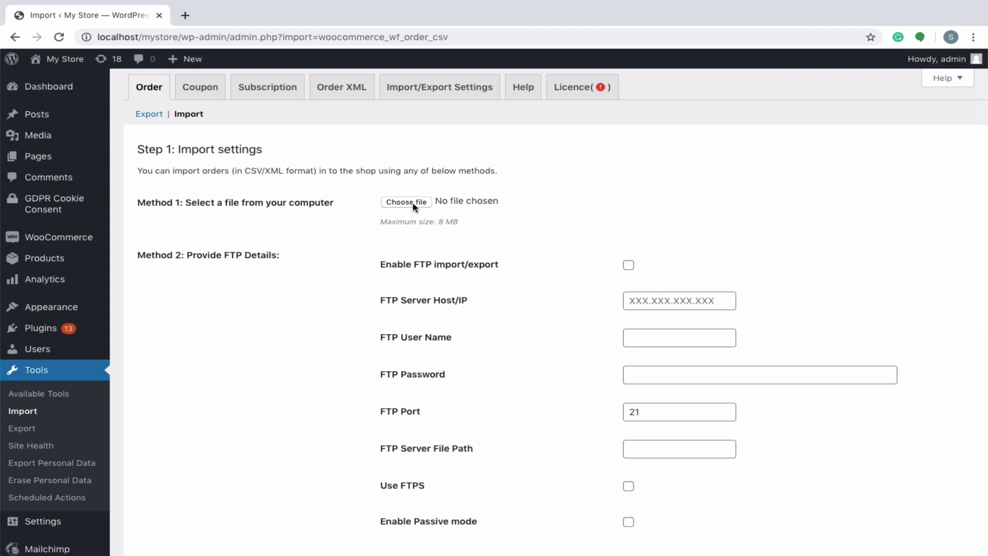
- Choose the WooCommerce orders CSV file for import
{"action": "left_click", "coordinate": [406, 202]}
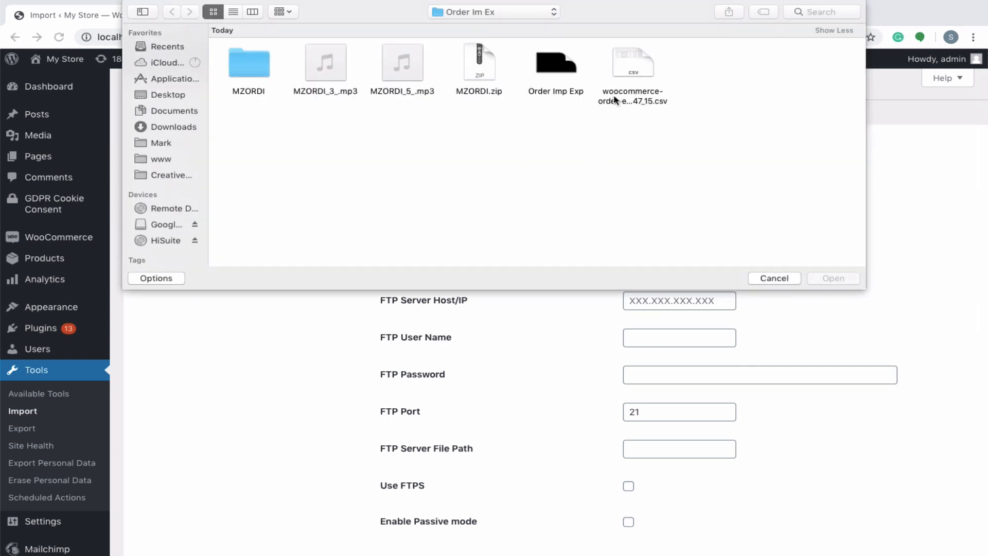
{"action": "left_click", "coordinate": [833, 278]}
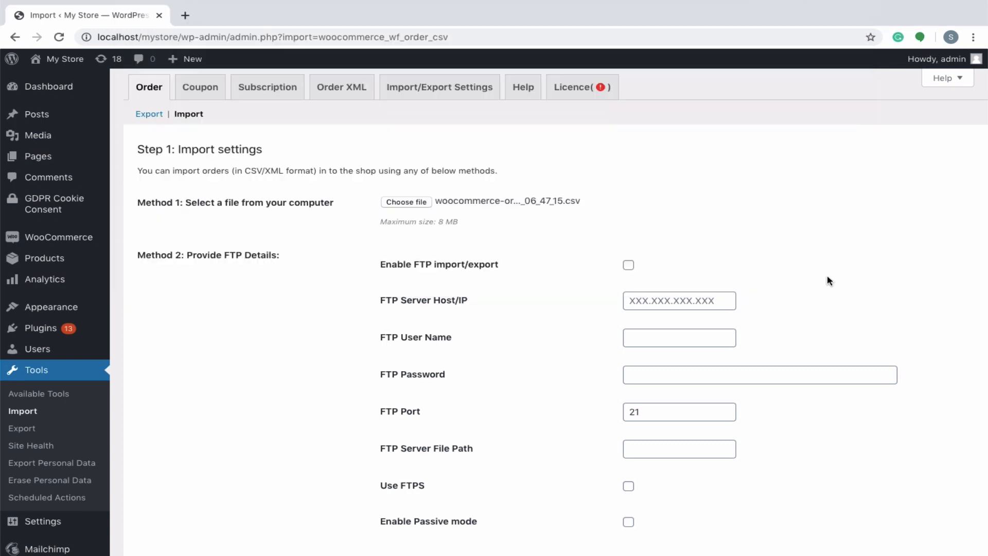
{"action": "scroll", "scroll_direction": "down", "scroll_amount": 3}
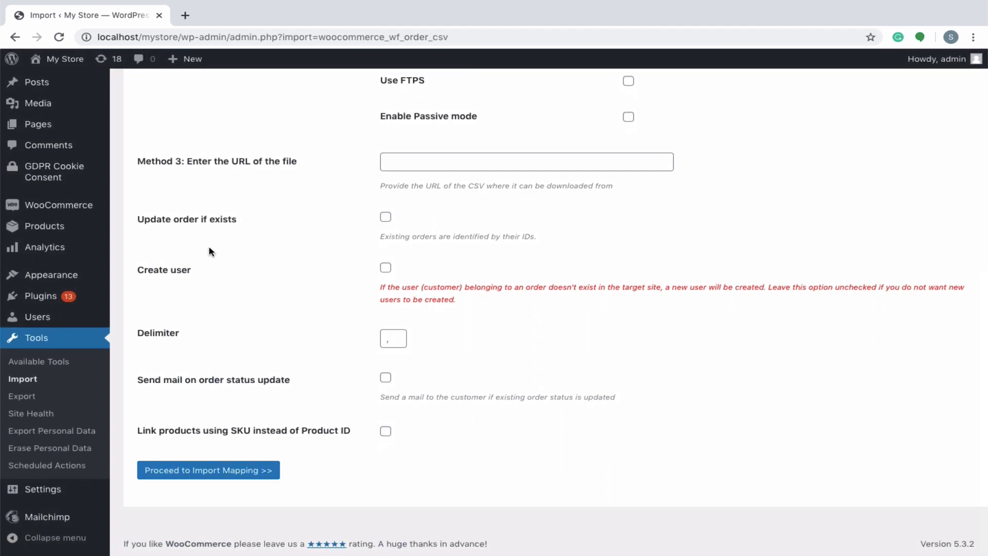
{"action": "mouse_move", "coordinate": [212, 230]}
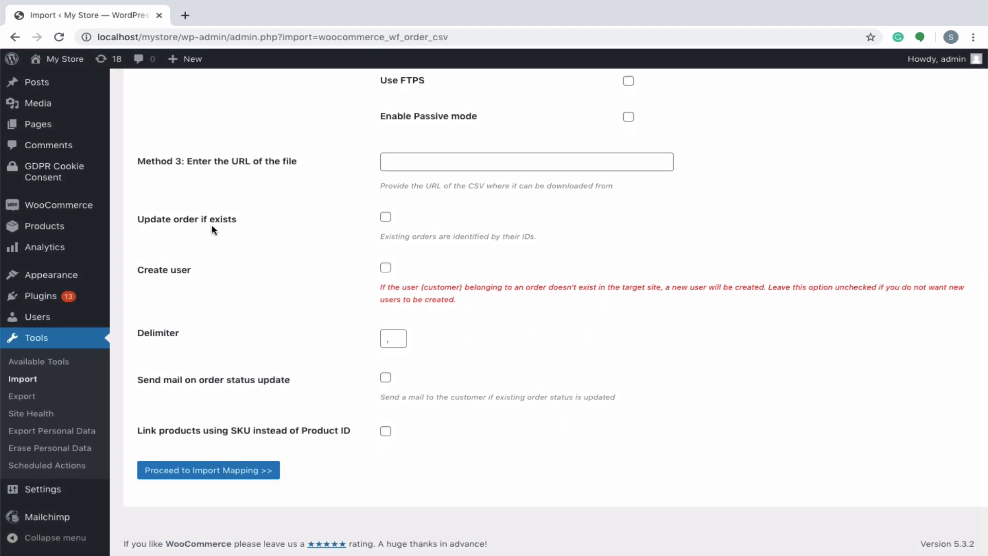
- Enable updating existing orders, status-update emails and SKU product linking, then proceed to mapping
{"action": "left_click", "coordinate": [385, 217]}
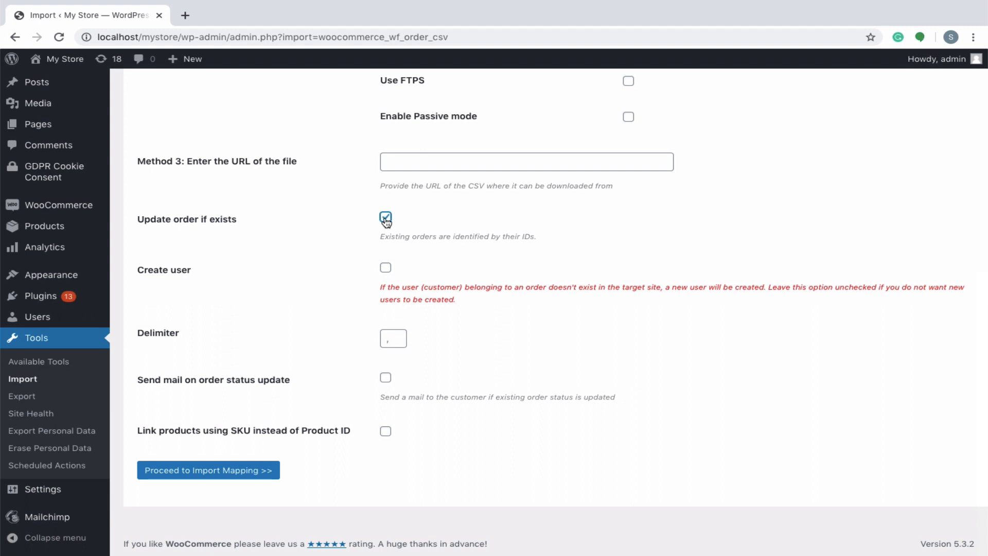
{"action": "left_click", "coordinate": [385, 218]}
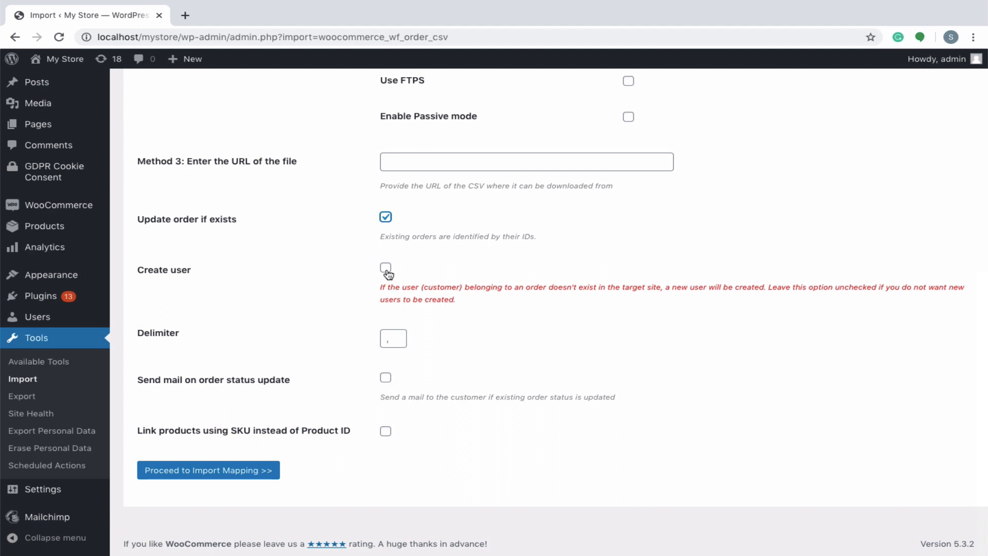
{"action": "left_click", "coordinate": [385, 268]}
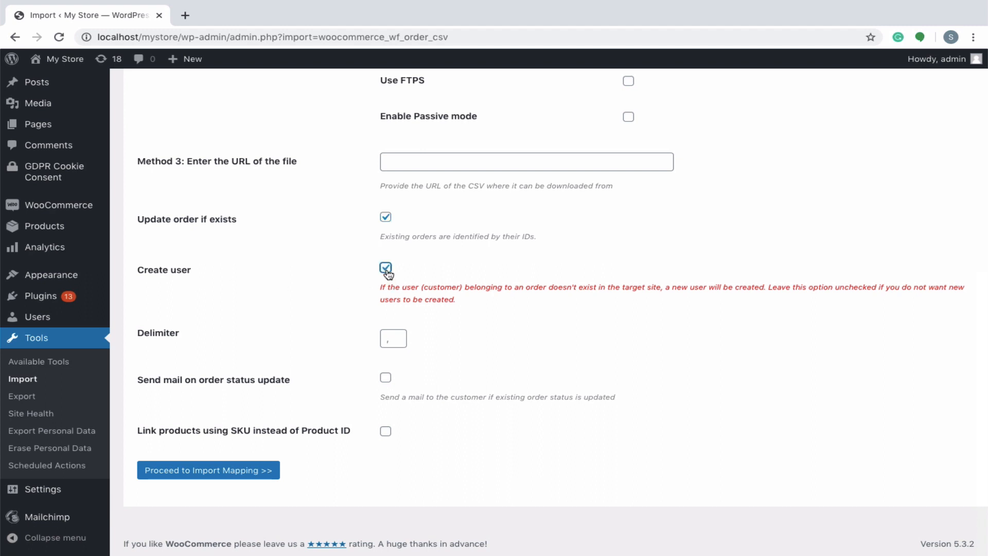
{"action": "left_click", "coordinate": [385, 269]}
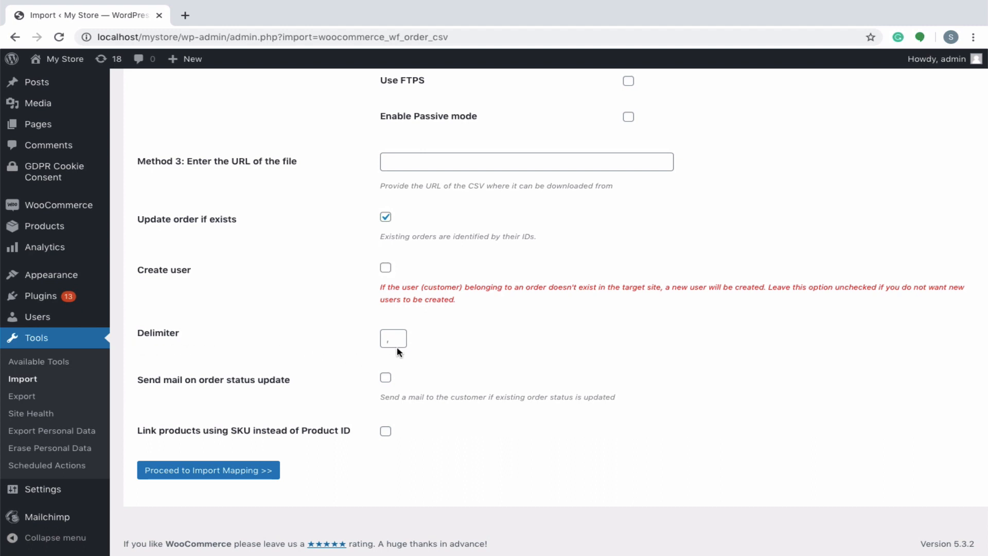
{"action": "mouse_move", "coordinate": [390, 354]}
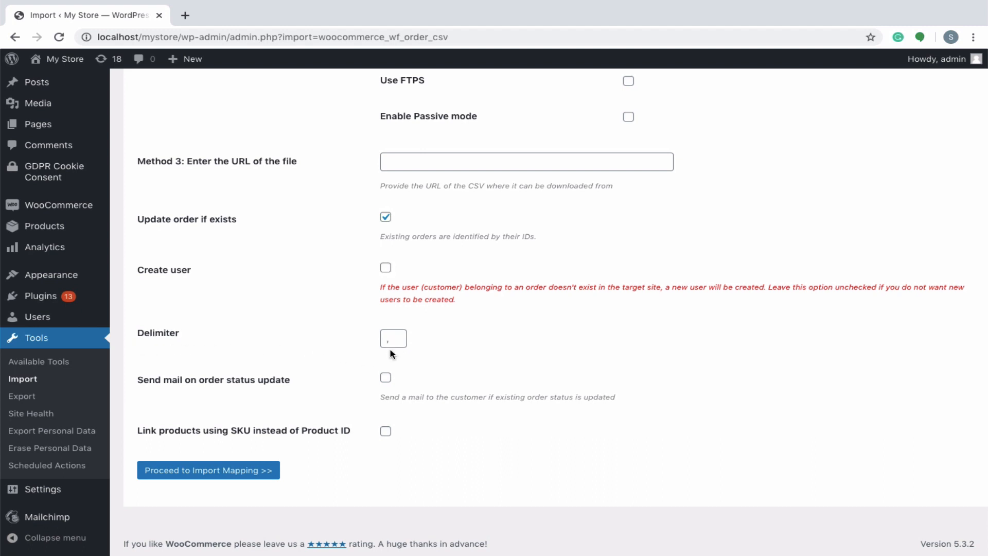
{"action": "mouse_move", "coordinate": [192, 235]}
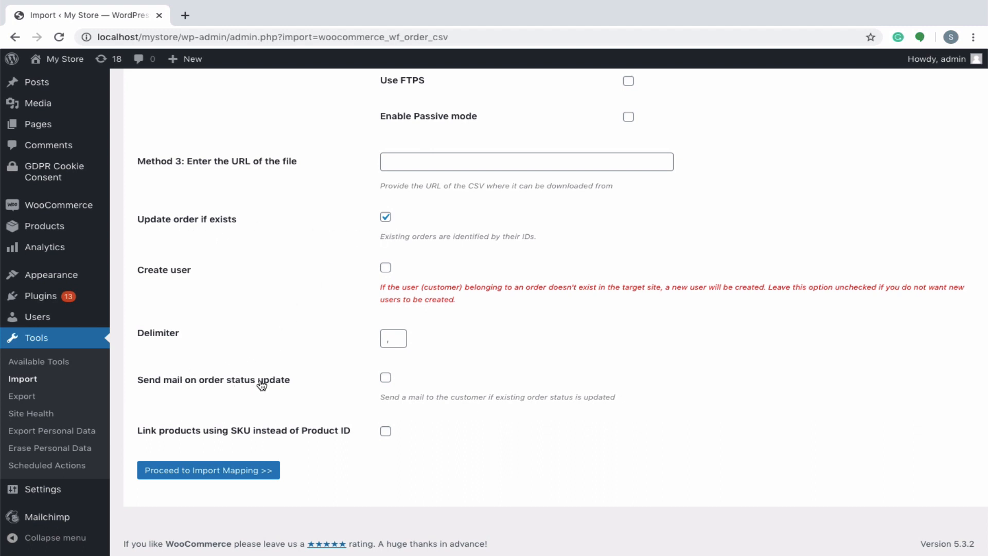
{"action": "left_click", "coordinate": [386, 377]}
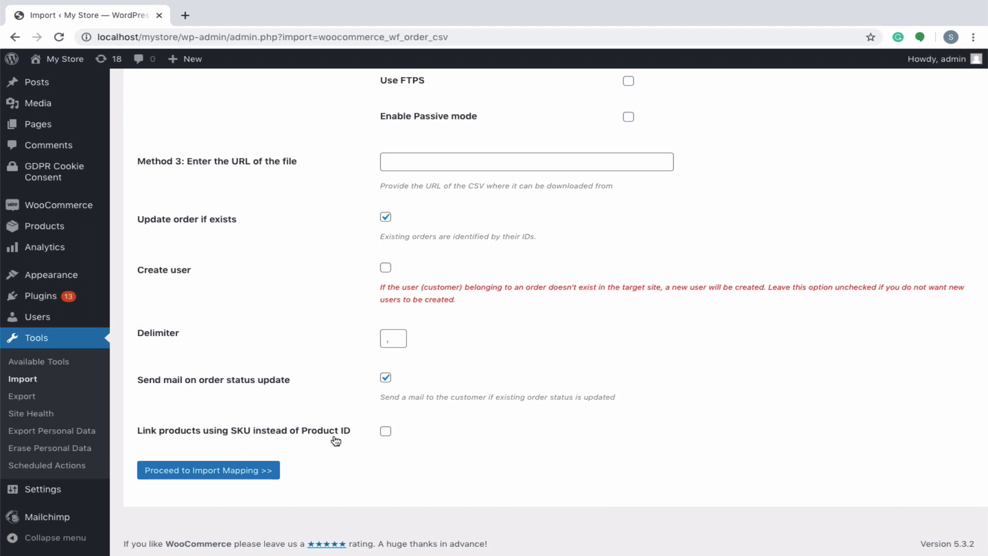
{"action": "left_click", "coordinate": [385, 431]}
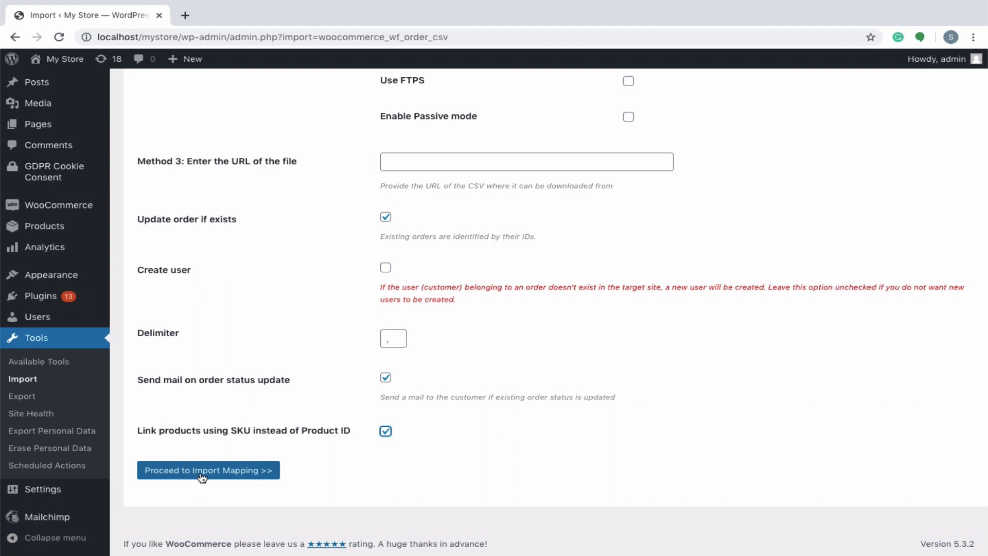
{"action": "left_click", "coordinate": [208, 470]}
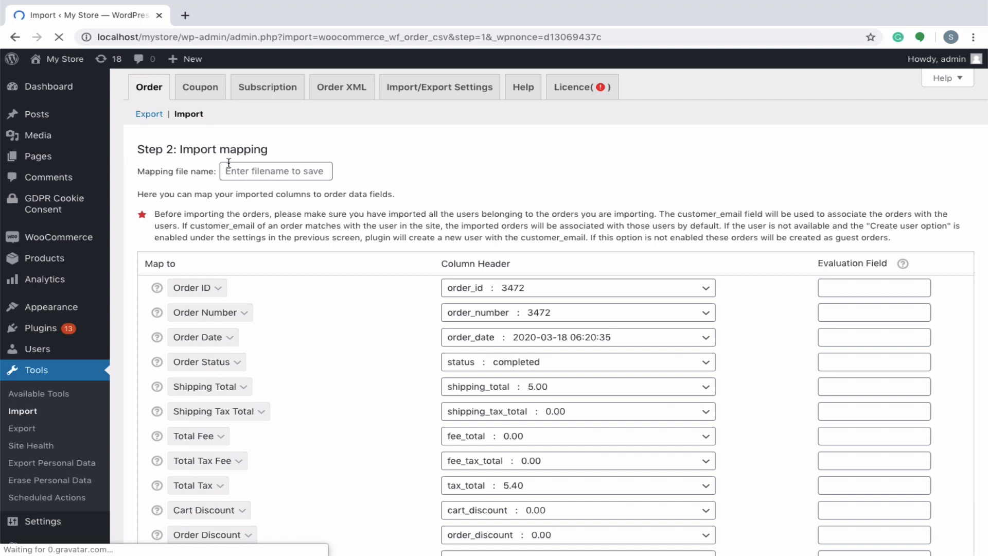
- Name the import mapping file 'Order Import'
{"action": "left_click", "coordinate": [283, 170]}
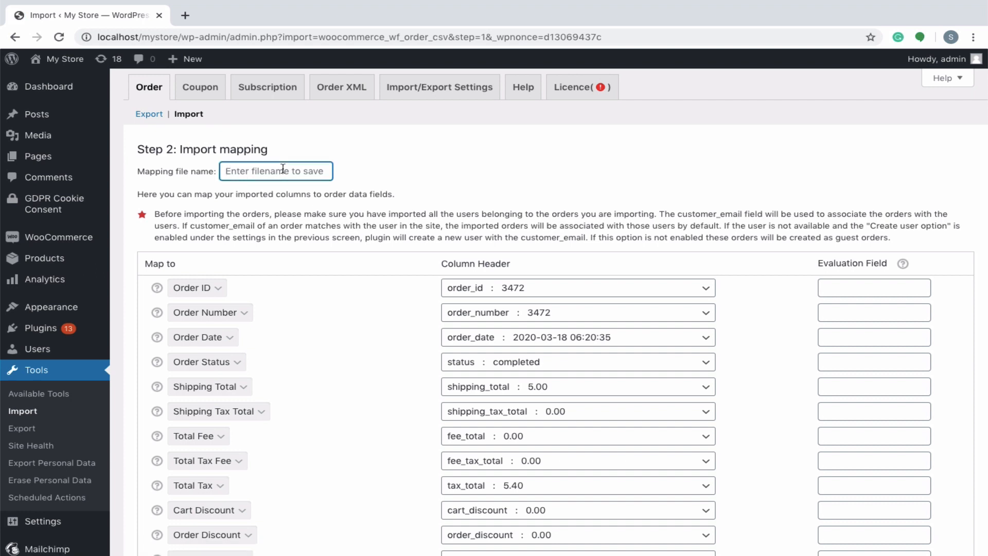
{"action": "type", "text": "Order"}
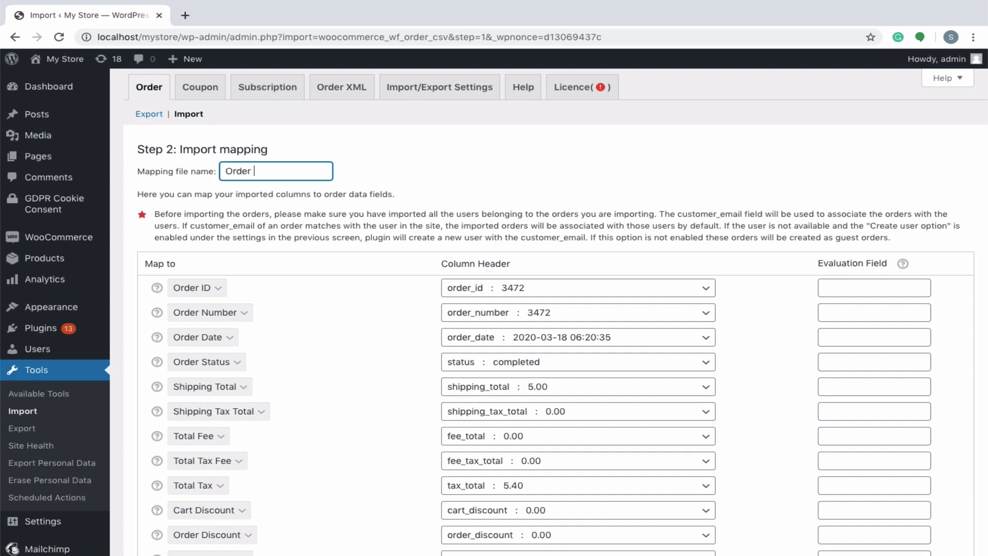
{"action": "type", "text": "Import"}
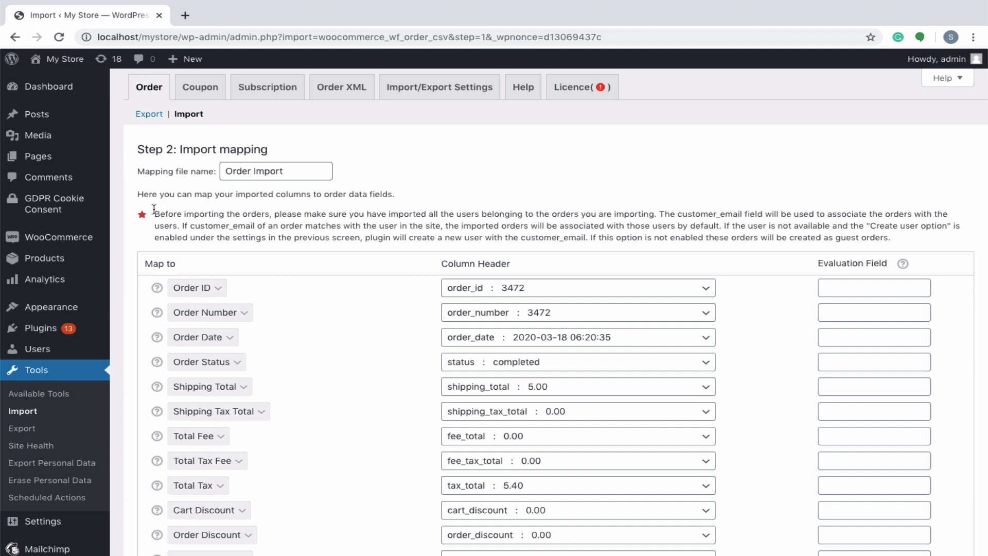
{"action": "left_click_drag", "start_coordinate": [154, 214], "coordinate": [809, 238]}
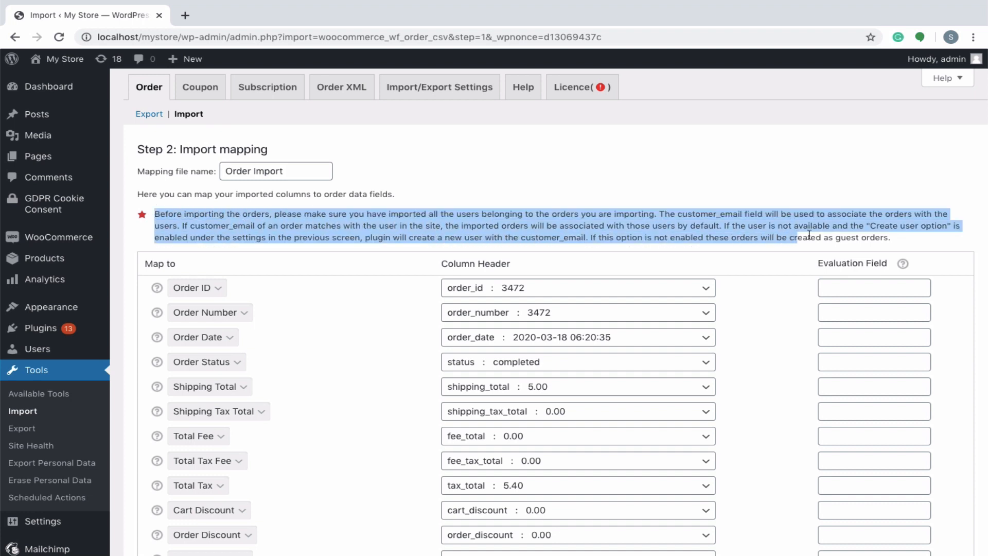
{"action": "mouse_move", "coordinate": [900, 244]}
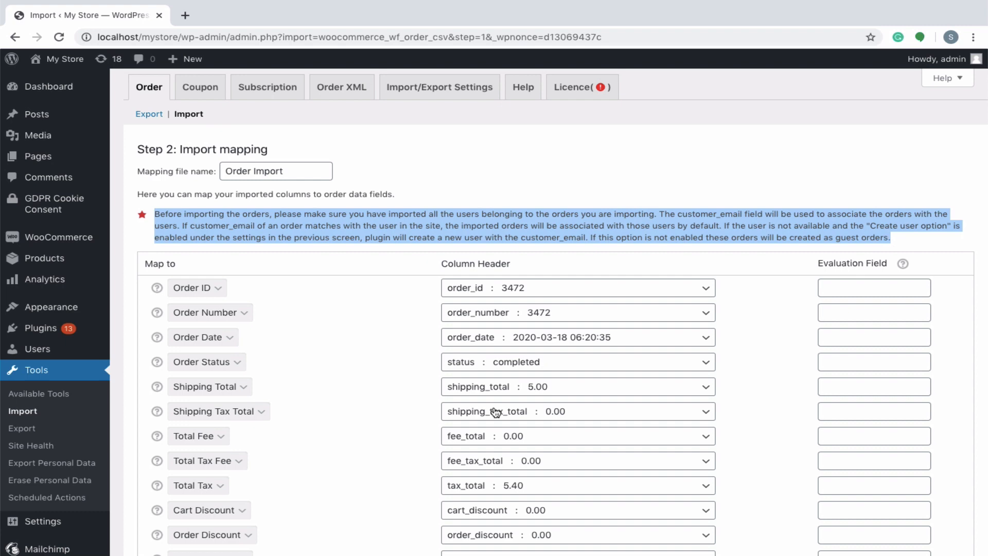
- Review the column mappings, keeping order_number mapped to Order Number
{"action": "scroll", "scroll_direction": "down", "scroll_amount": 3}
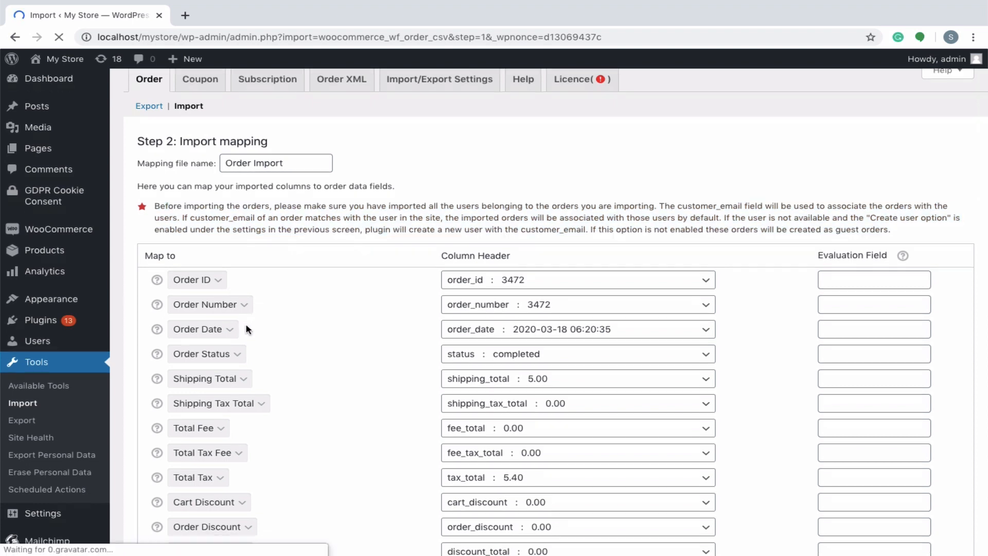
{"action": "scroll", "scroll_direction": "down", "scroll_amount": 3}
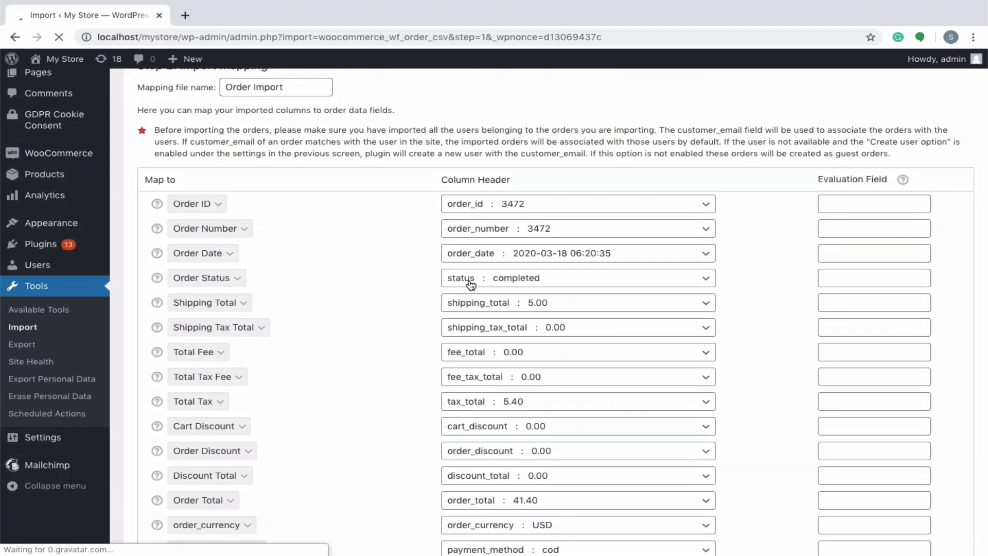
{"action": "mouse_move", "coordinate": [625, 270]}
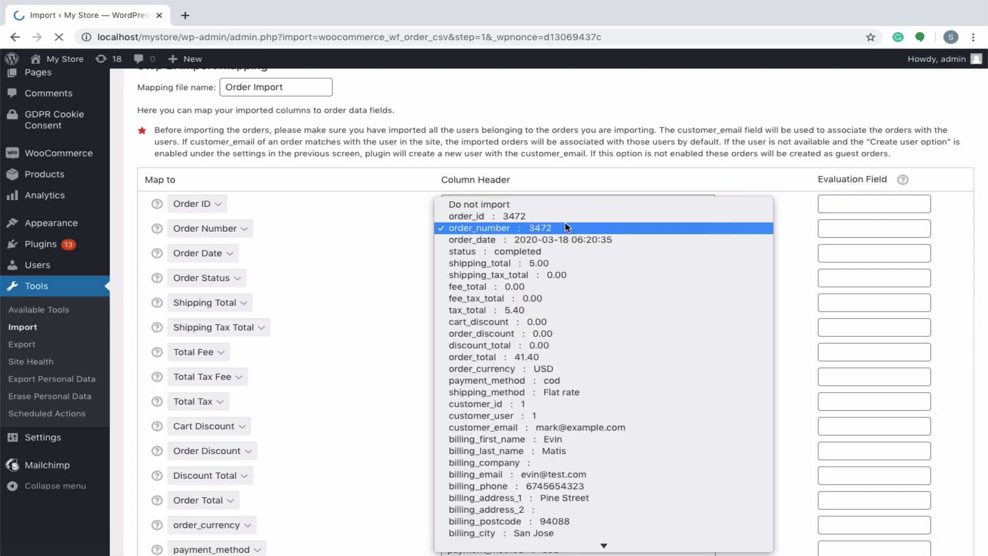
{"action": "left_click", "coordinate": [565, 227]}
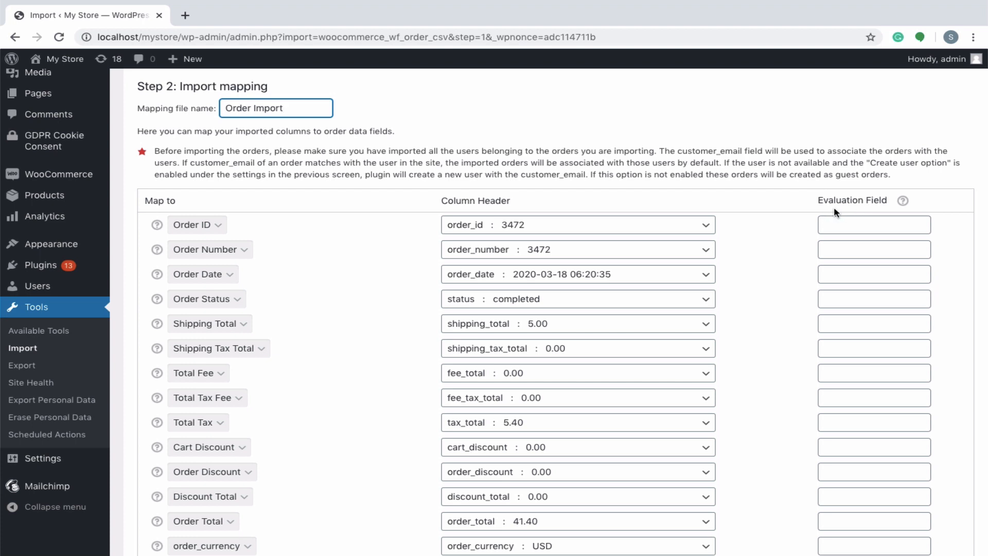
{"action": "mouse_move", "coordinate": [869, 213]}
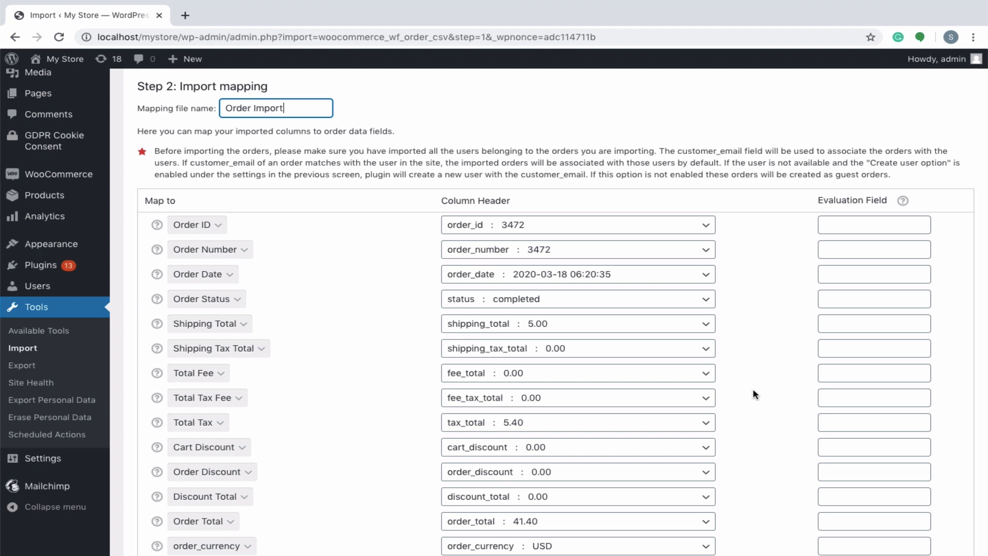
- Enter '+5' in the Shipping Total evaluation field
{"action": "scroll", "scroll_direction": "down", "scroll_amount": 3}
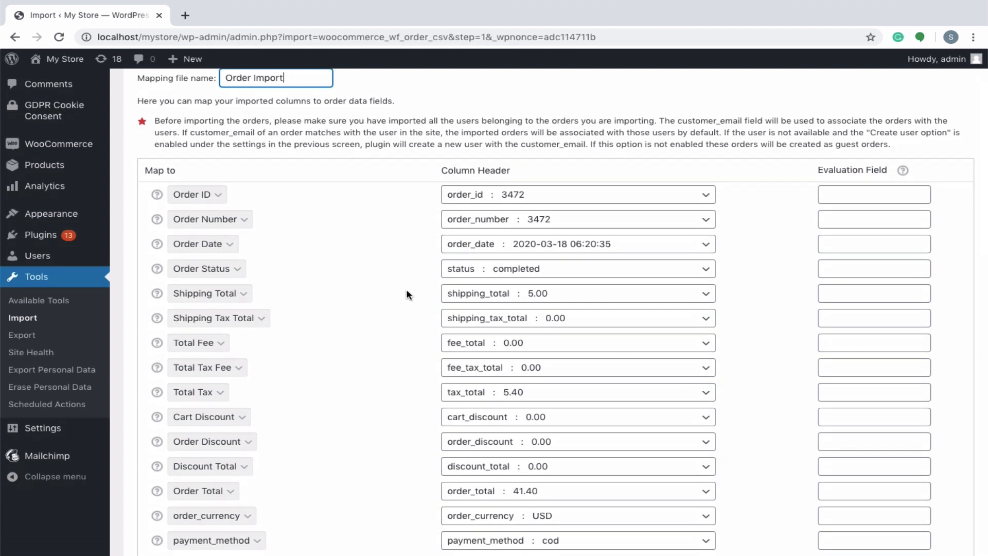
{"action": "left_click", "coordinate": [873, 293]}
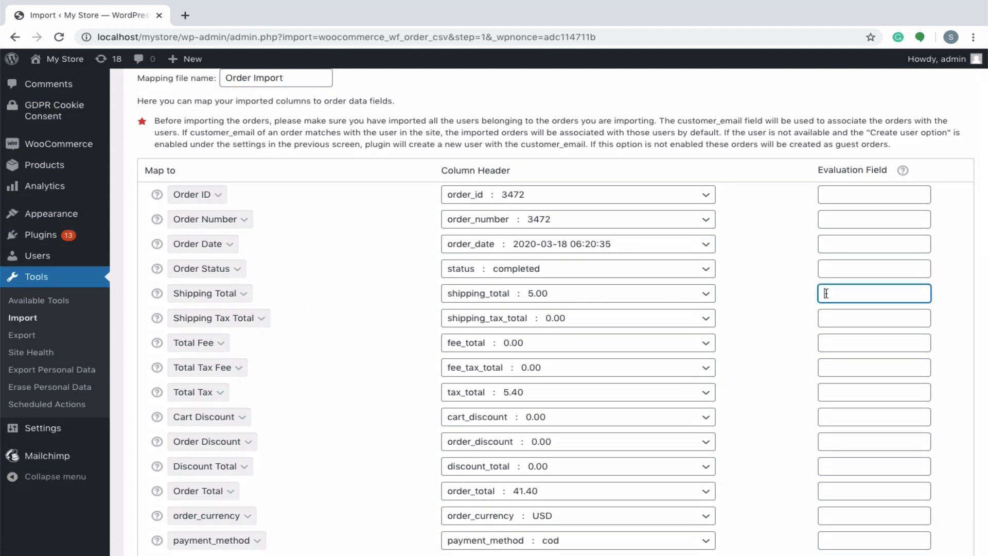
{"action": "type", "text": "+"}
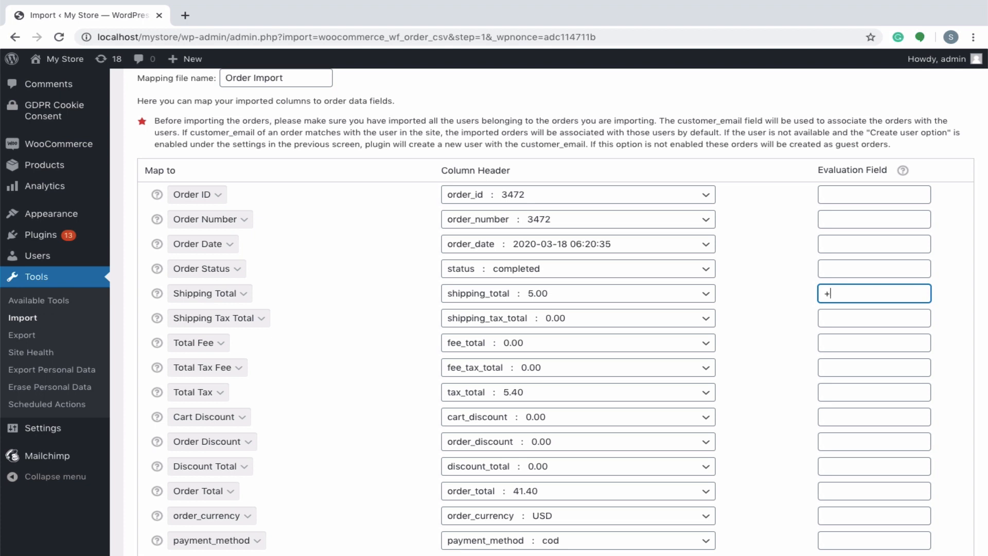
{"action": "type", "text": "5"}
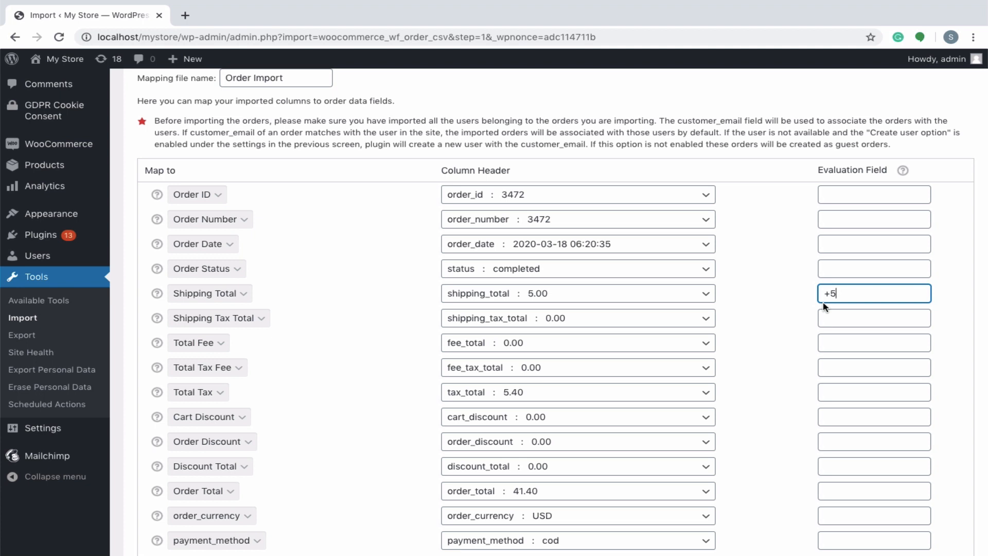
{"action": "mouse_move", "coordinate": [903, 170]}
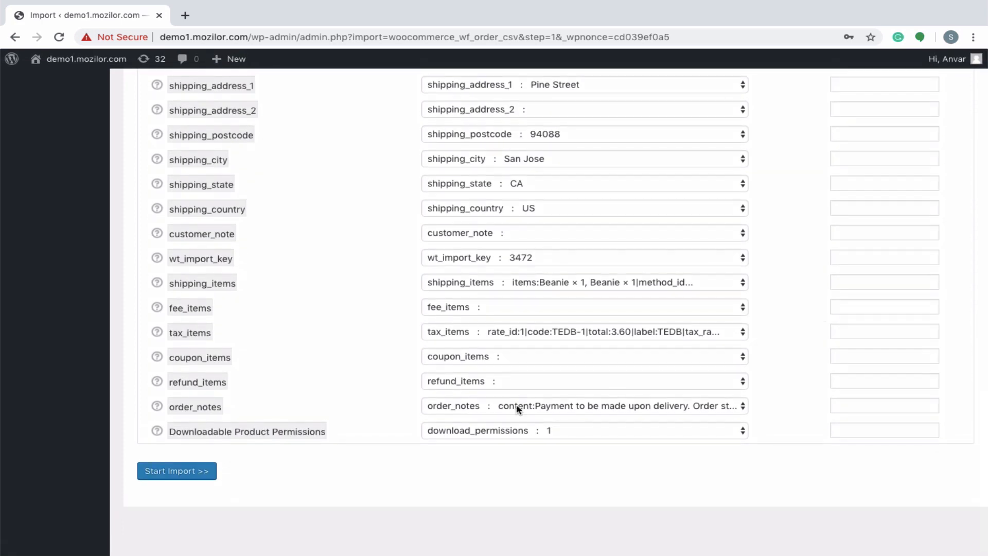
- Start the import of the nine mapped orders and scroll through the success results
{"action": "left_click", "coordinate": [176, 471]}
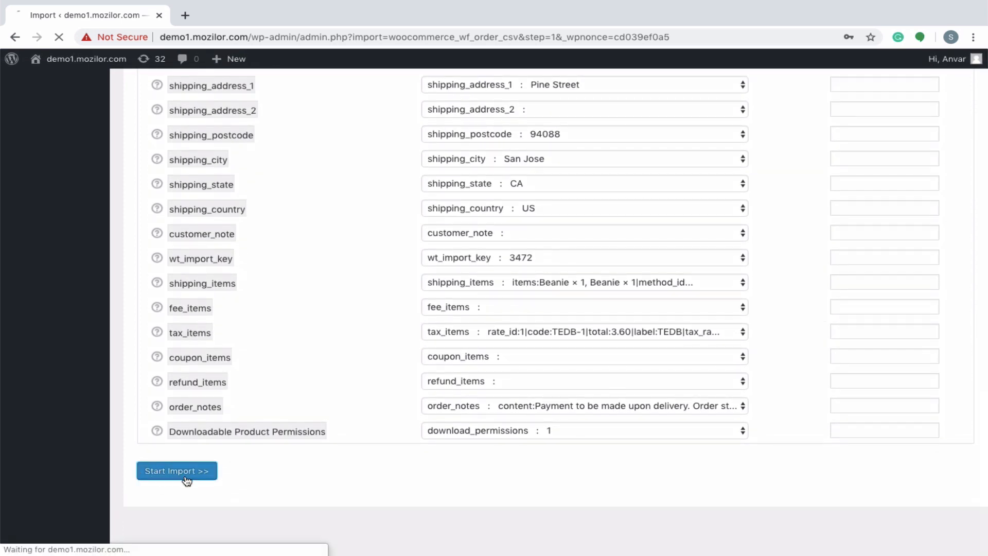
{"action": "left_click", "coordinate": [176, 471]}
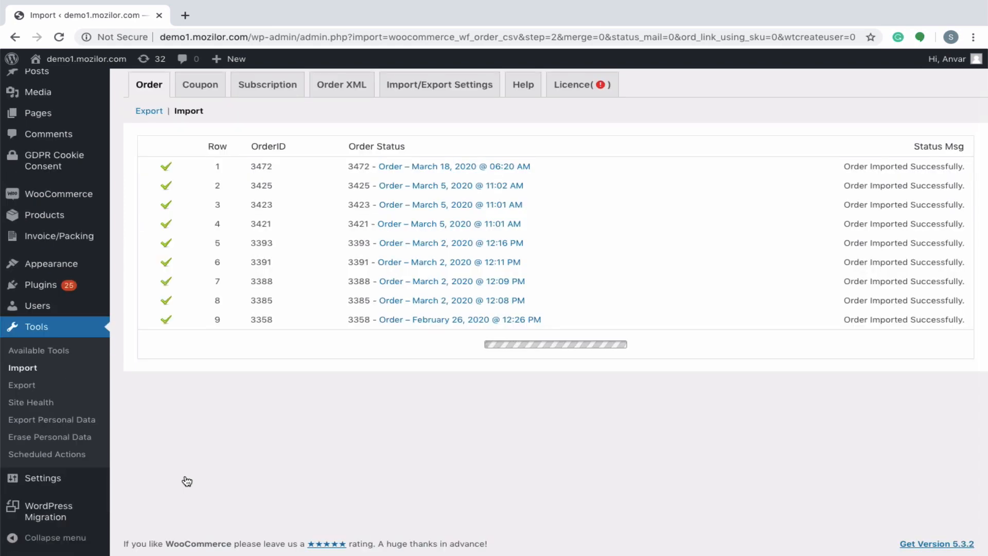
{"action": "scroll", "scroll_direction": "down", "scroll_amount": 3}
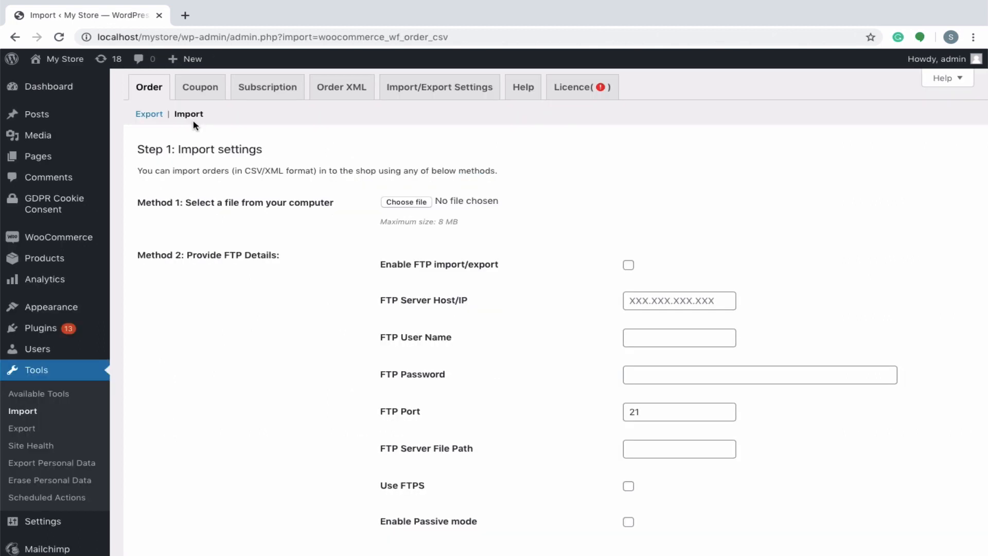
{"action": "mouse_move", "coordinate": [354, 94]}
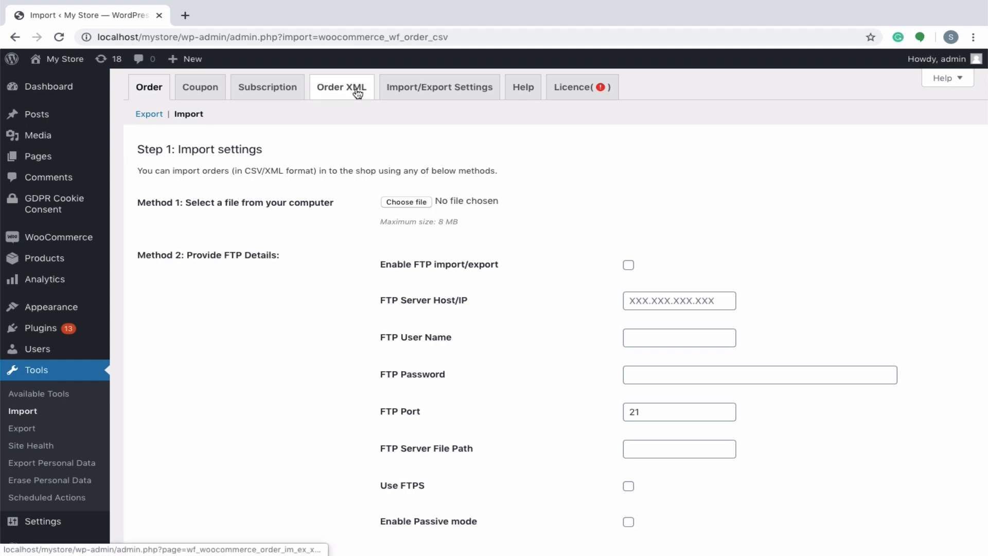
- Open the Import Orders form under the Order XML tab
{"action": "left_click", "coordinate": [356, 92]}
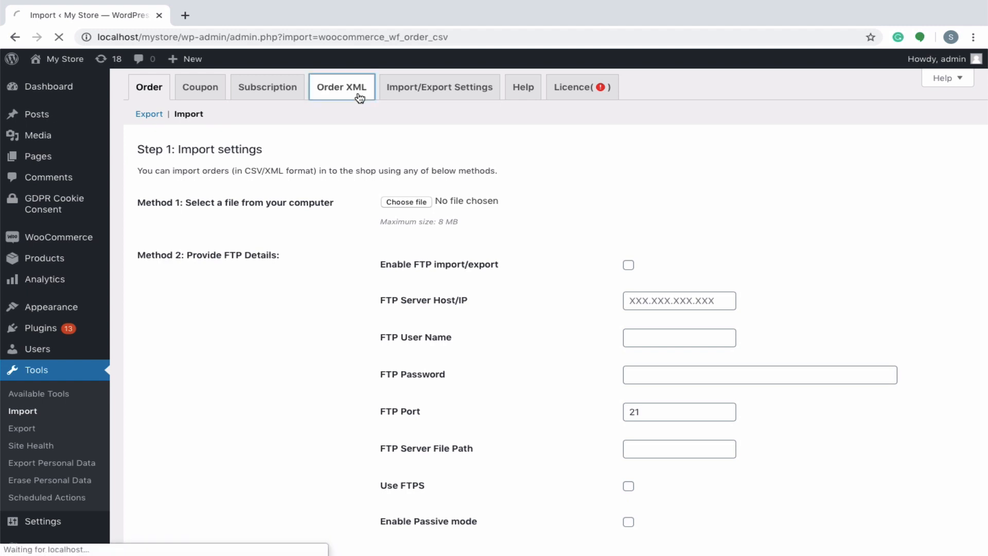
{"action": "left_click", "coordinate": [342, 87]}
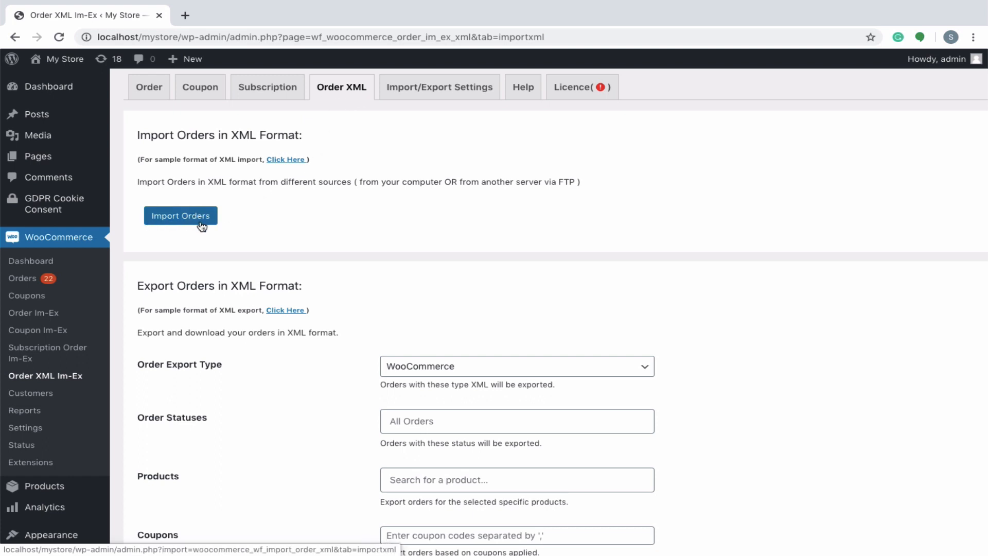
{"action": "left_click", "coordinate": [181, 216]}
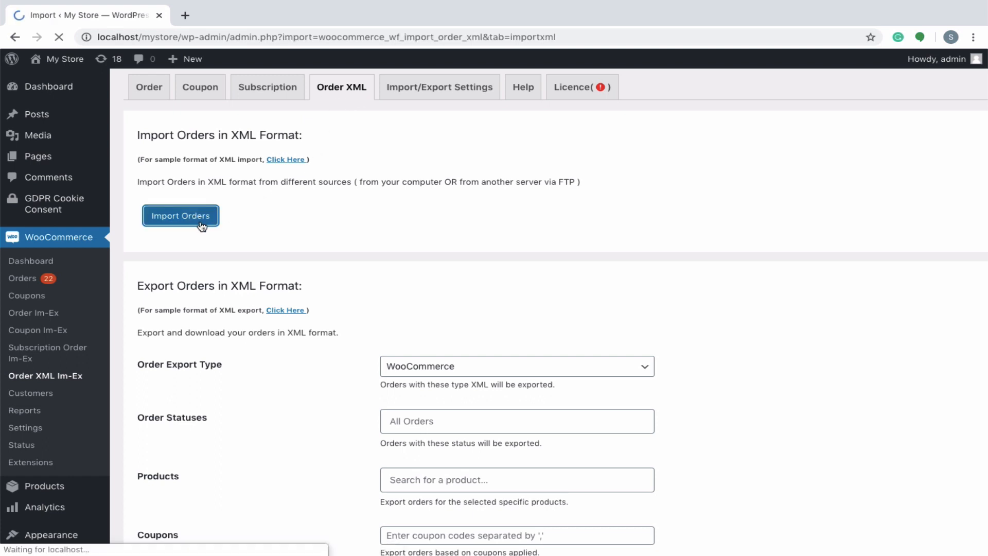
{"action": "left_click", "coordinate": [181, 216]}
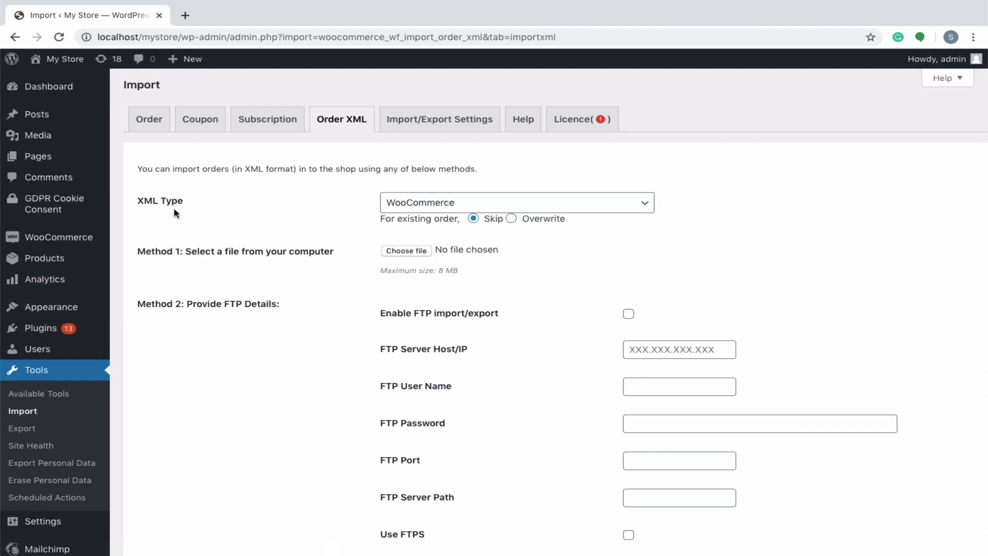
- Choose FedEx as the XML type for the order import
{"action": "left_click", "coordinate": [515, 202]}
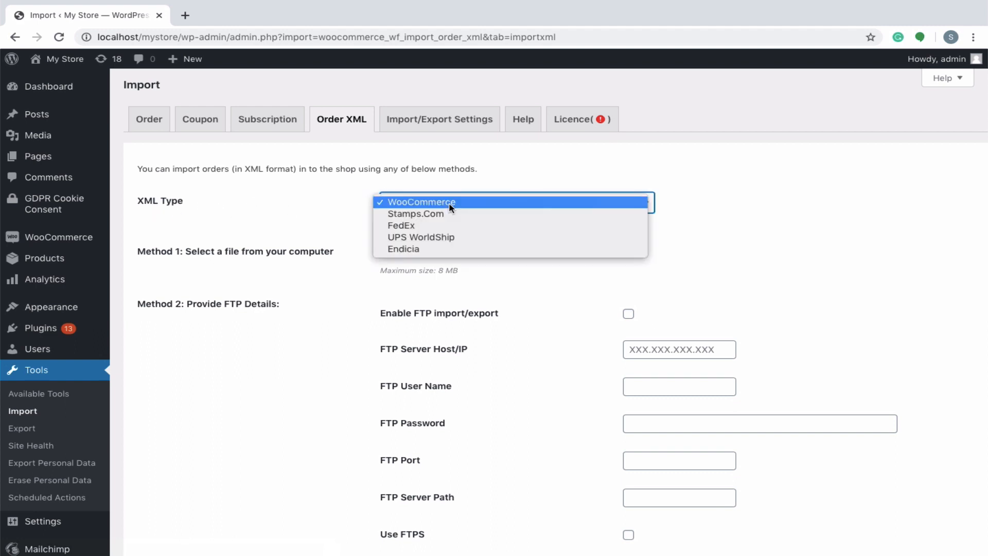
{"action": "mouse_move", "coordinate": [451, 234]}
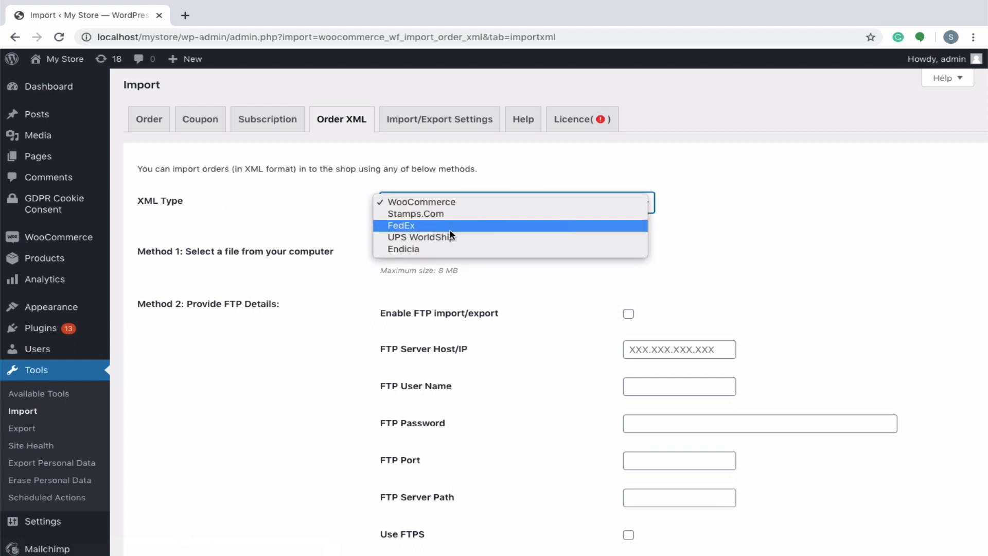
{"action": "mouse_move", "coordinate": [451, 242]}
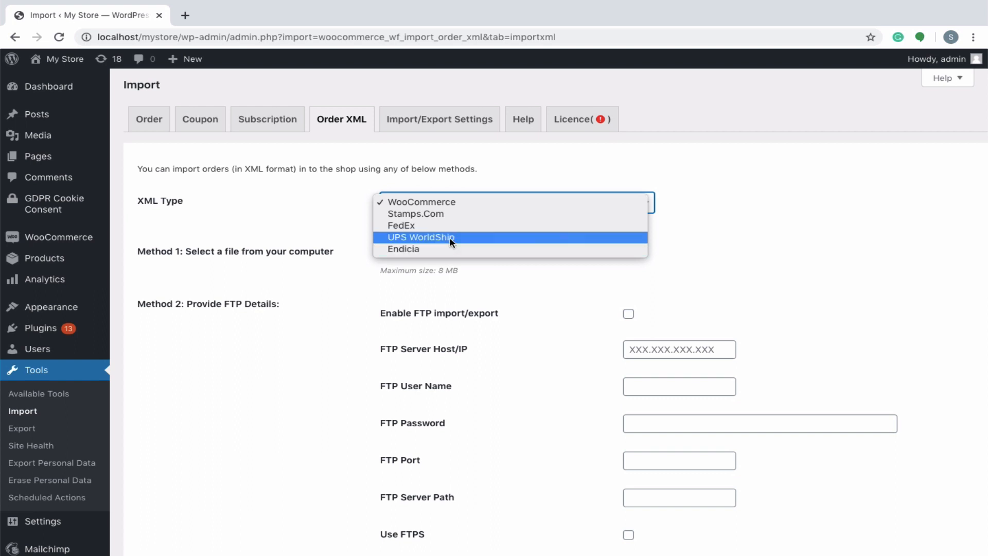
{"action": "left_click", "coordinate": [400, 225]}
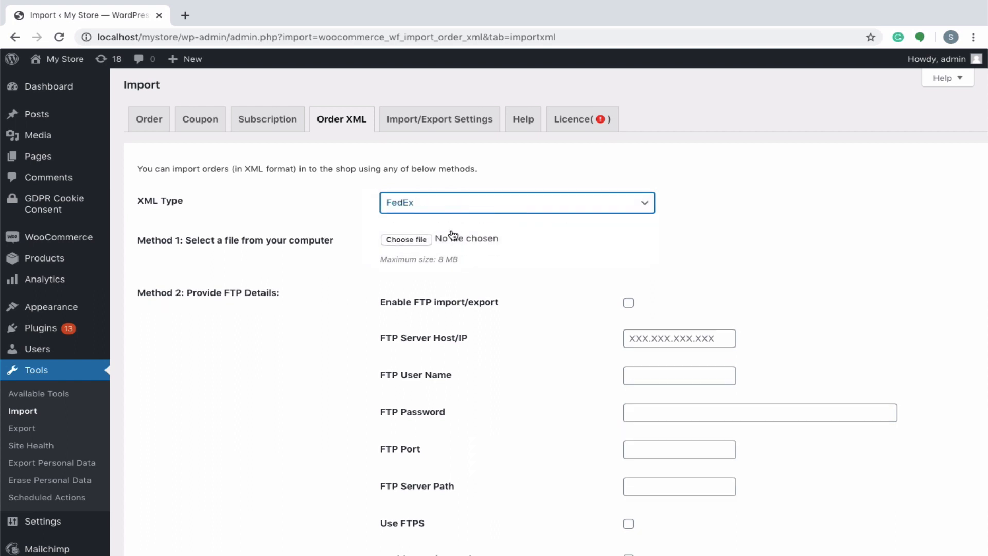
{"action": "scroll", "scroll_direction": "down", "scroll_amount": 3}
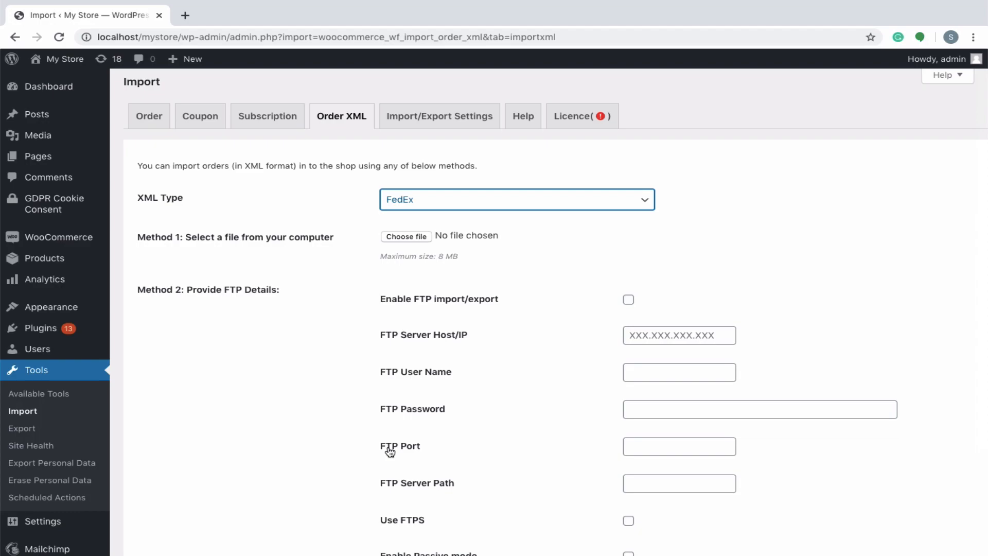
{"action": "left_click", "coordinate": [440, 119]}
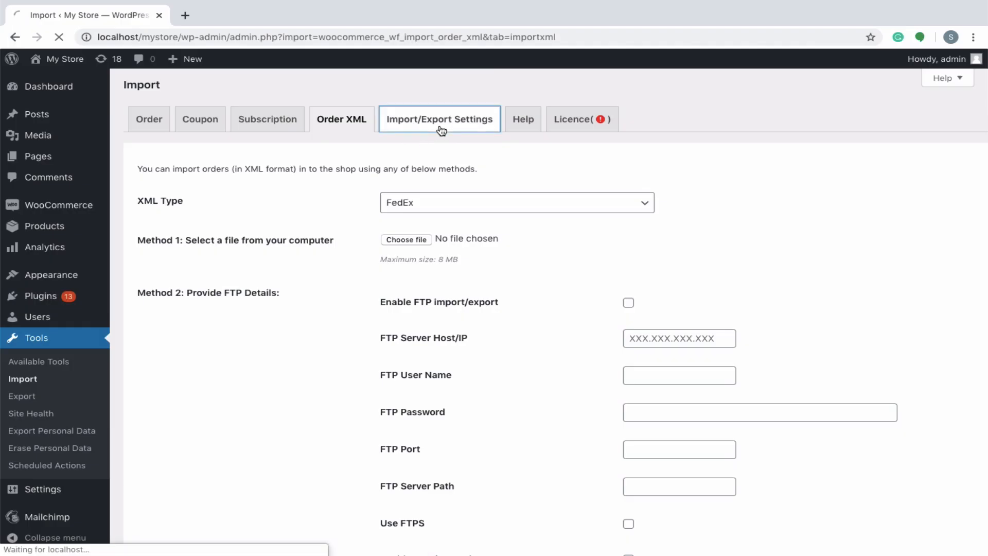
- Enable FTP in Order CSV settings and begin editing export path and filename
{"action": "left_click", "coordinate": [440, 119]}
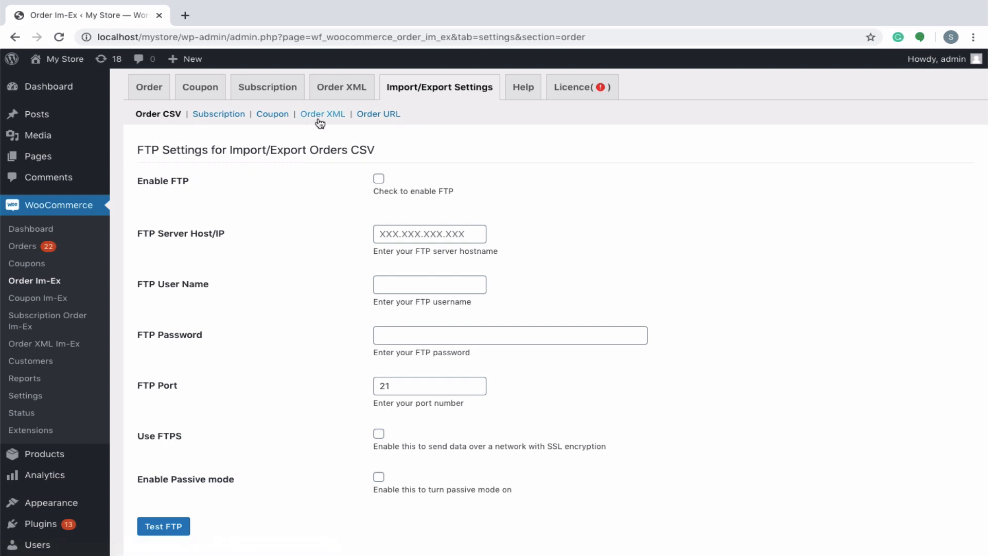
{"action": "mouse_move", "coordinate": [205, 134]}
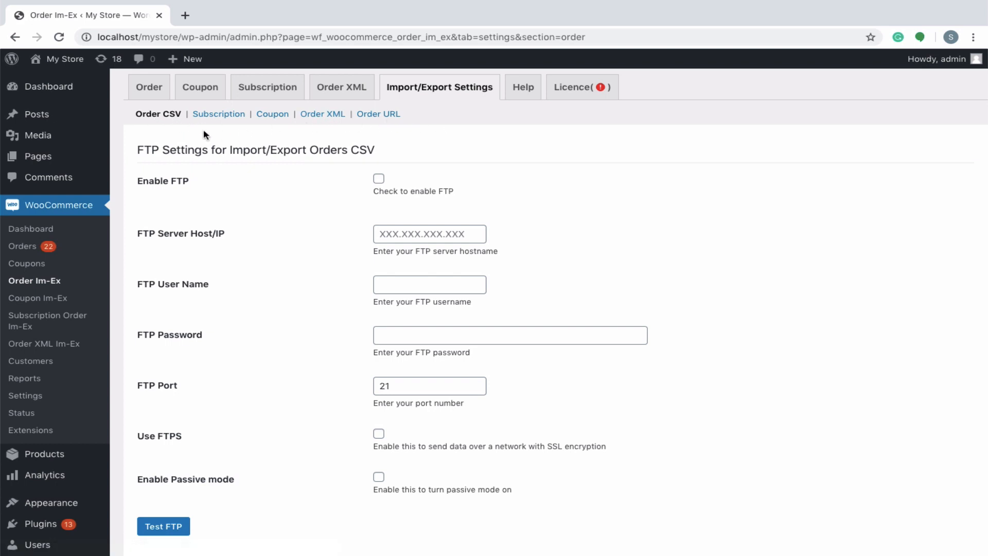
{"action": "mouse_move", "coordinate": [350, 161]}
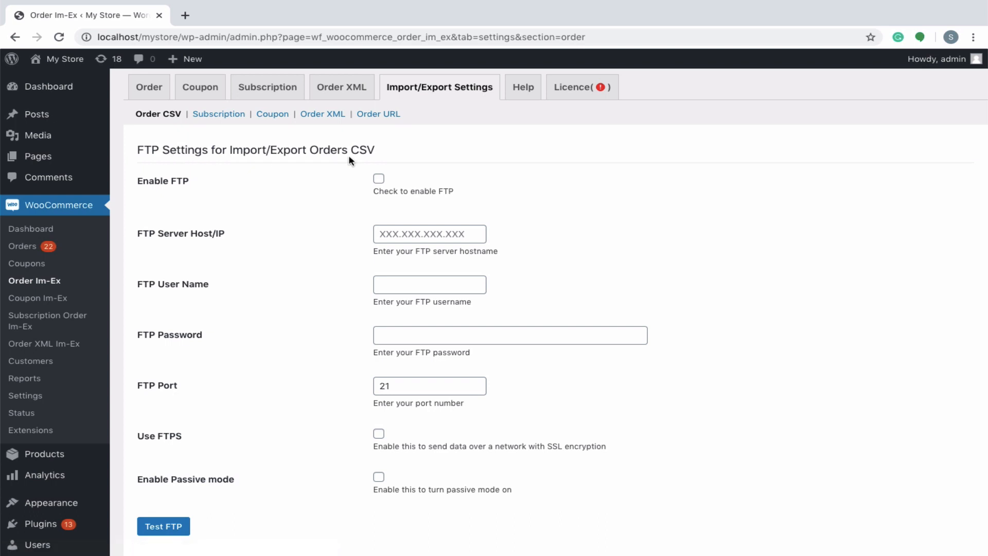
{"action": "left_click", "coordinate": [379, 178]}
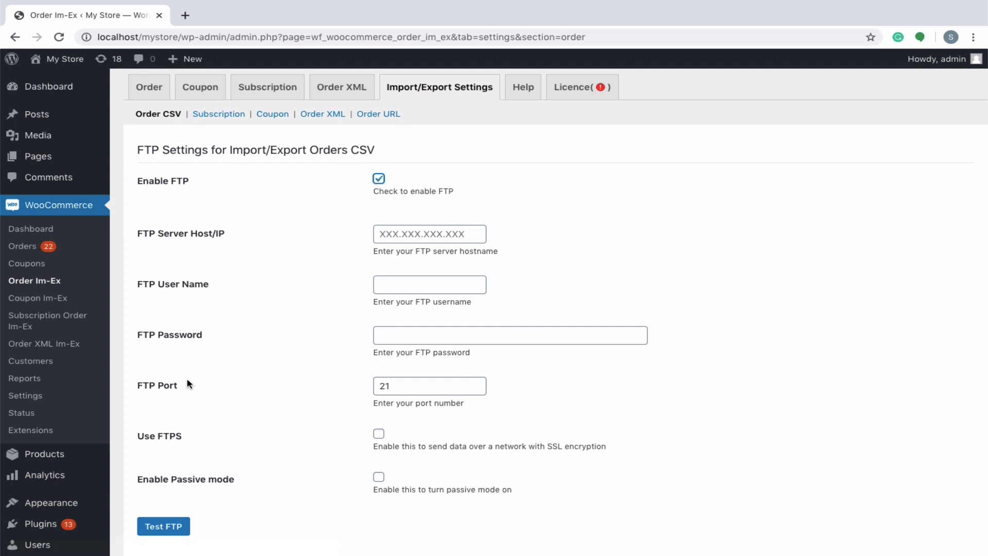
{"action": "scroll", "scroll_direction": "down", "scroll_amount": 3}
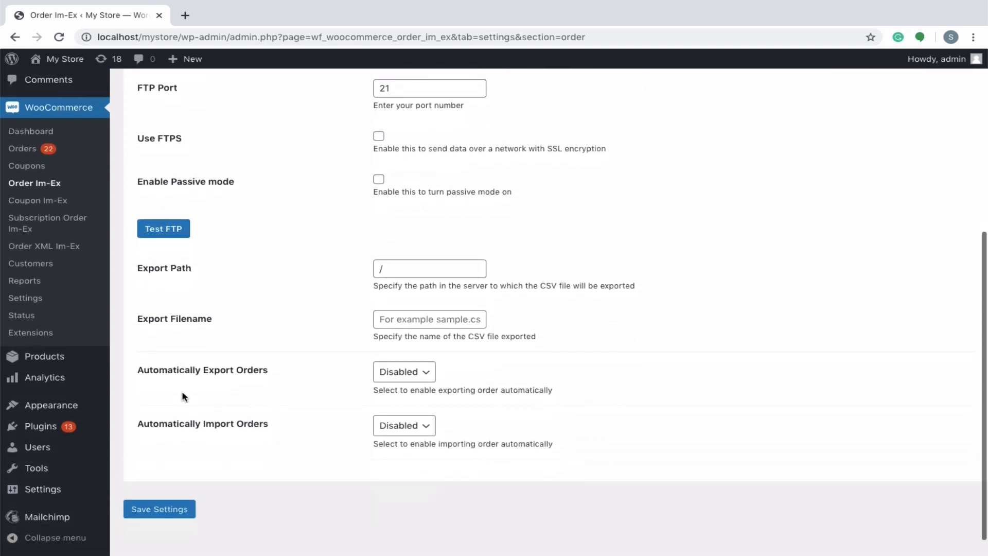
{"action": "left_click", "coordinate": [430, 268]}
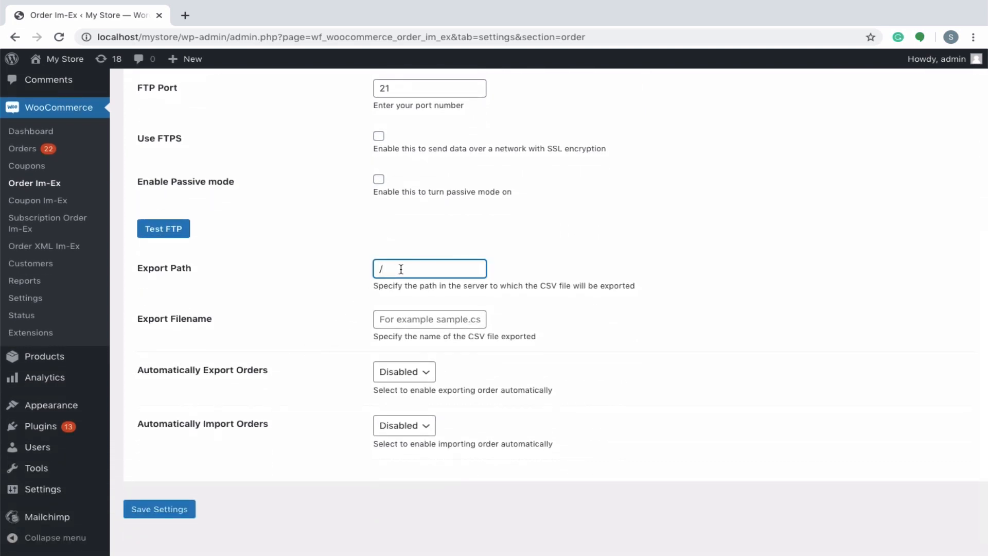
{"action": "left_click", "coordinate": [429, 319]}
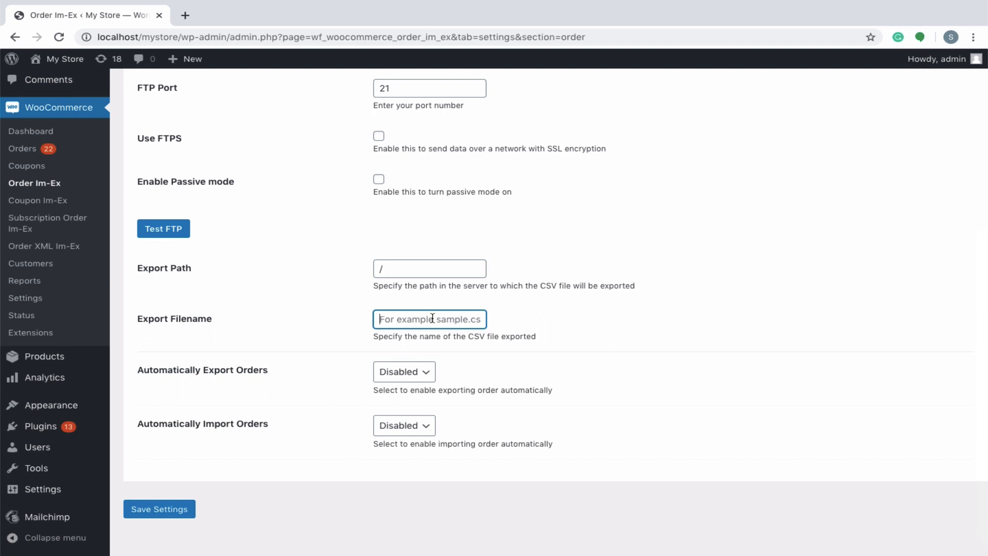
{"action": "mouse_move", "coordinate": [177, 386]}
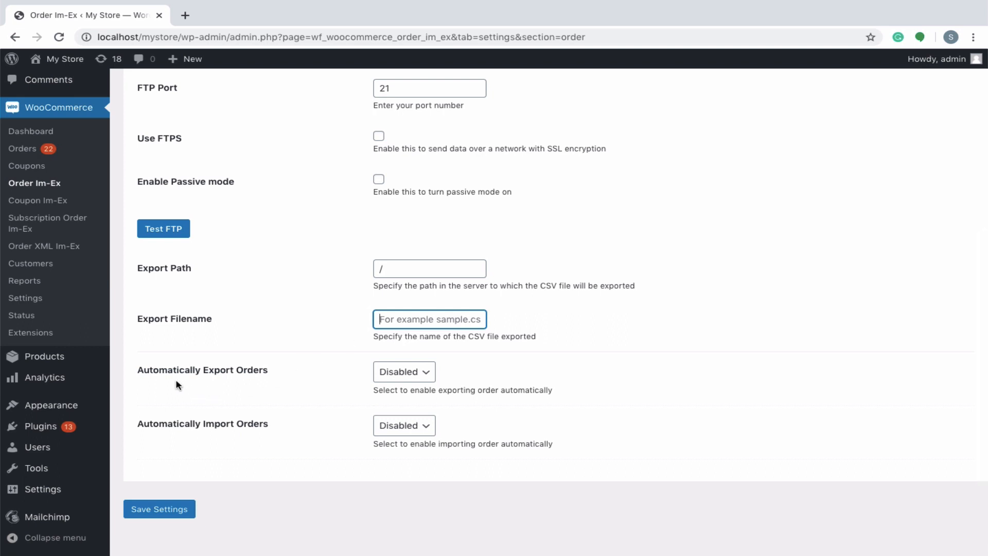
{"action": "mouse_move", "coordinate": [240, 439]}
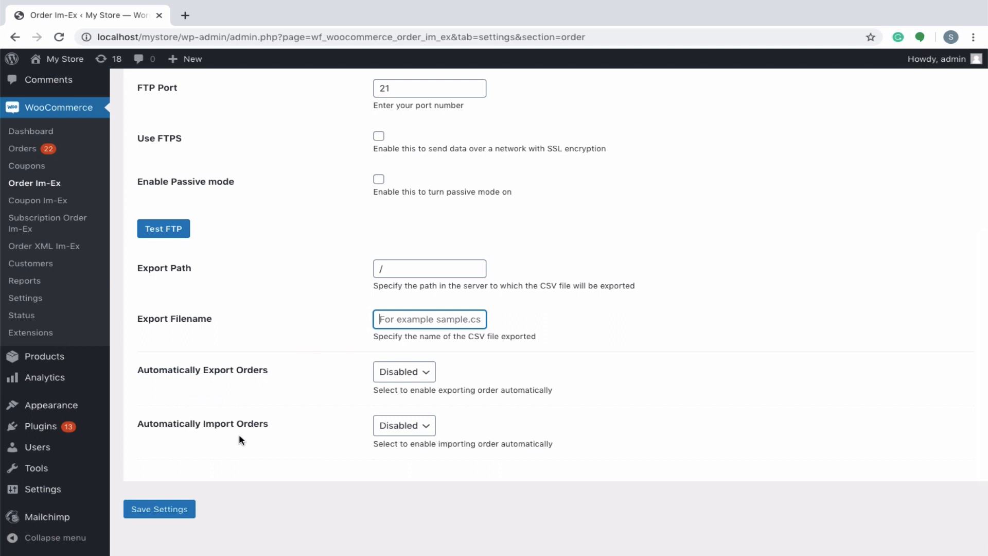
{"action": "left_click", "coordinate": [404, 371]}
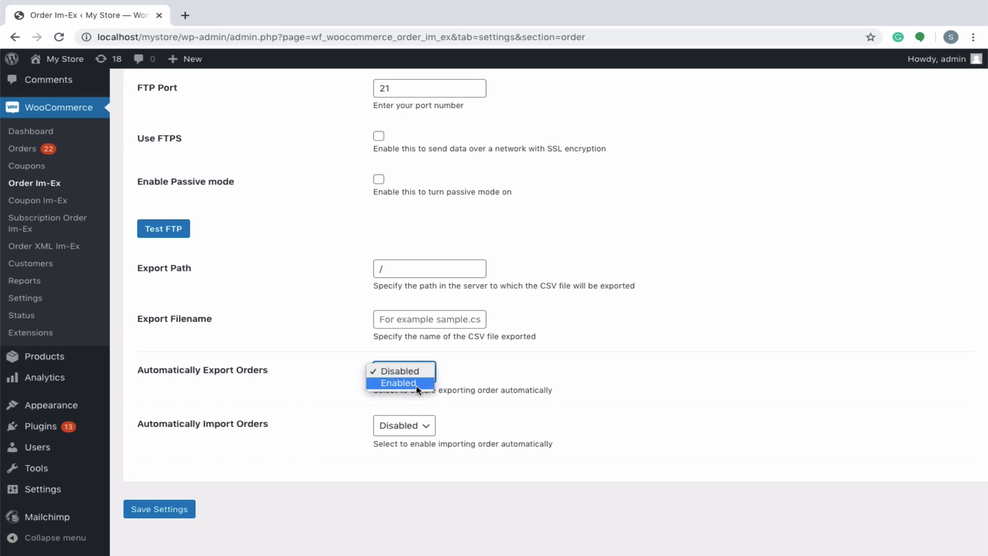
{"action": "left_click", "coordinate": [399, 382]}
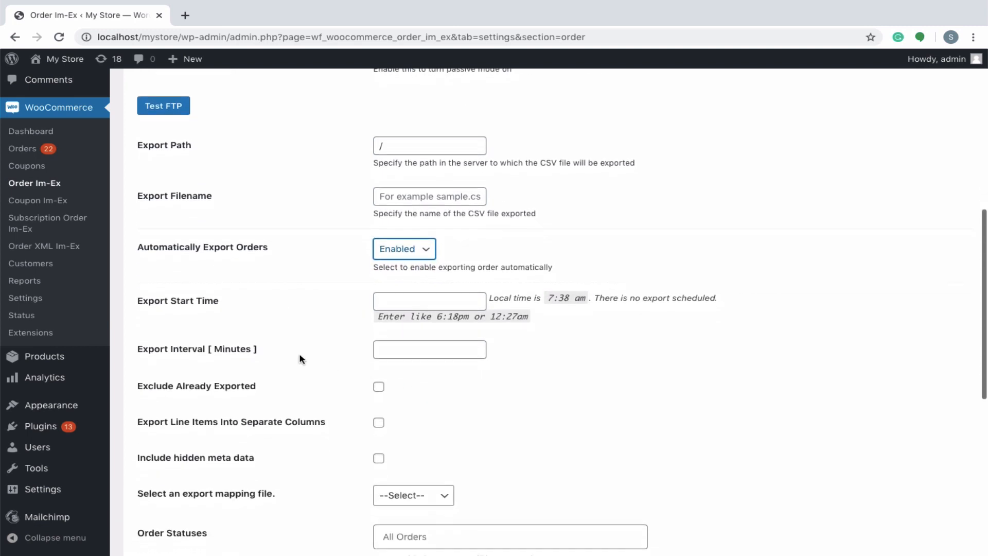
{"action": "mouse_move", "coordinate": [309, 334]}
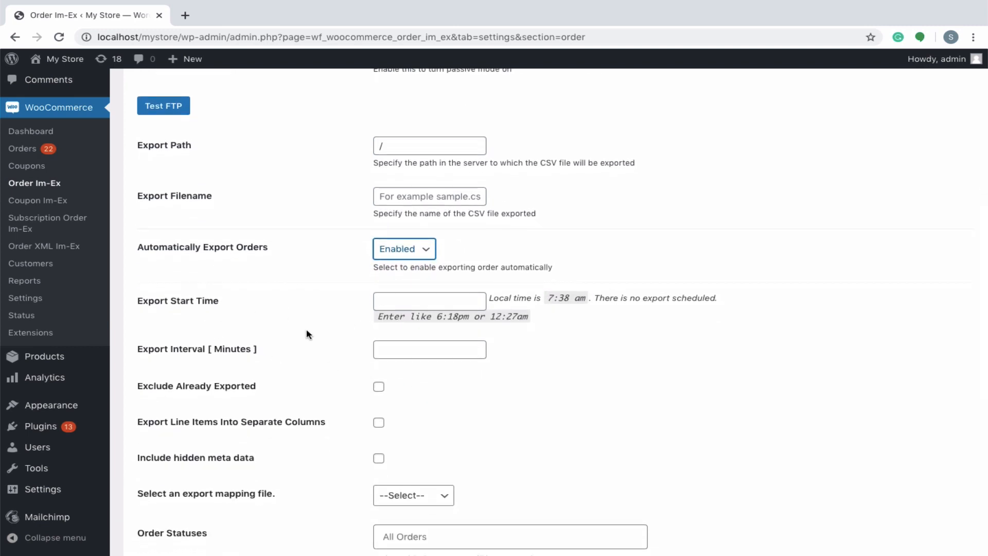
{"action": "left_click", "coordinate": [429, 349]}
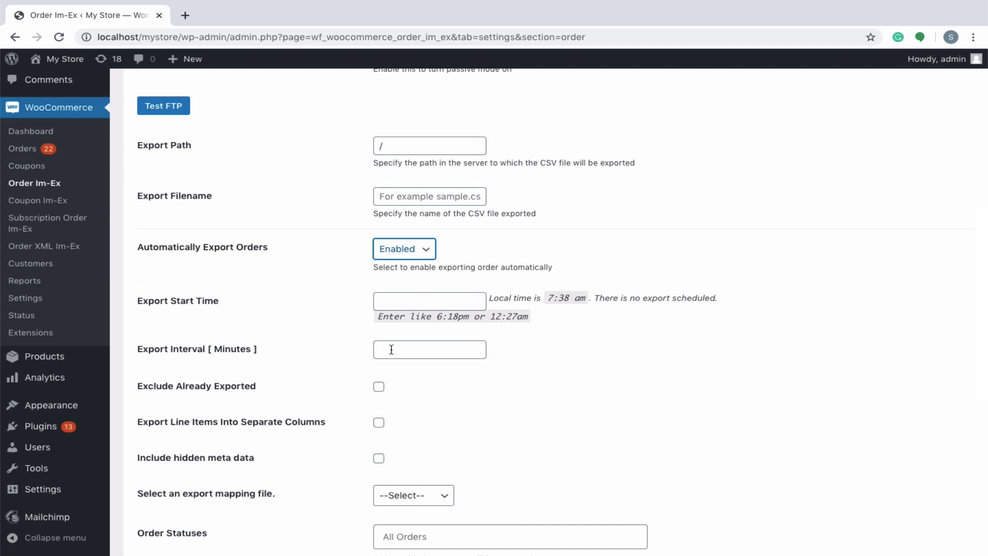
{"action": "scroll", "scroll_direction": "down", "scroll_amount": 3}
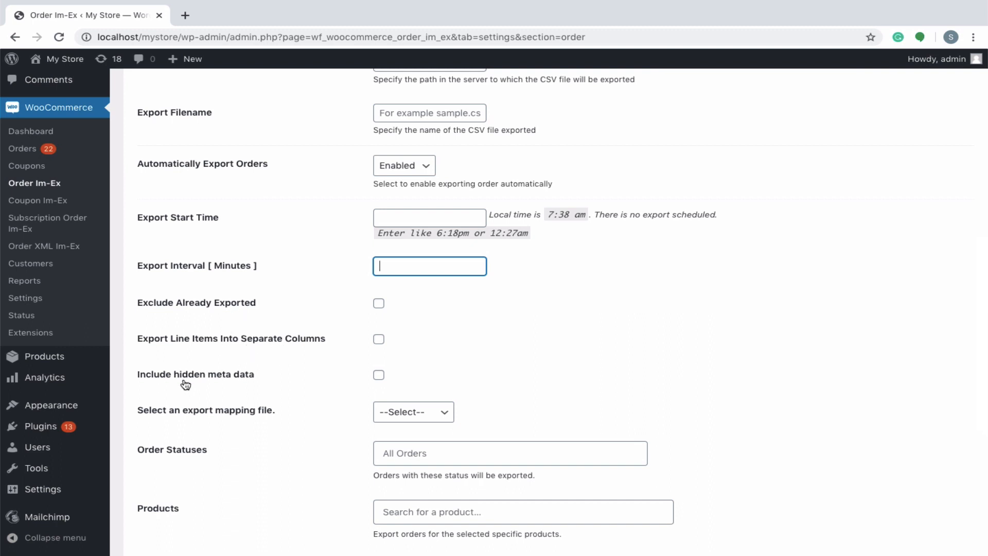
{"action": "mouse_move", "coordinate": [251, 389]}
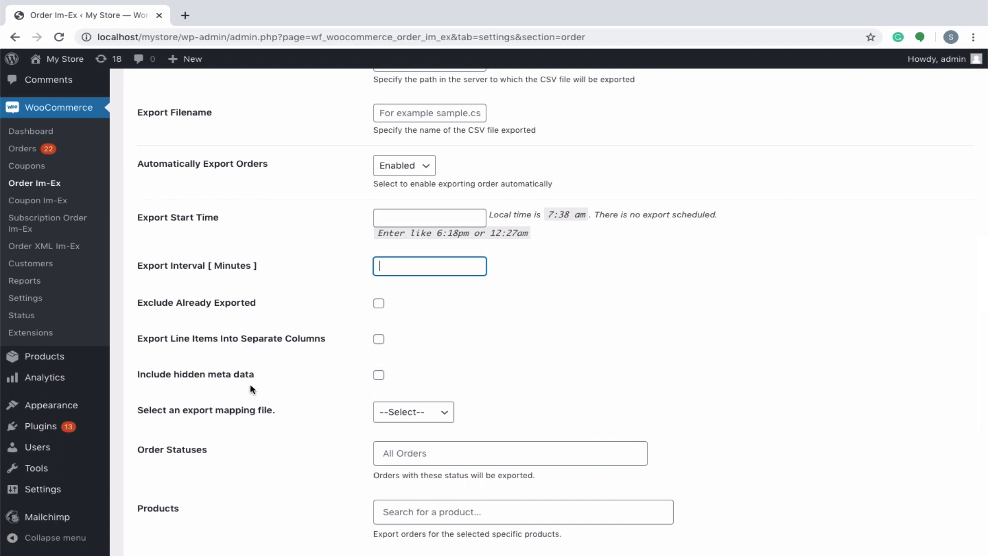
{"action": "scroll", "scroll_direction": "down", "scroll_amount": 3}
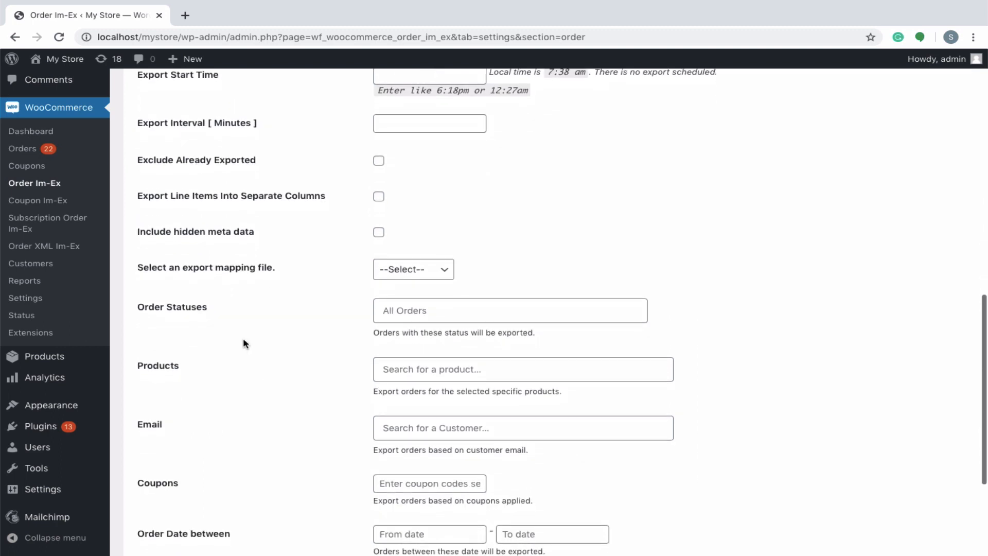
{"action": "mouse_move", "coordinate": [182, 381]}
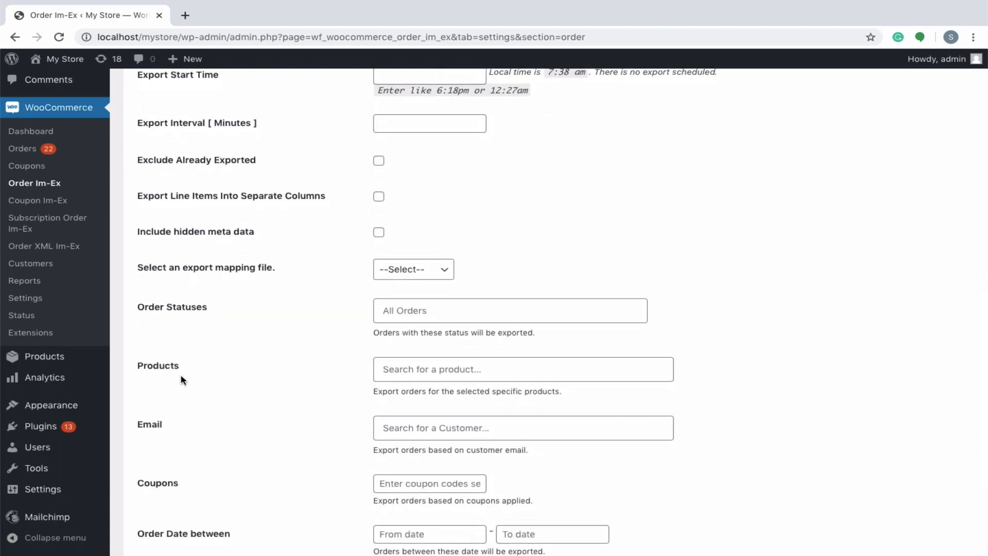
{"action": "scroll", "scroll_direction": "down", "scroll_amount": 3}
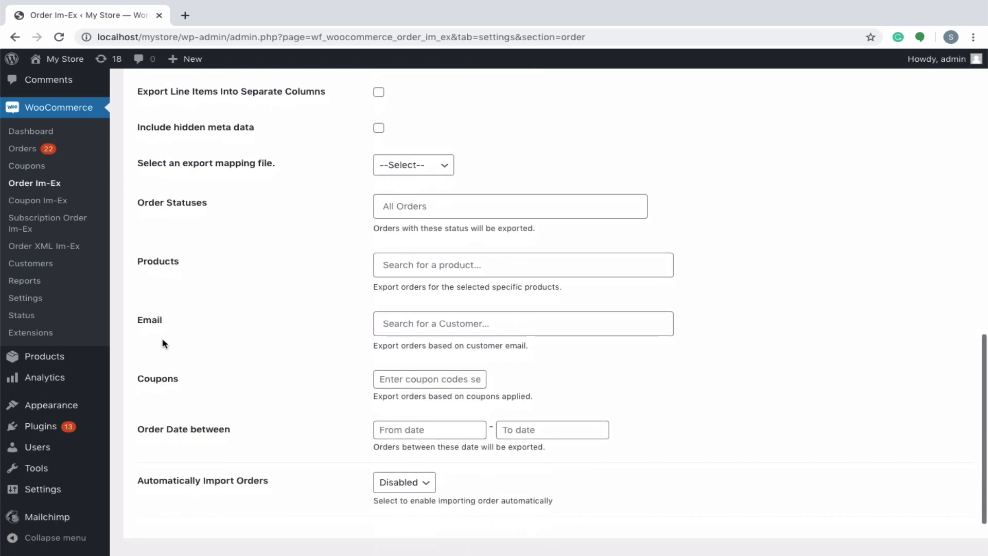
{"action": "mouse_move", "coordinate": [193, 397]}
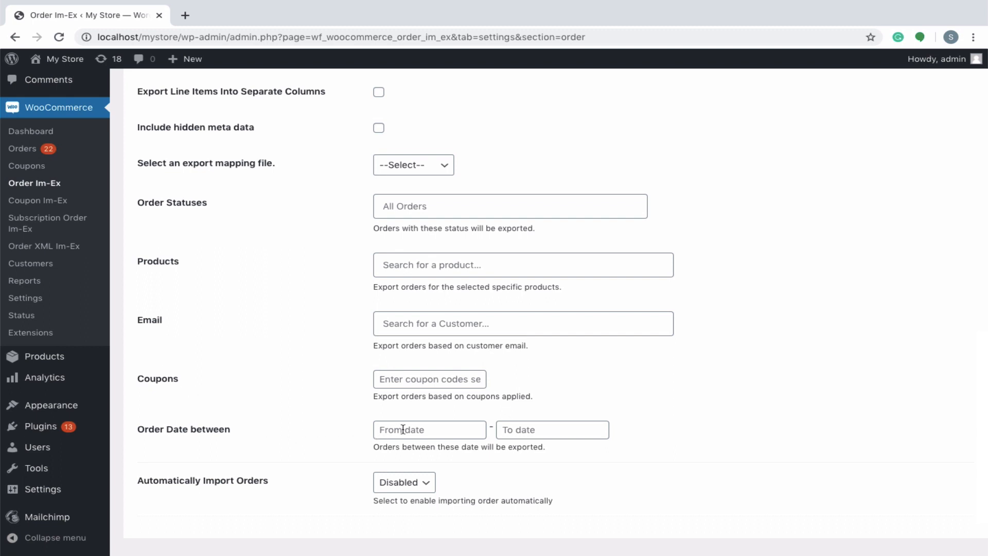
{"action": "scroll", "scroll_direction": "down", "scroll_amount": 3}
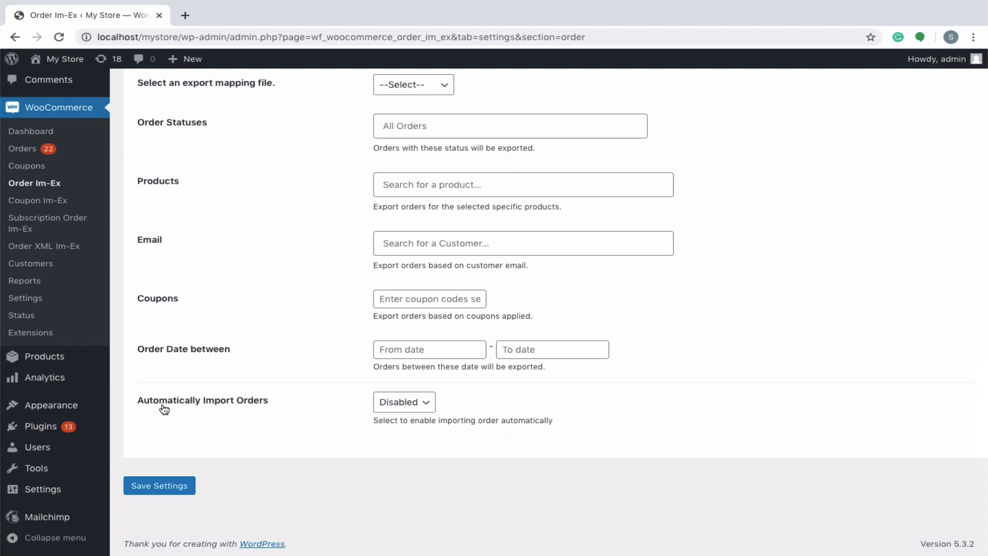
{"action": "mouse_move", "coordinate": [423, 403]}
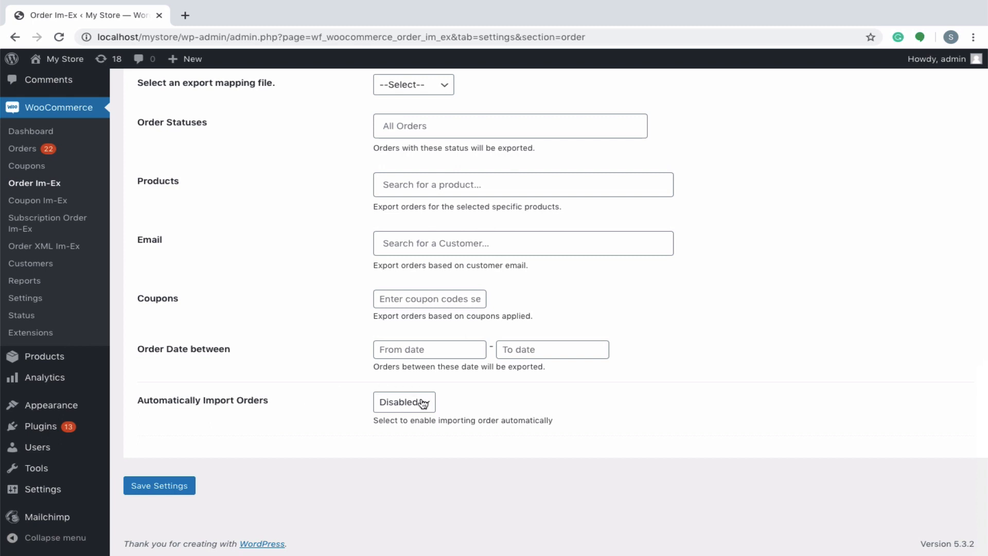
- Enable automatic order import and allow importing multiple CSV files
{"action": "left_click", "coordinate": [404, 401]}
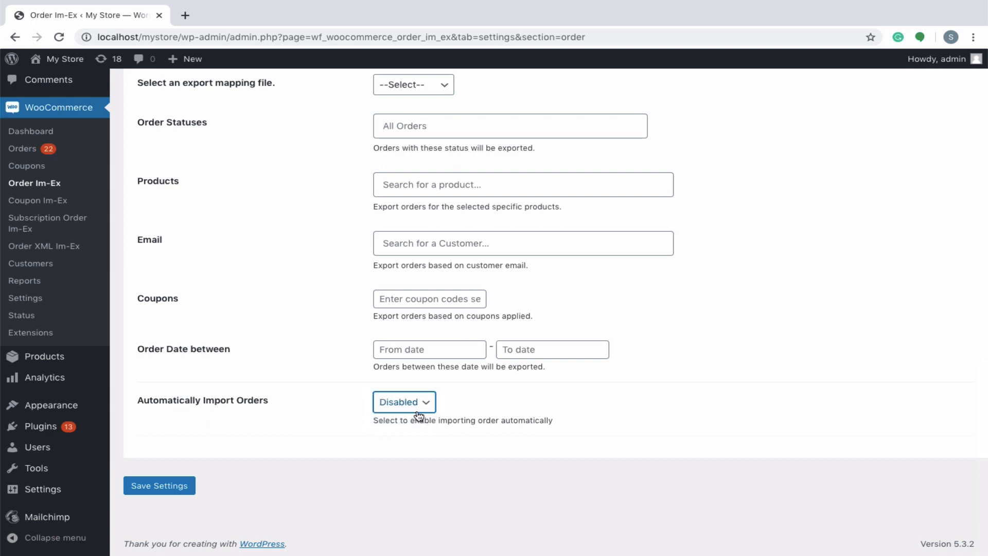
{"action": "left_click", "coordinate": [403, 402]}
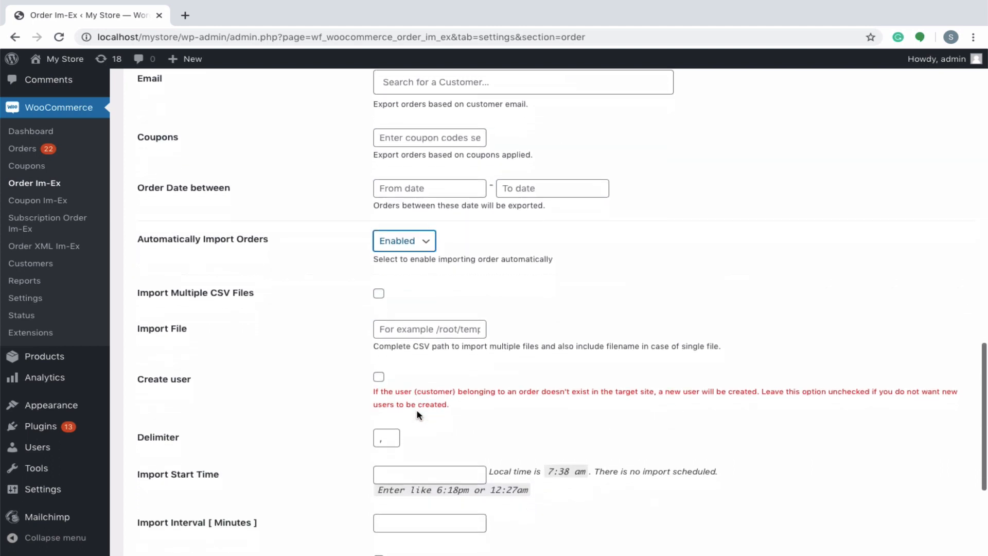
{"action": "scroll", "scroll_direction": "down", "scroll_amount": 3}
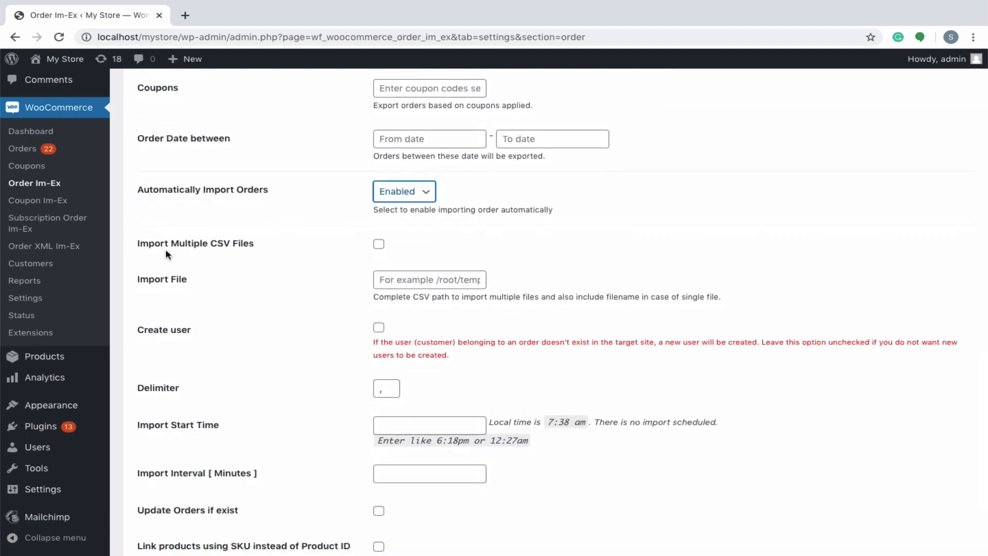
{"action": "left_click", "coordinate": [378, 244]}
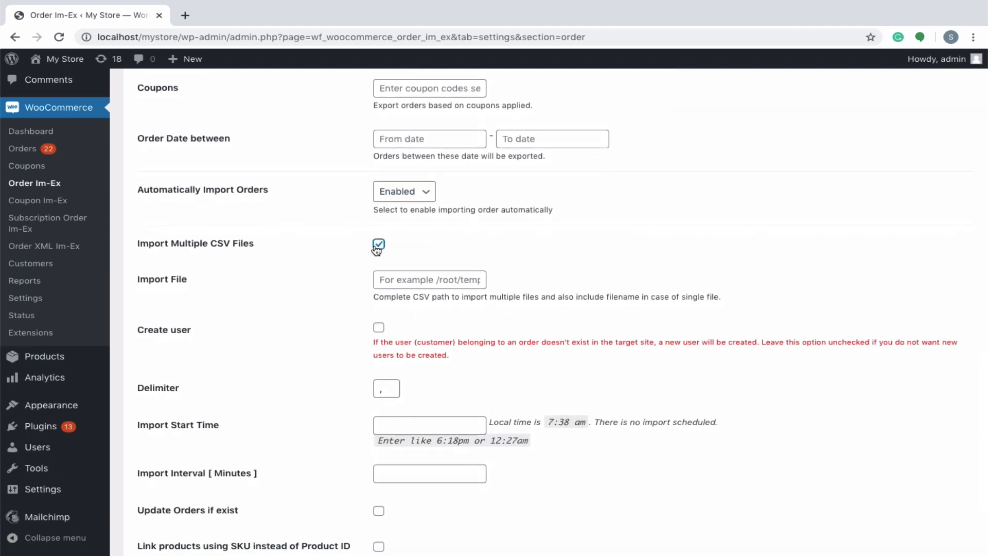
{"action": "mouse_move", "coordinate": [369, 259]}
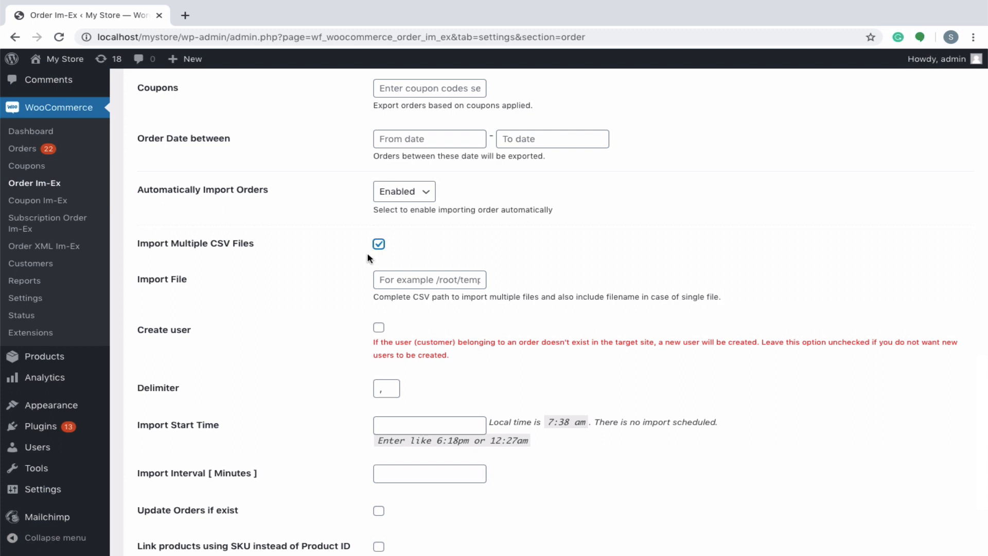
- Fill in import file path, start time and interval, then list mapping files
{"action": "left_click", "coordinate": [429, 279]}
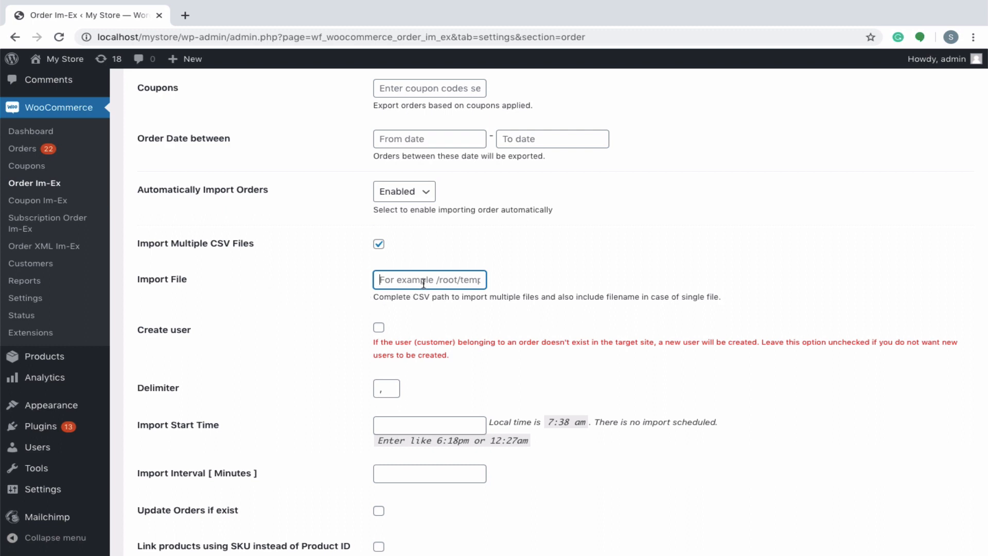
{"action": "scroll", "scroll_direction": "down", "scroll_amount": 3}
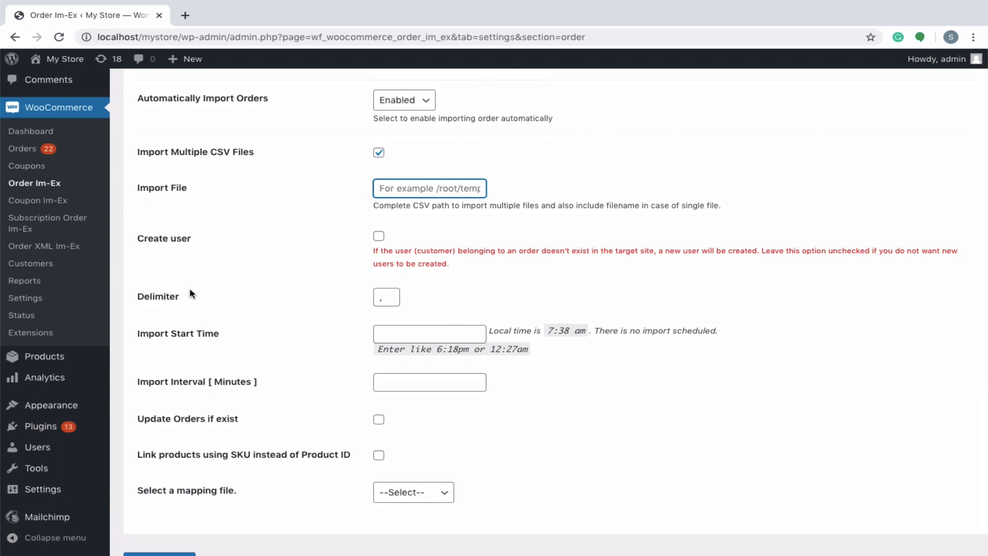
{"action": "mouse_move", "coordinate": [180, 432]}
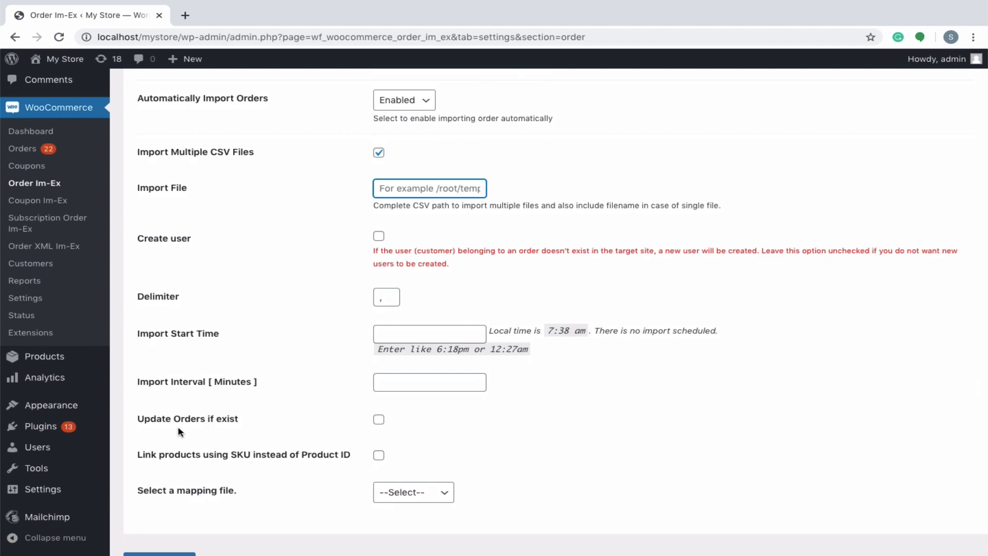
{"action": "mouse_move", "coordinate": [260, 467]}
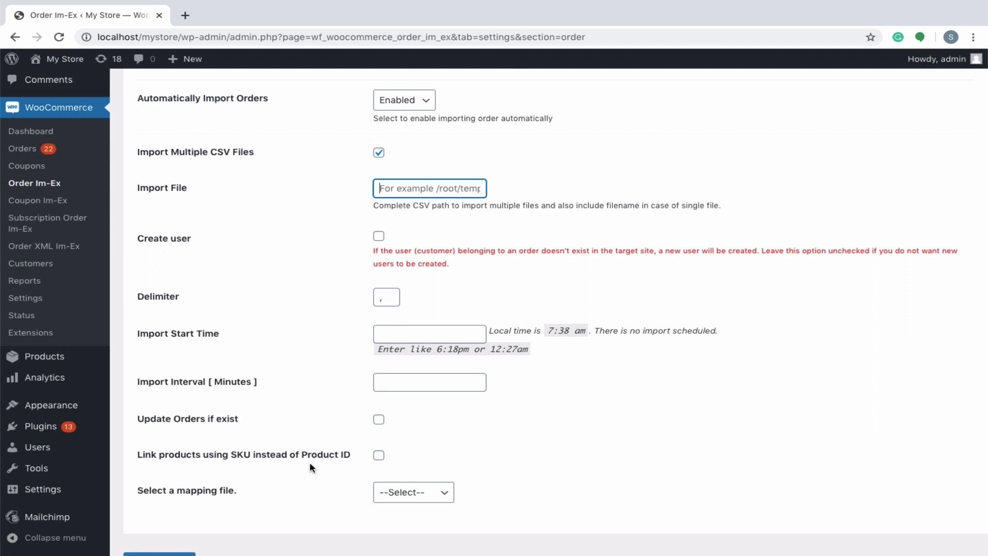
{"action": "left_click", "coordinate": [429, 333]}
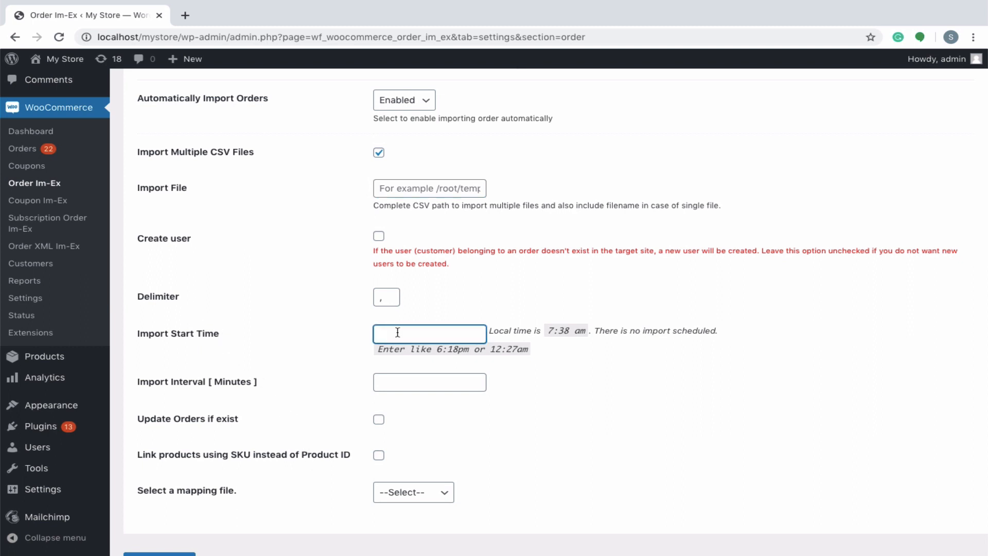
{"action": "left_click", "coordinate": [429, 382]}
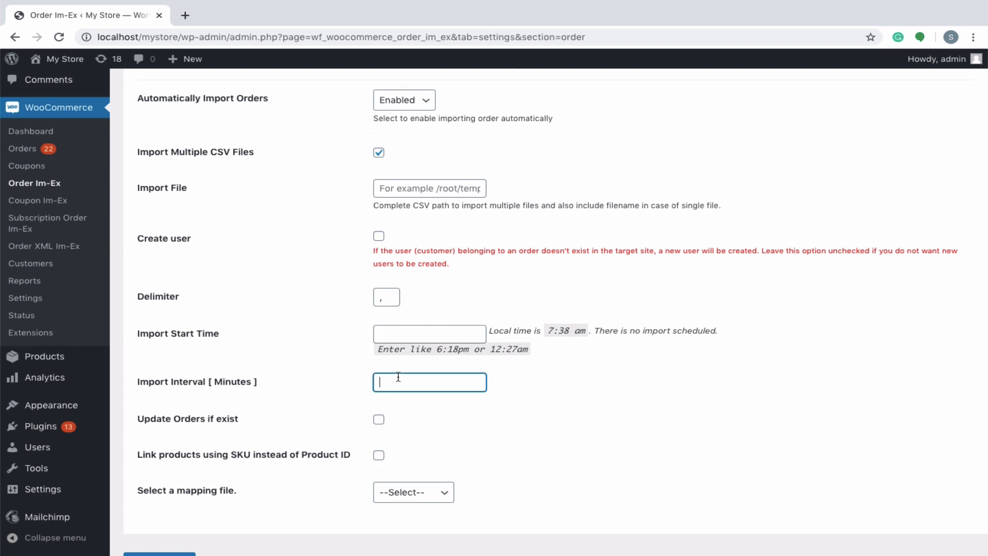
{"action": "scroll", "scroll_direction": "down", "scroll_amount": 3}
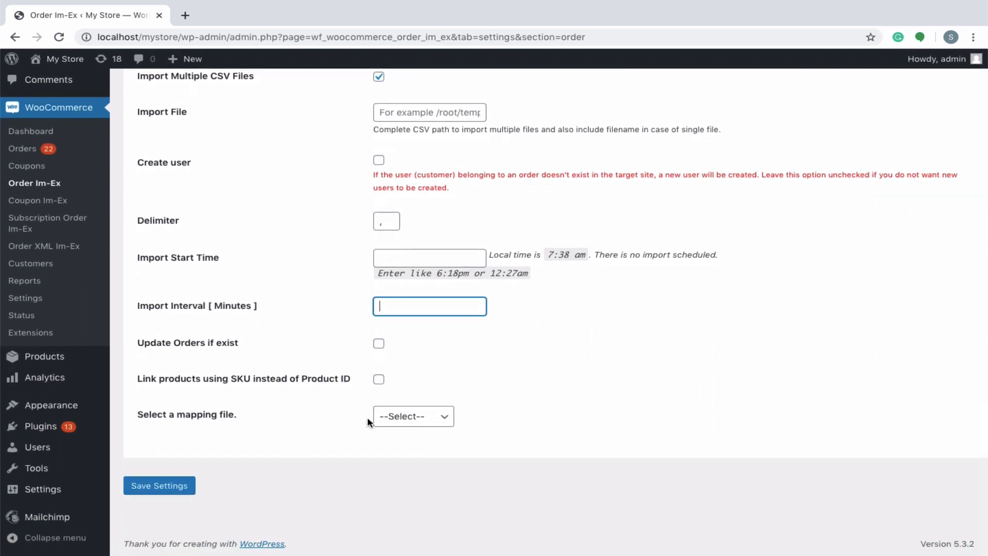
{"action": "left_click", "coordinate": [413, 416]}
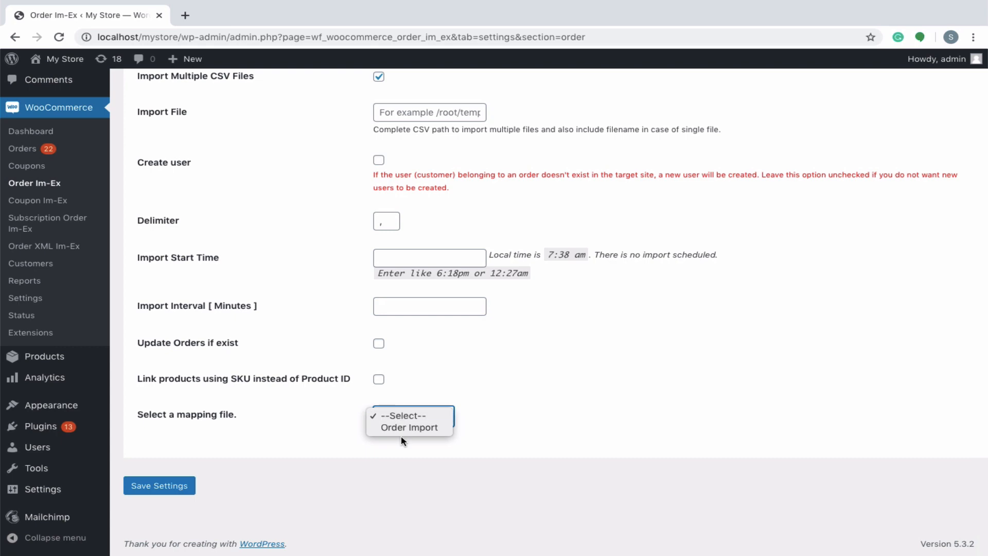
{"action": "mouse_move", "coordinate": [178, 507]}
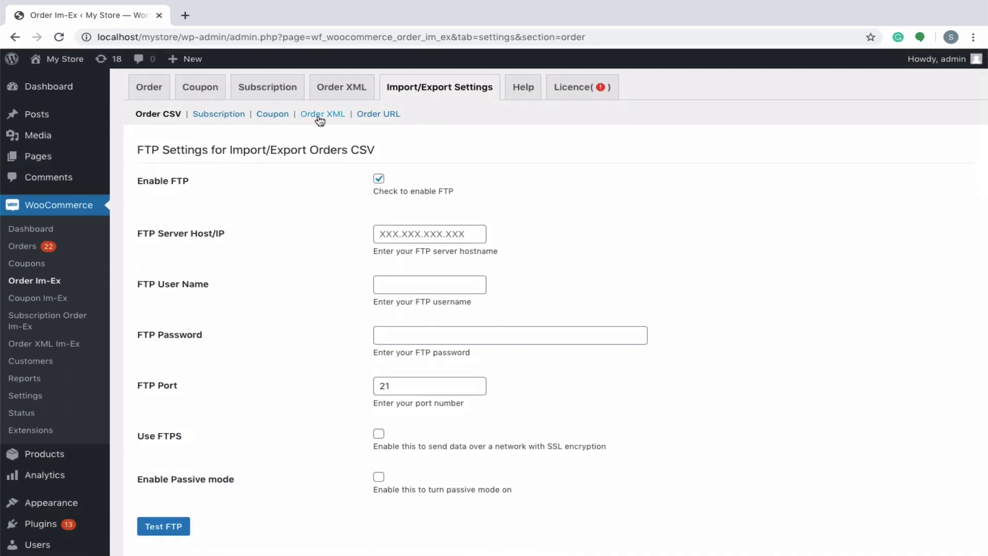
- Review the Order XML FTP options, which show FTP and auto import/export disabled
{"action": "left_click", "coordinate": [323, 114]}
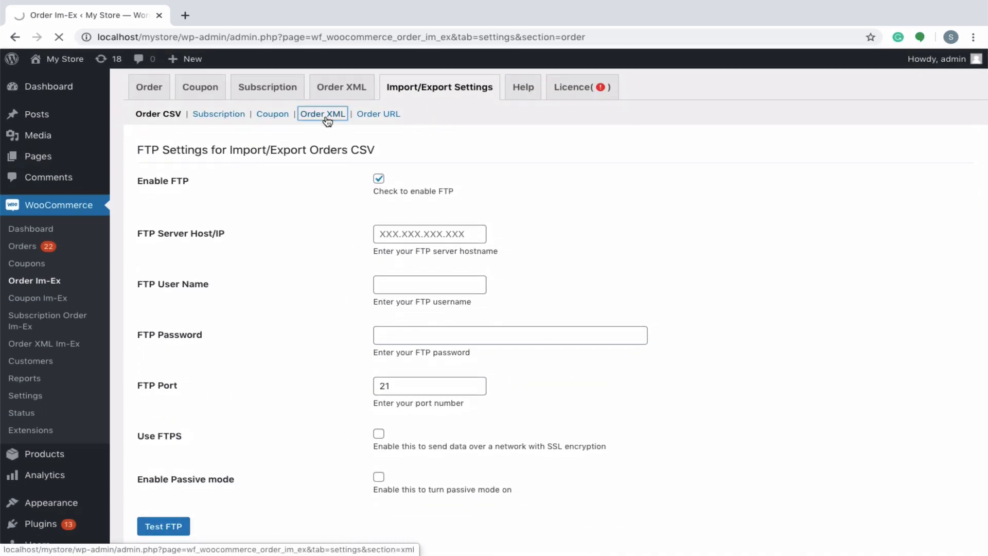
{"action": "left_click", "coordinate": [322, 113]}
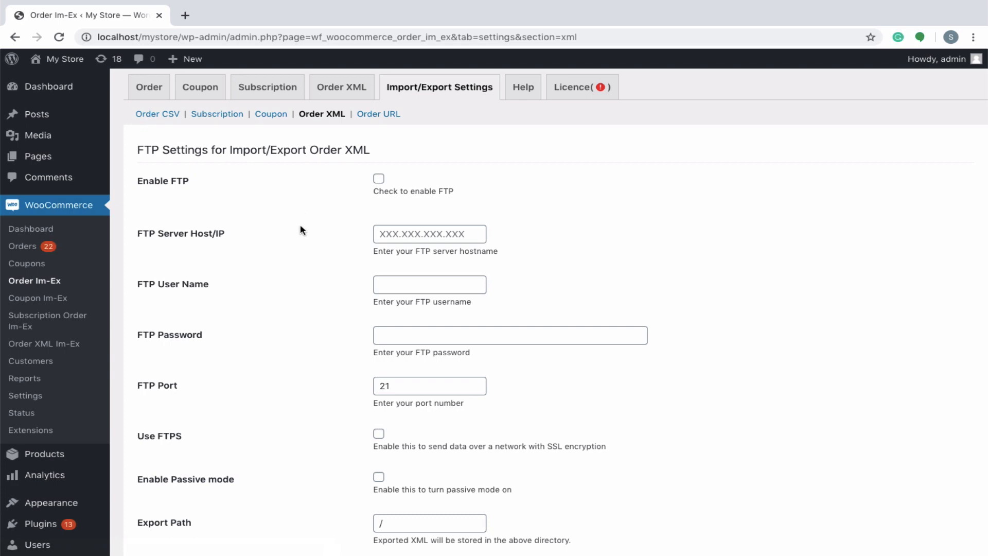
{"action": "scroll", "scroll_direction": "down", "scroll_amount": 3}
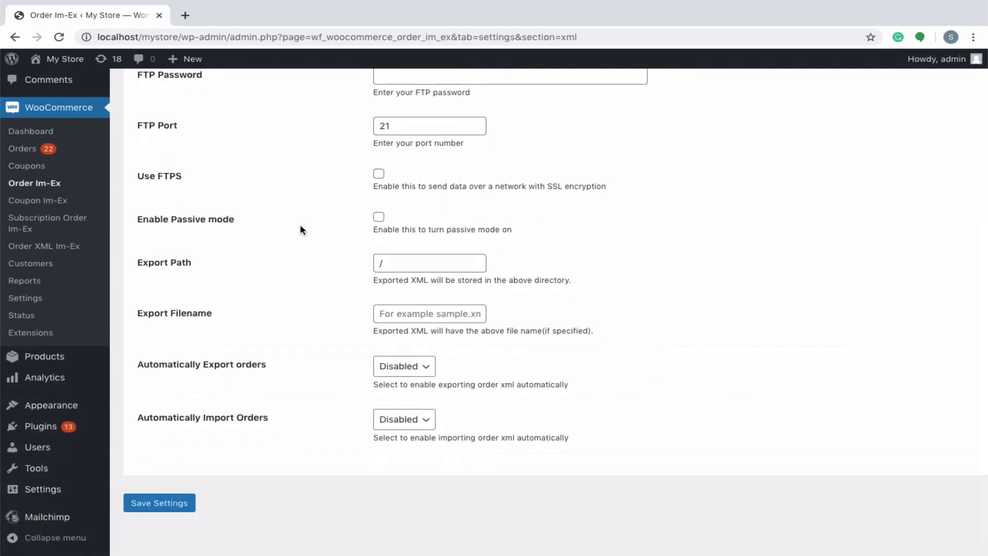
{"action": "scroll", "scroll_direction": "up", "scroll_amount": 3}
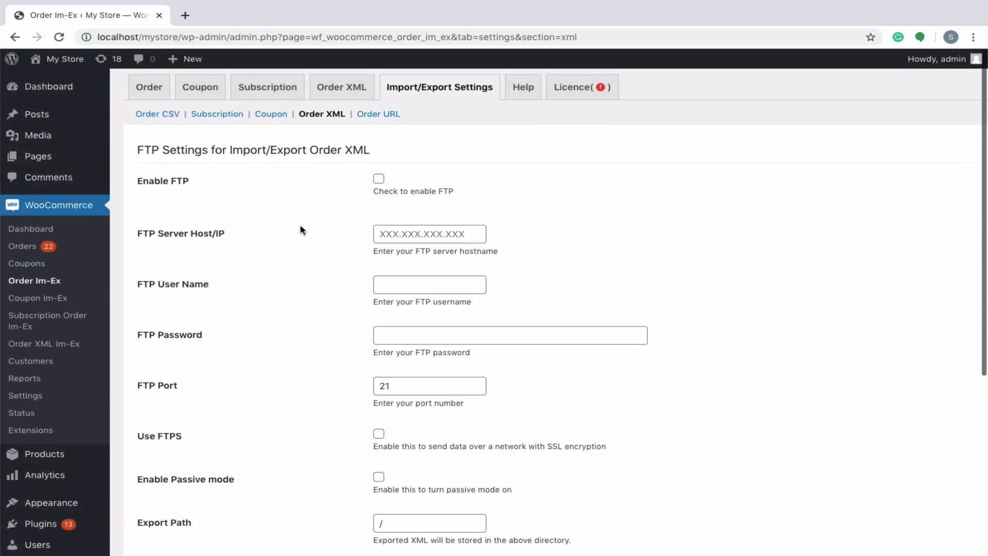
{"action": "left_click", "coordinate": [379, 114]}
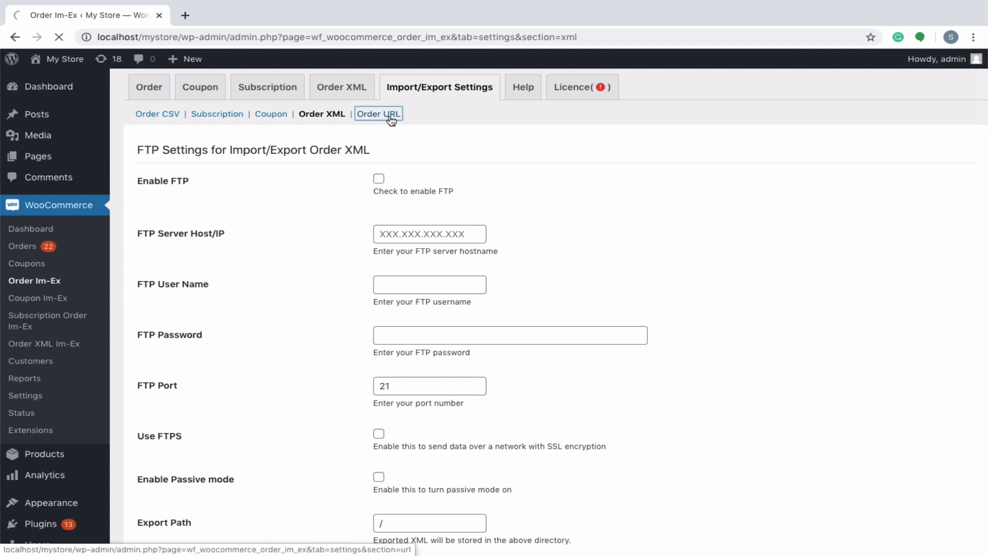
- Tick Enable URL Import on the Order URL page and start entering the import URL
{"action": "left_click", "coordinate": [378, 114]}
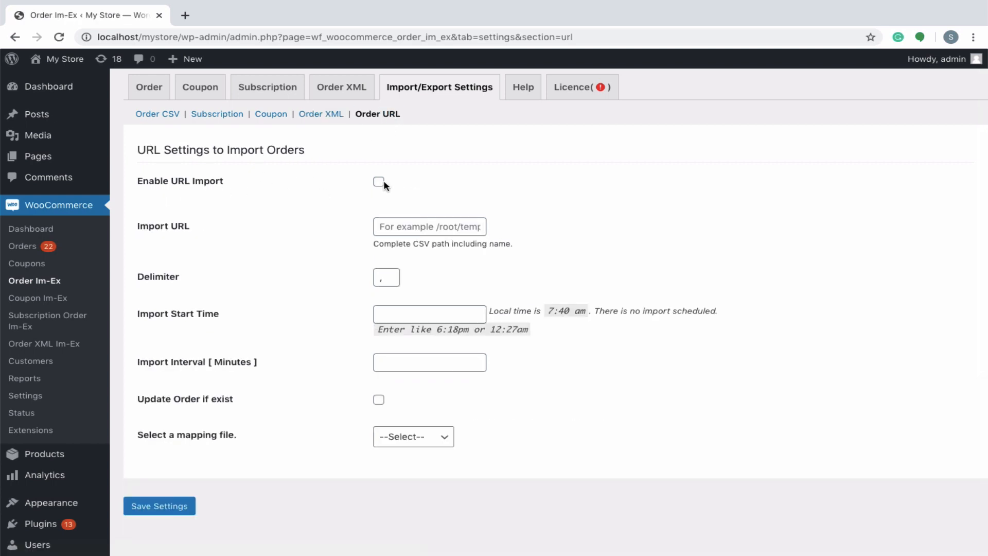
{"action": "left_click", "coordinate": [378, 181]}
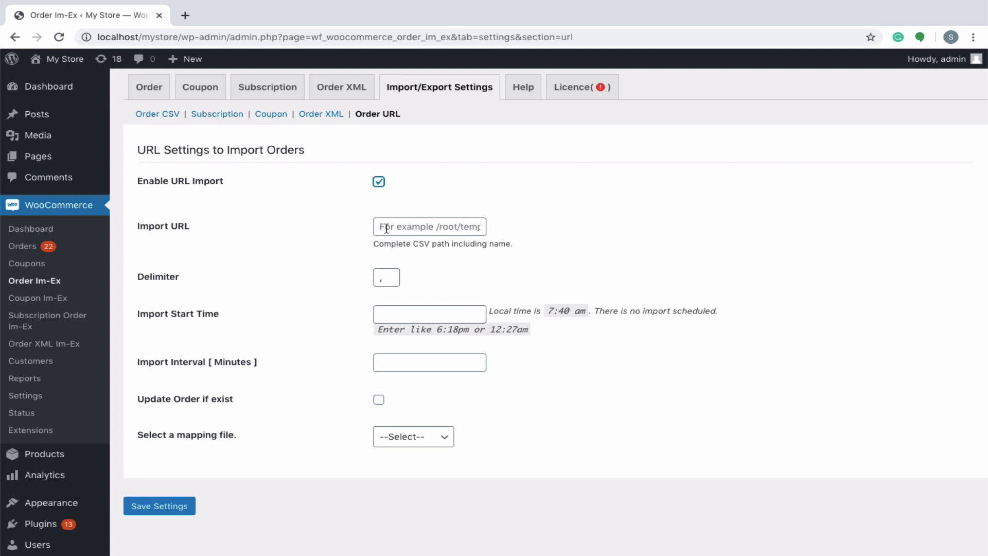
{"action": "left_click", "coordinate": [429, 227]}
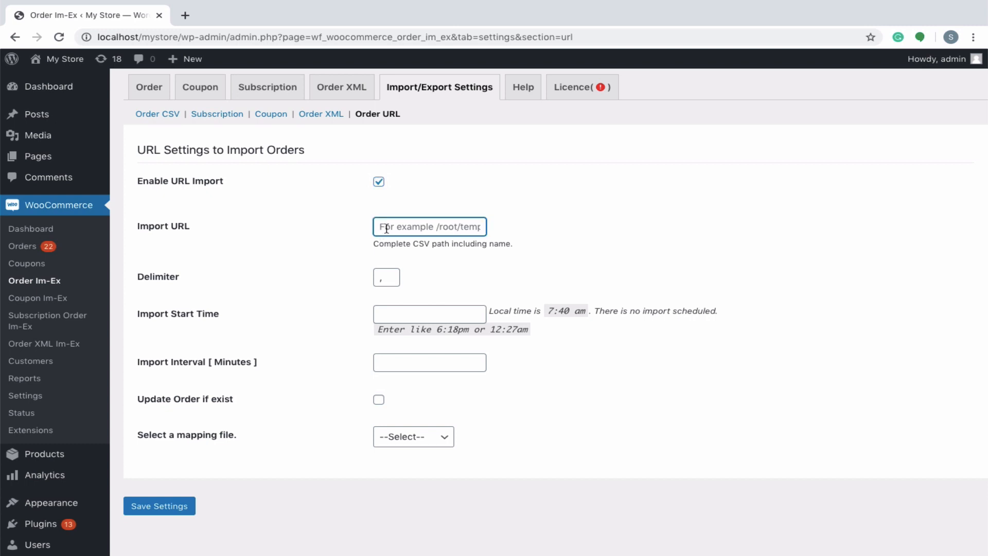